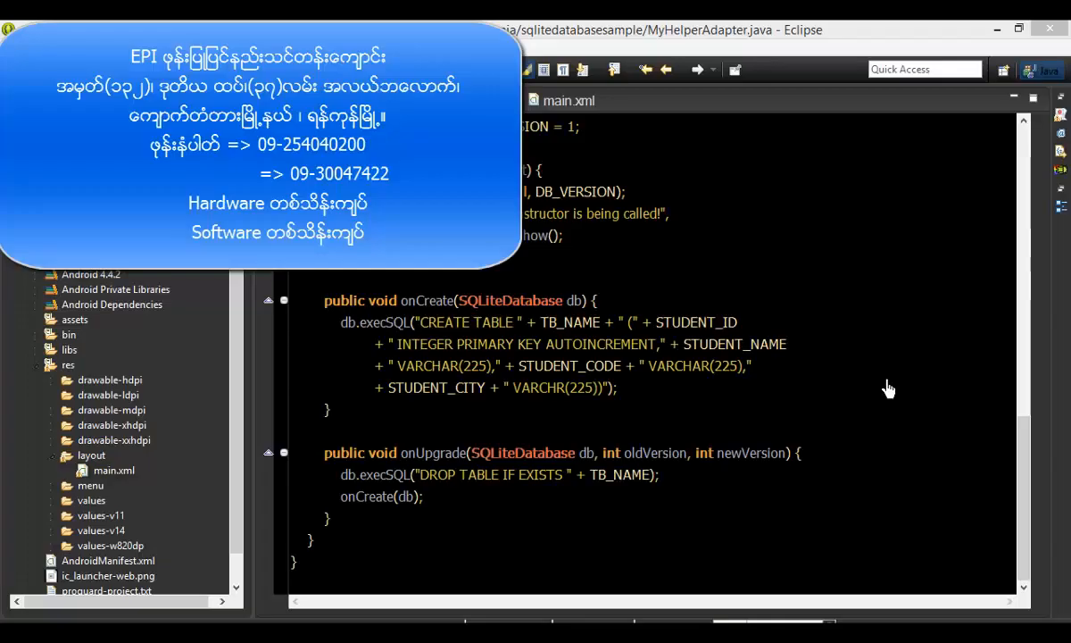
mouse_move(887, 386)
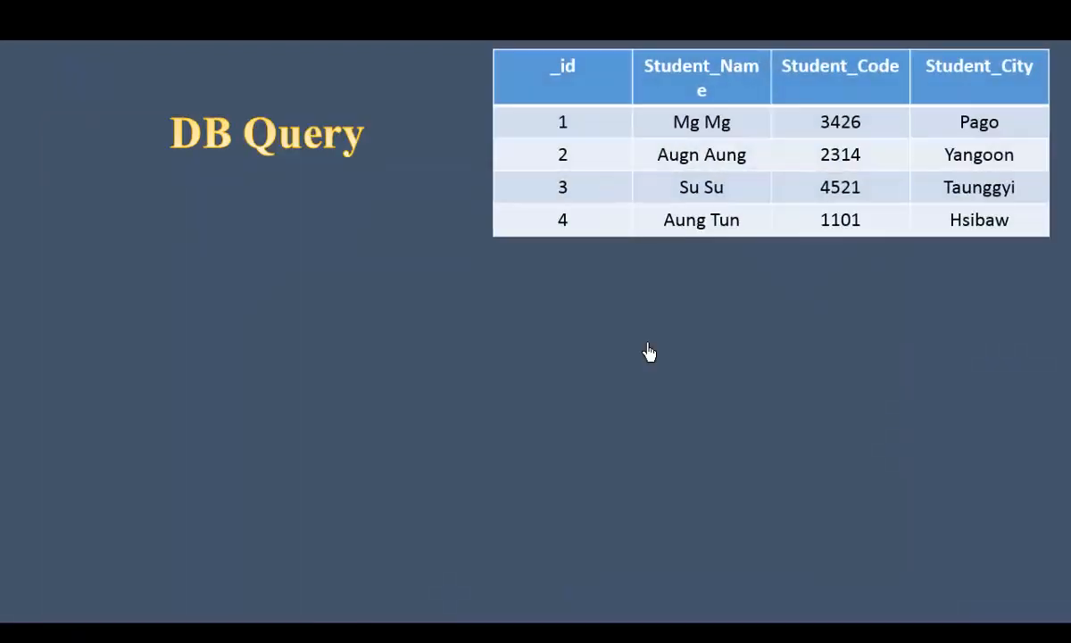
mouse_move(479, 172)
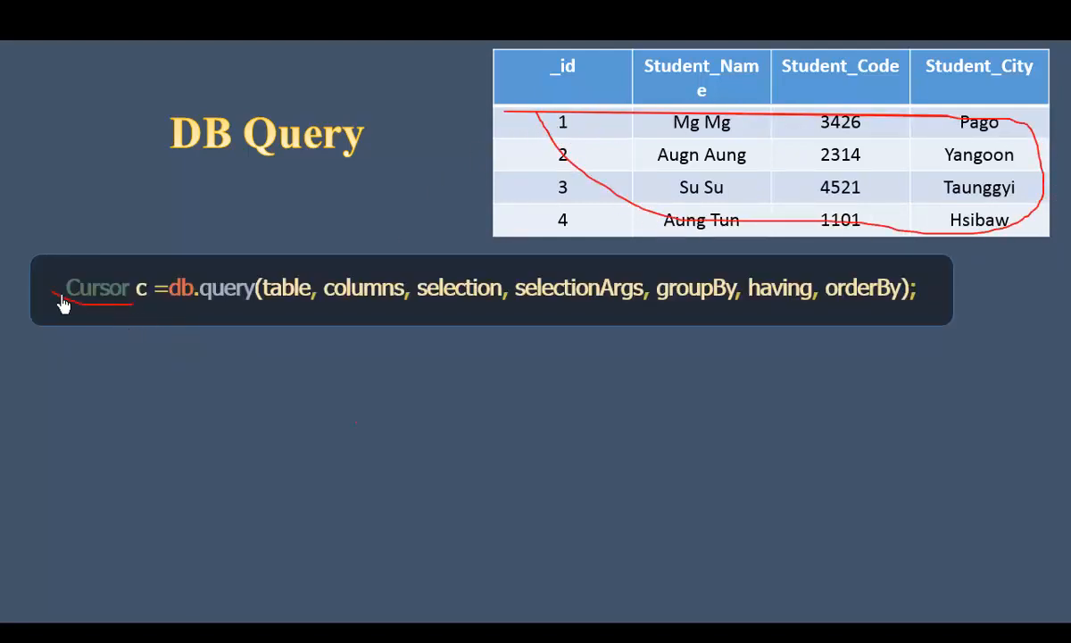
- Circle the word Cursor in the db.query line with red ink
left_click_drag(54, 303, 134, 286)
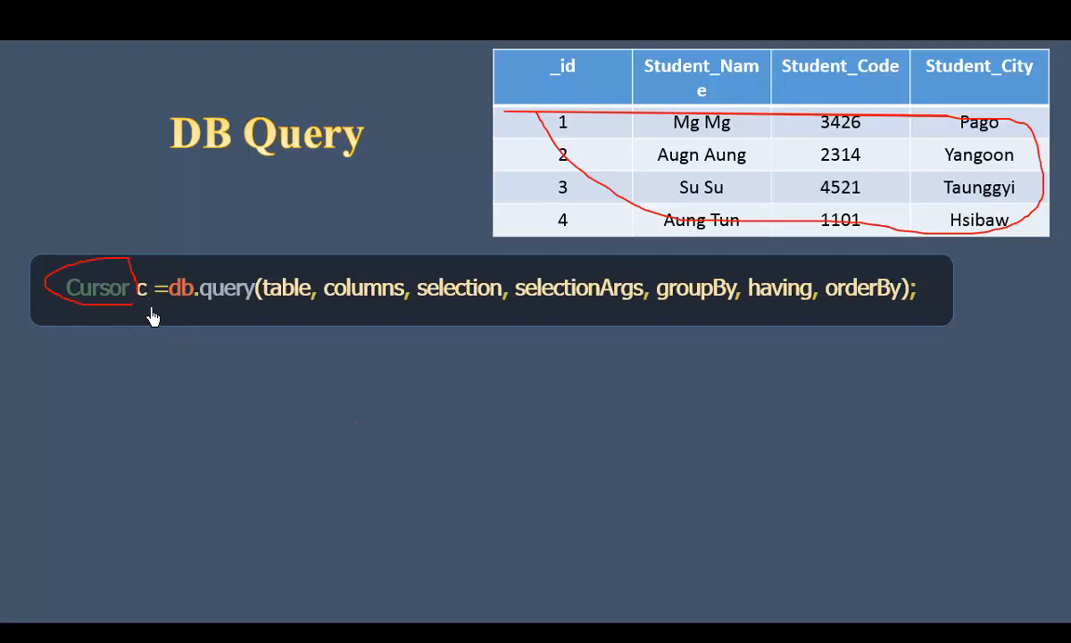
mouse_move(243, 440)
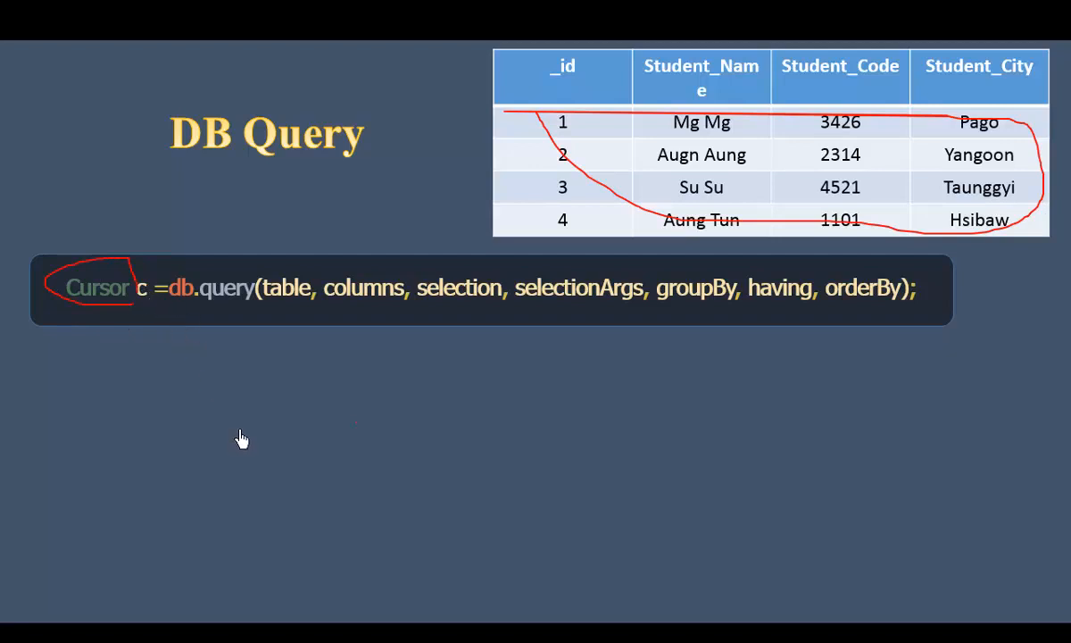
mouse_move(175, 328)
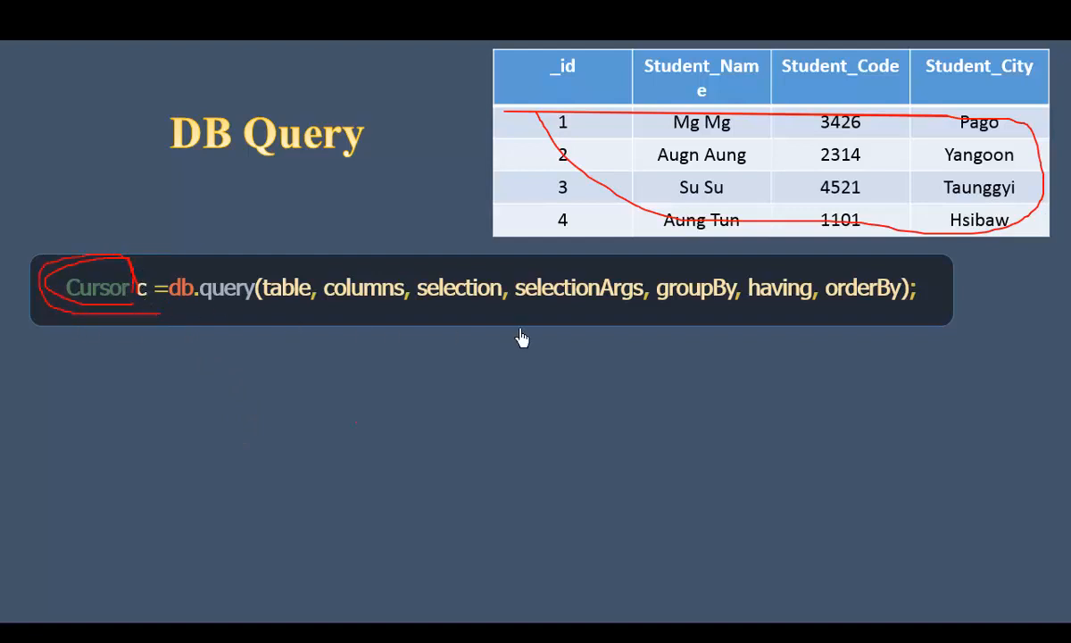
mouse_move(78, 579)
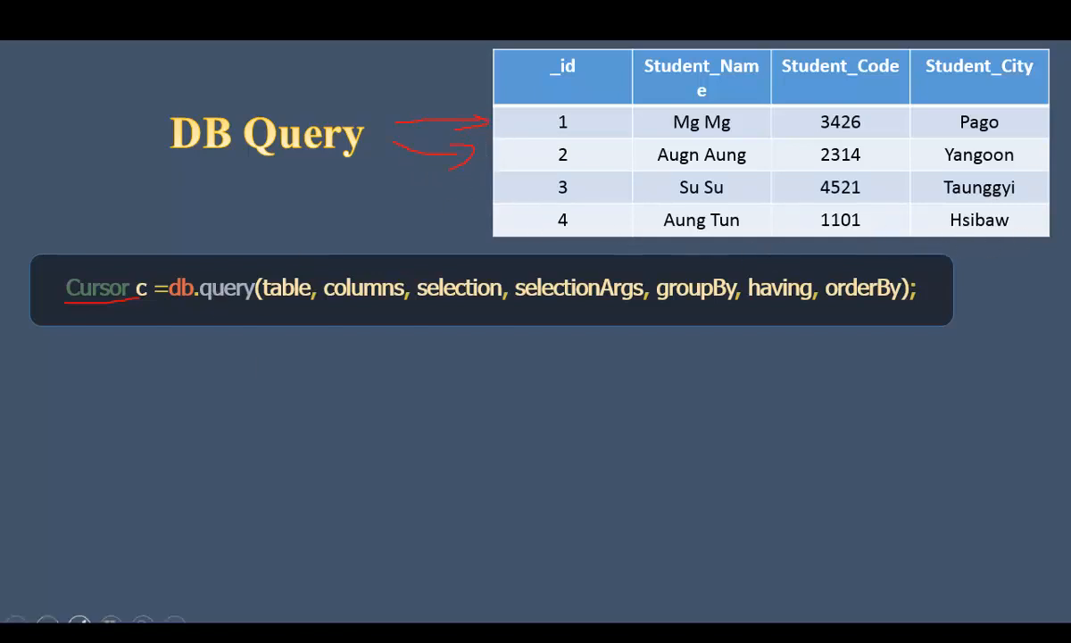
left_click(81, 621)
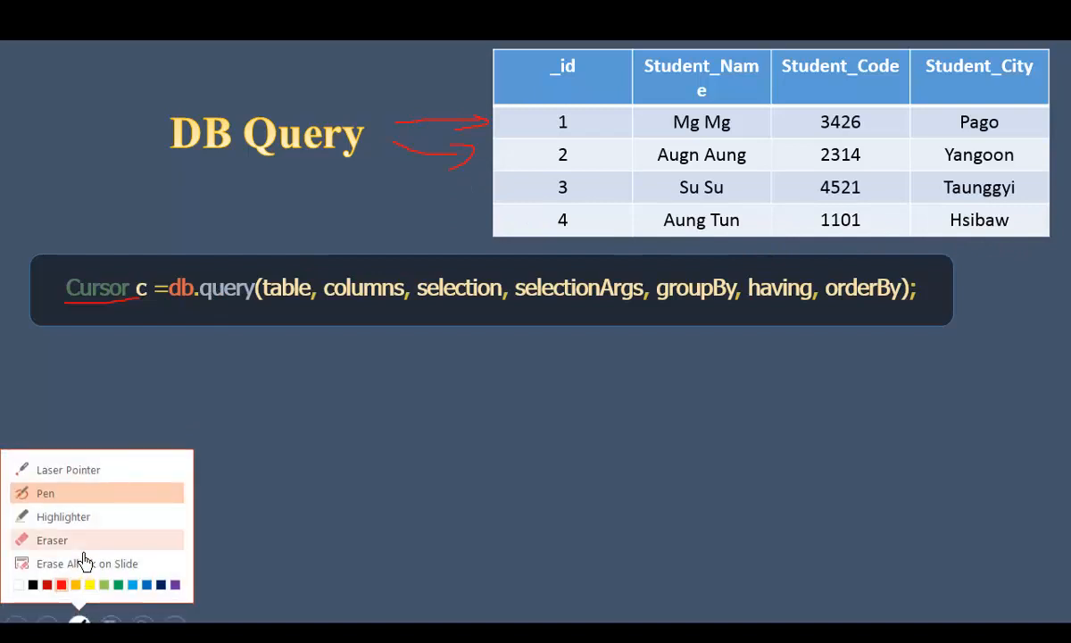
left_click(86, 562)
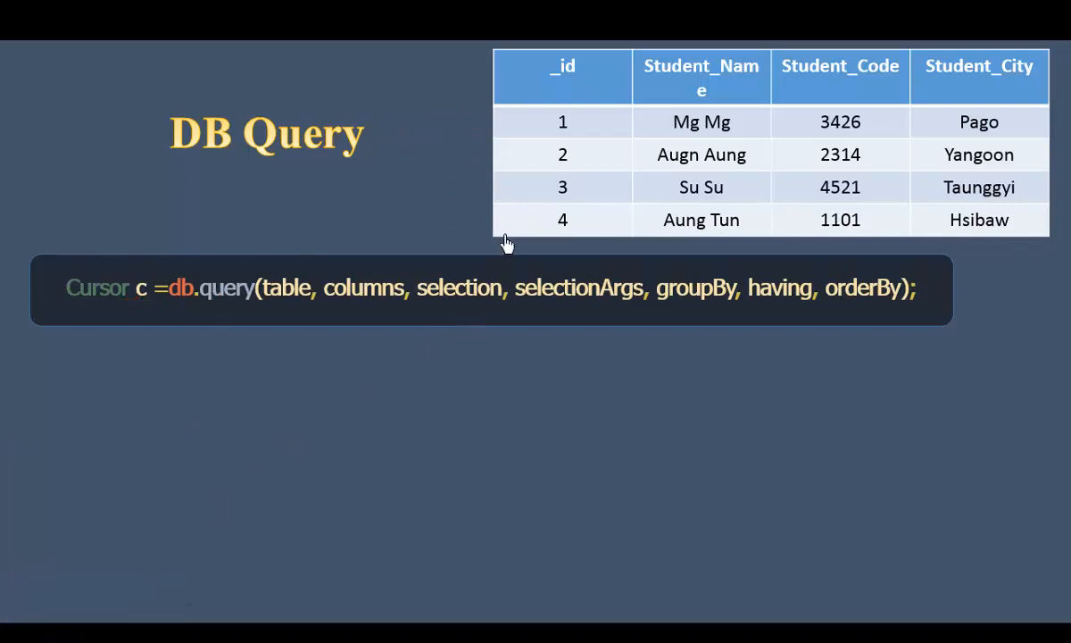
left_click_drag(414, 223, 486, 223)
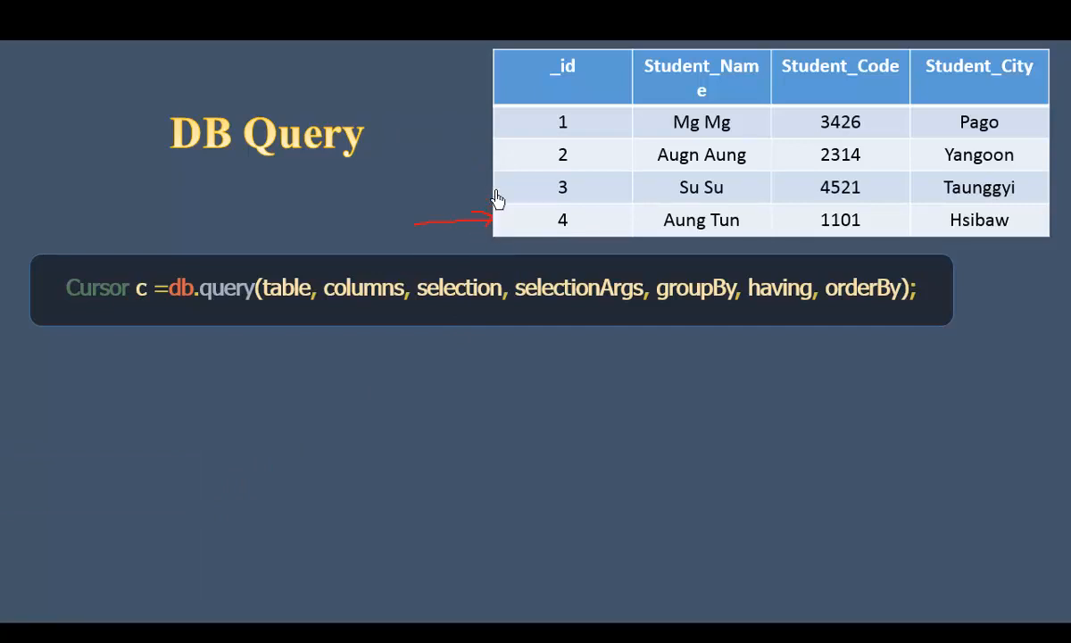
mouse_move(97, 607)
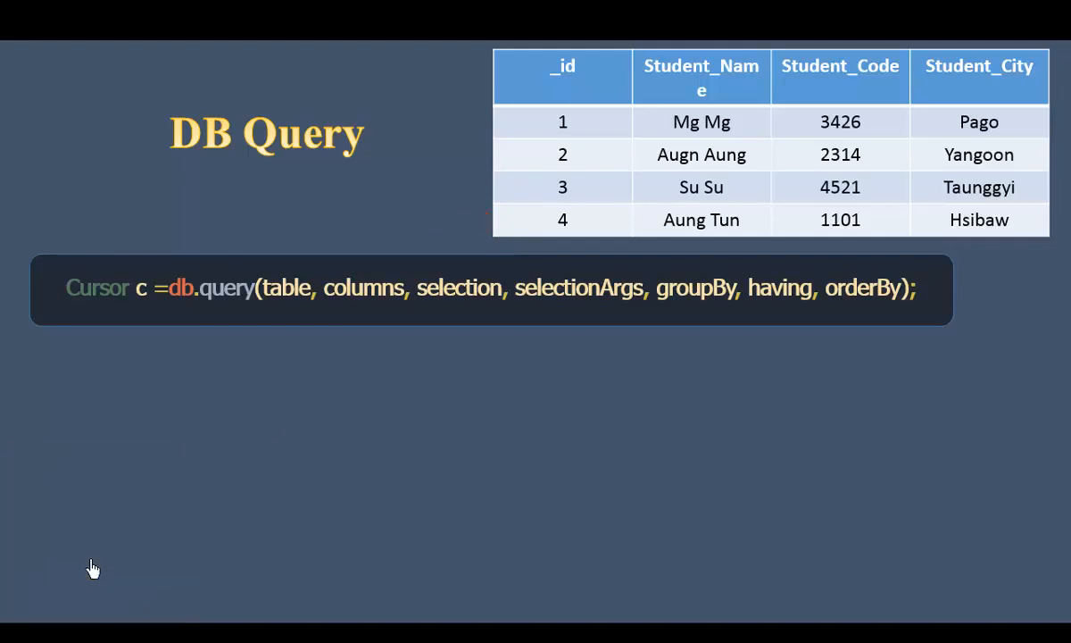
mouse_move(336, 524)
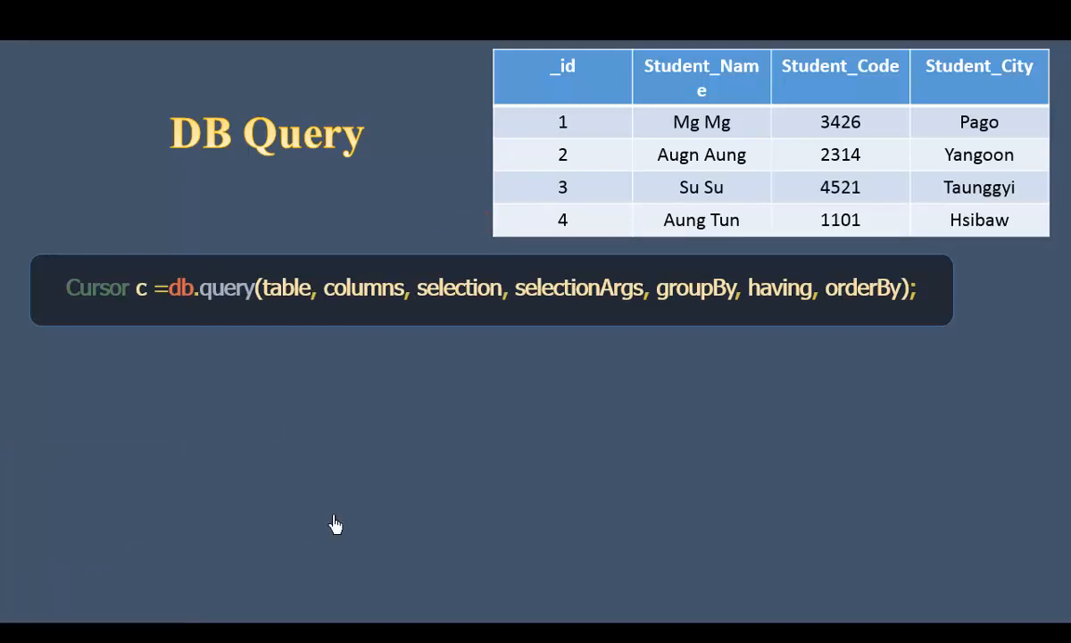
mouse_move(121, 330)
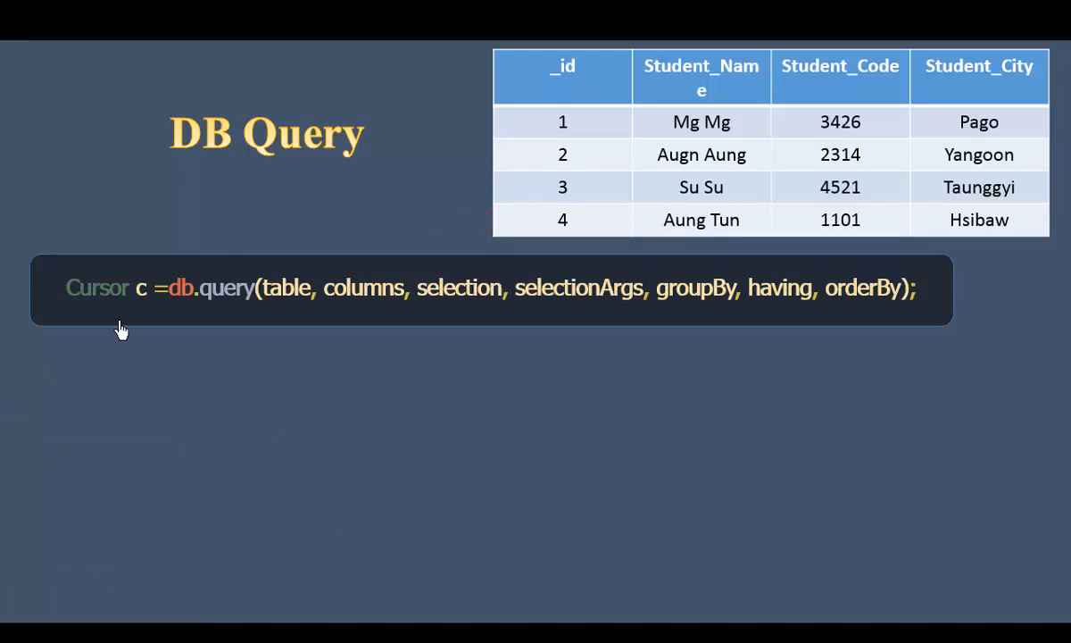
mouse_move(361, 318)
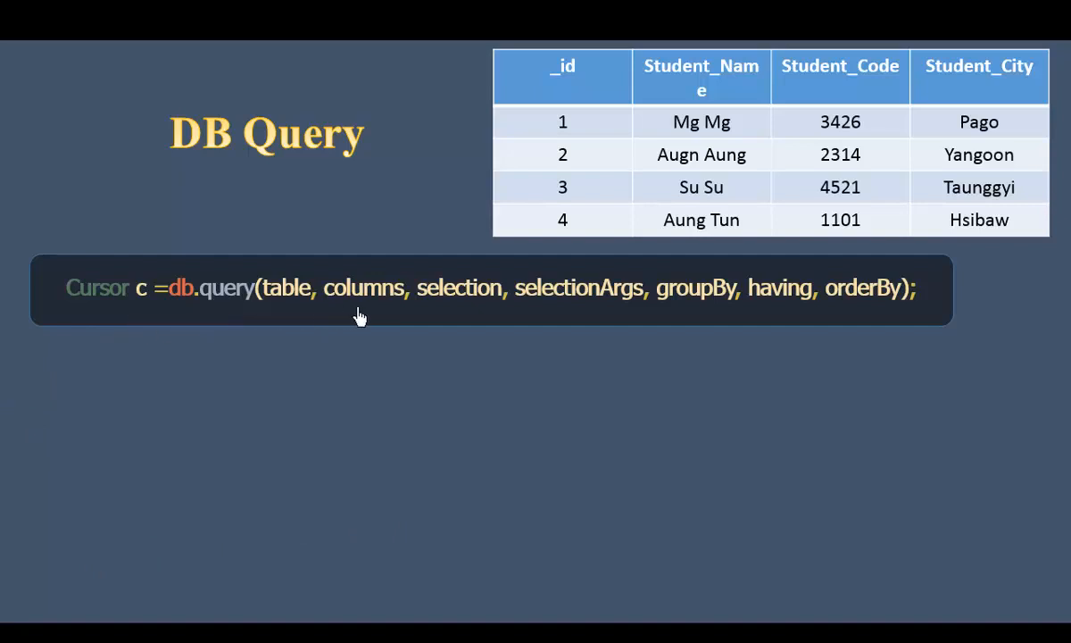
mouse_move(741, 307)
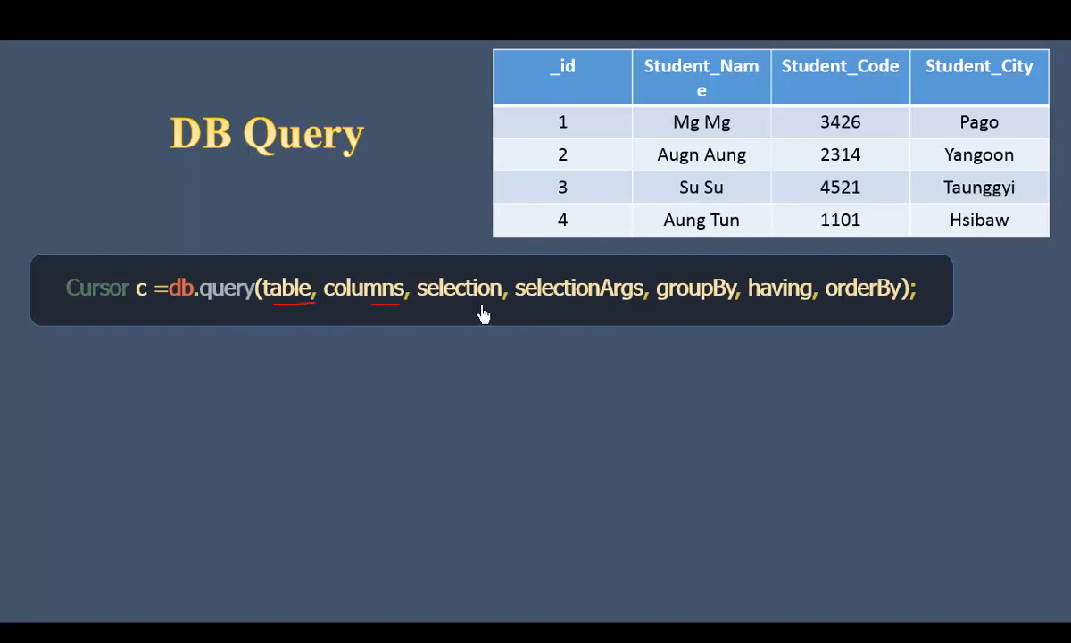
mouse_move(739, 321)
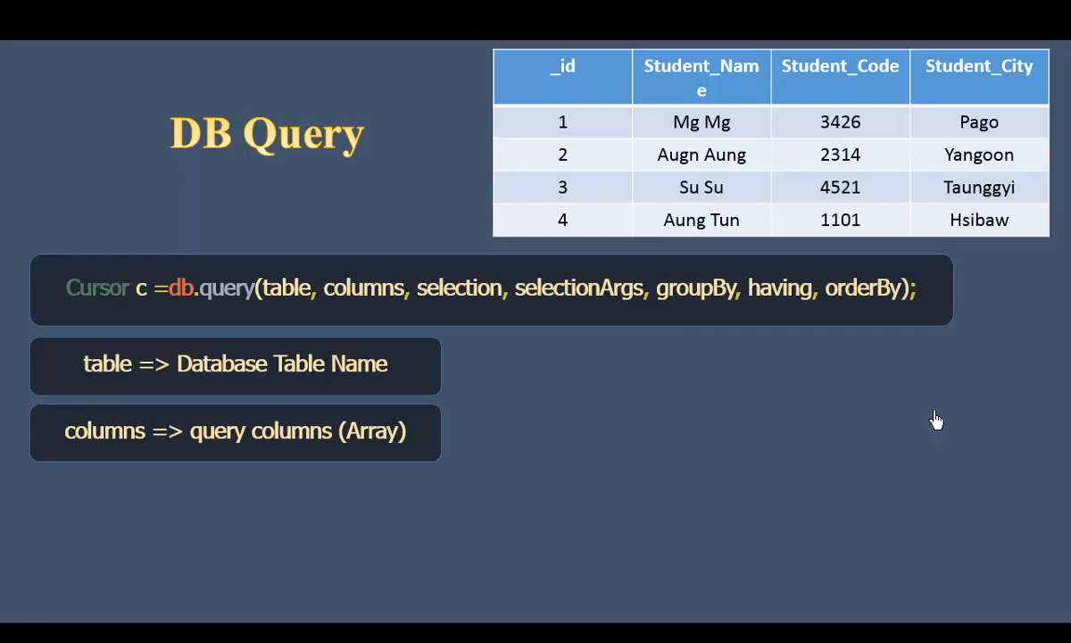
mouse_move(711, 139)
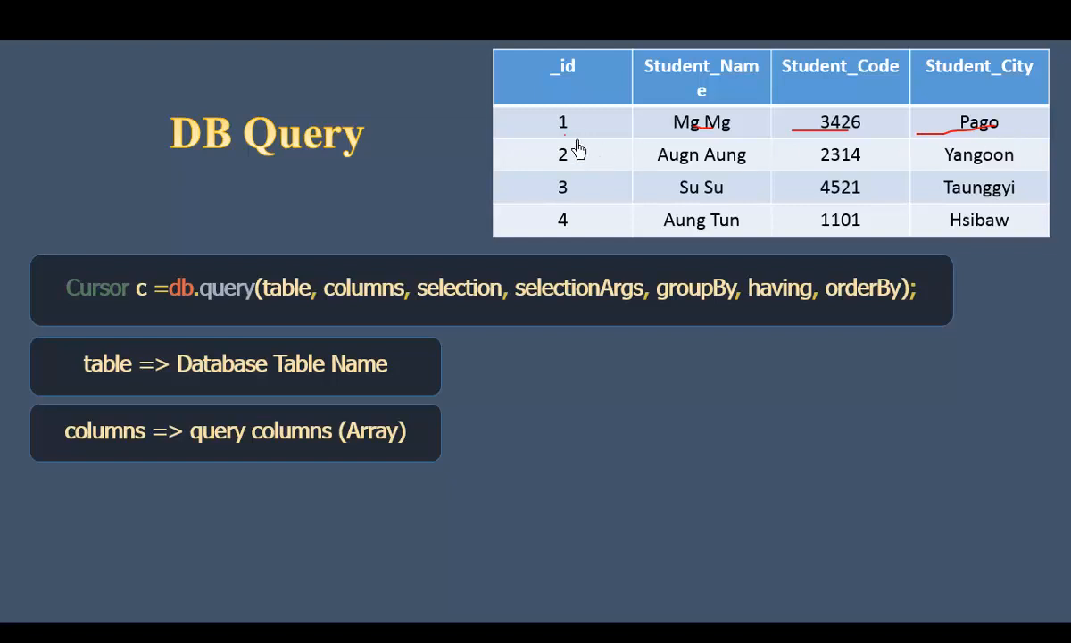
- Reveal the selectionArgs explanation box under the query line
left_click(80, 618)
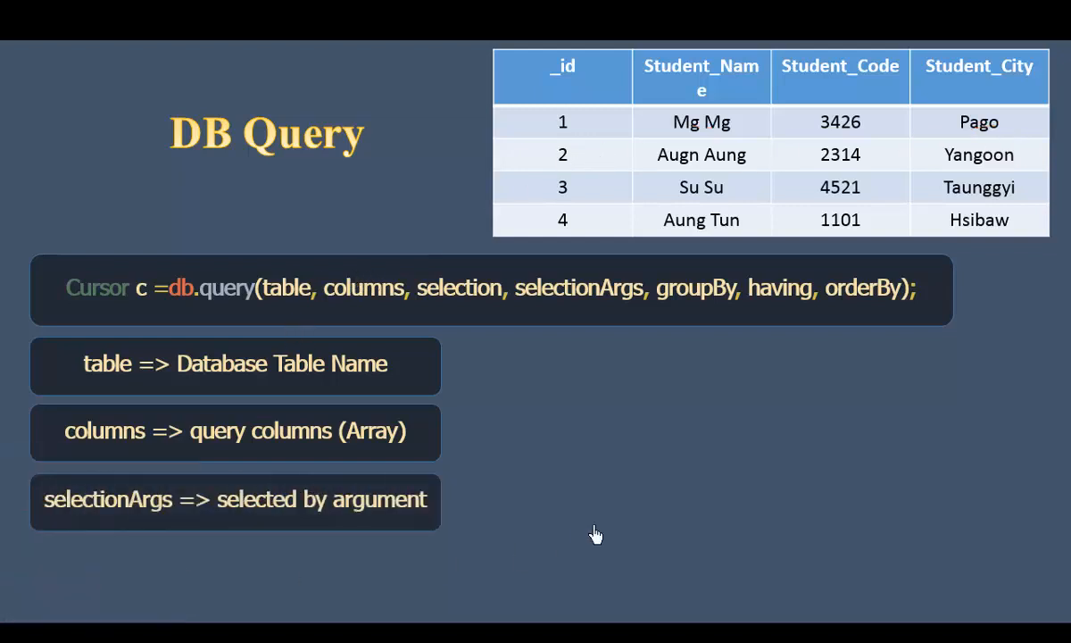
mouse_move(397, 305)
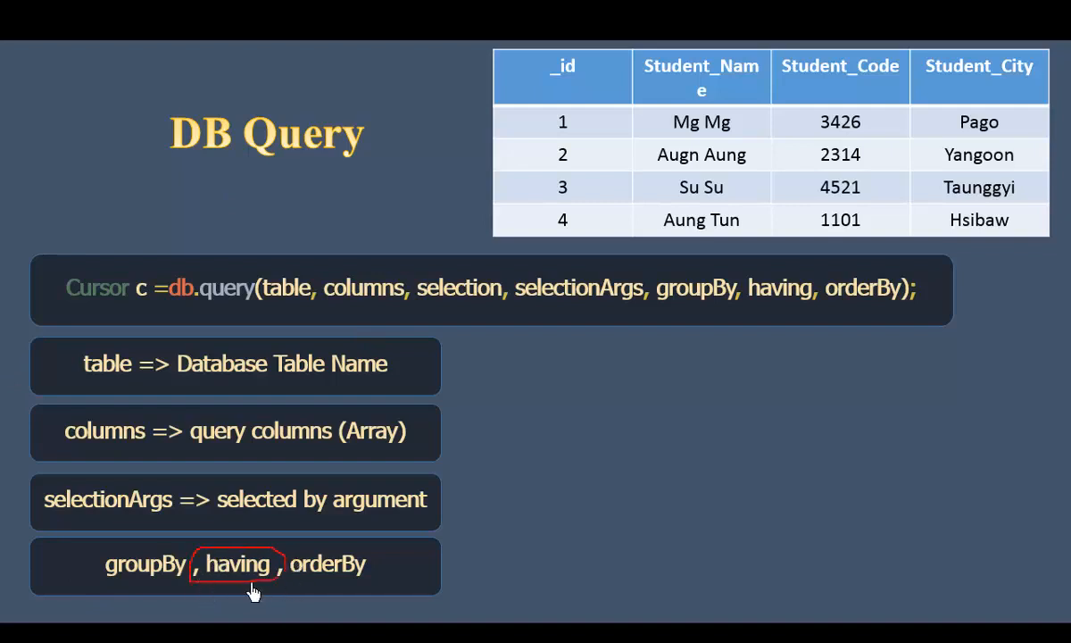
mouse_move(223, 575)
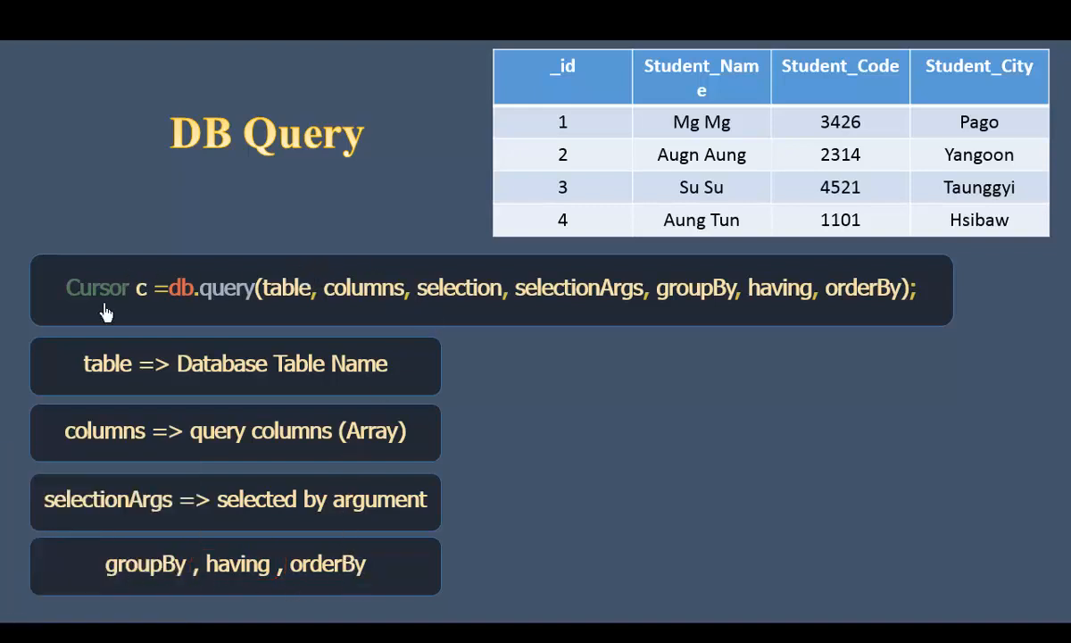
mouse_move(175, 408)
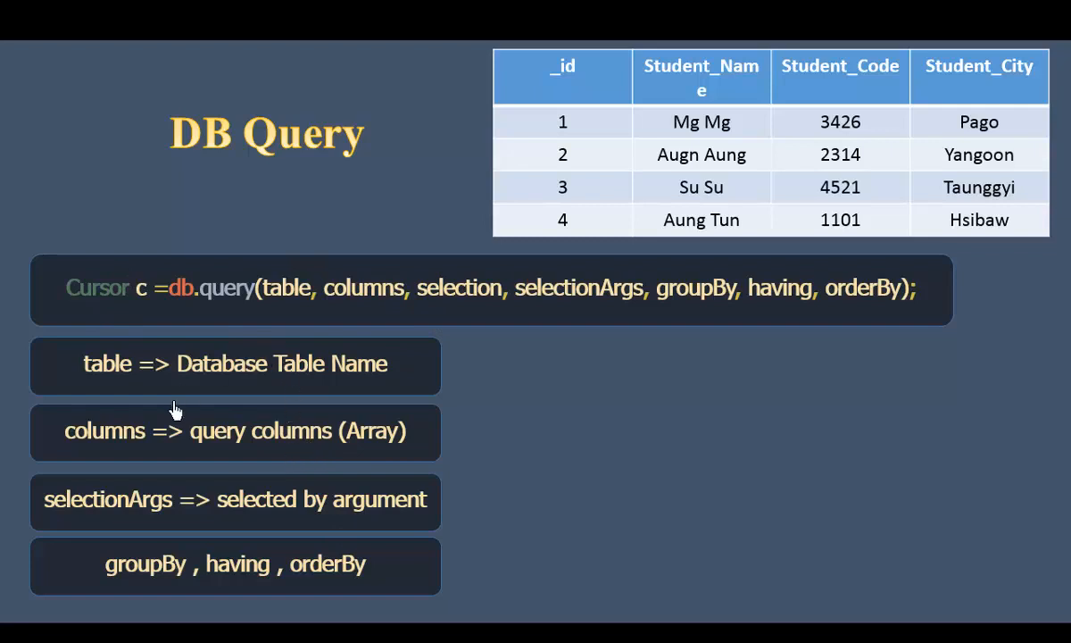
mouse_move(198, 373)
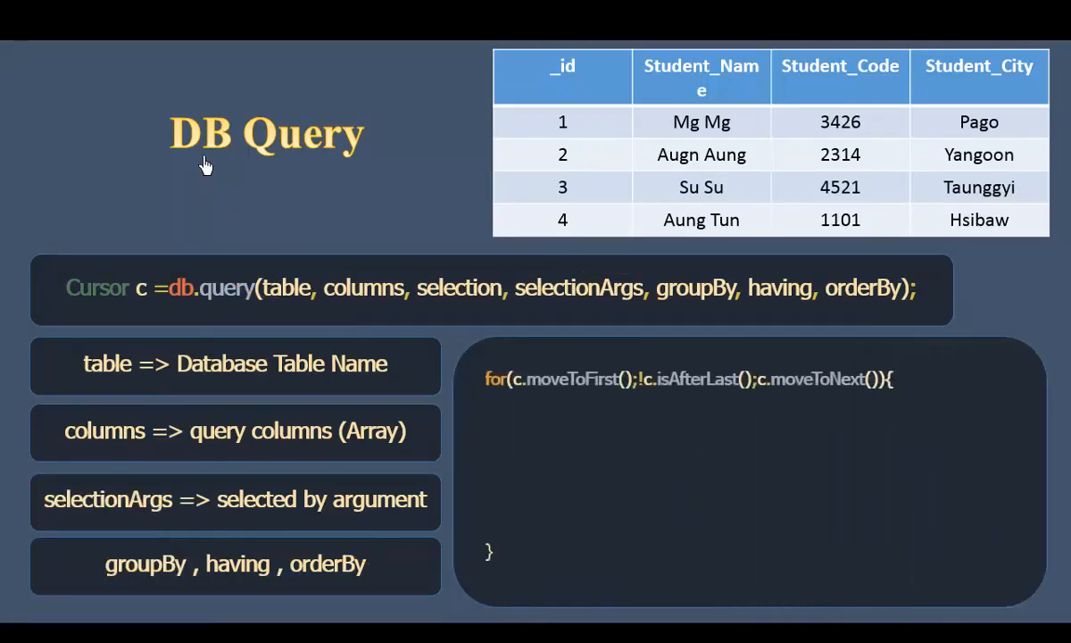
mouse_move(212, 164)
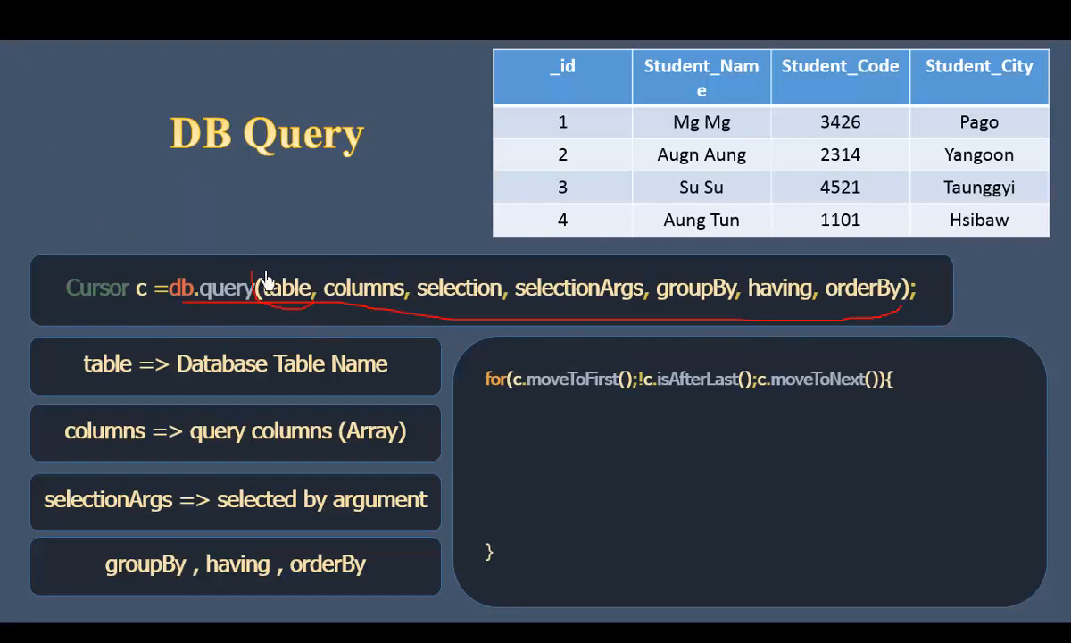
- Underline the query parameter list and circle table and columns, then bring up ink options
left_click_drag(259, 268, 312, 307)
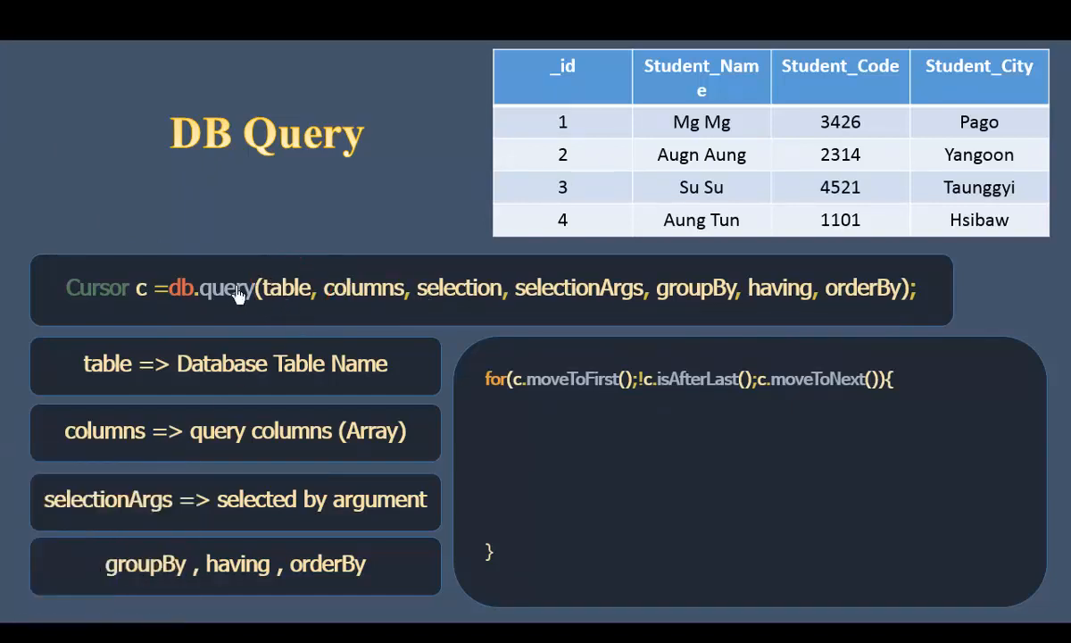
left_click_drag(259, 259, 285, 312)
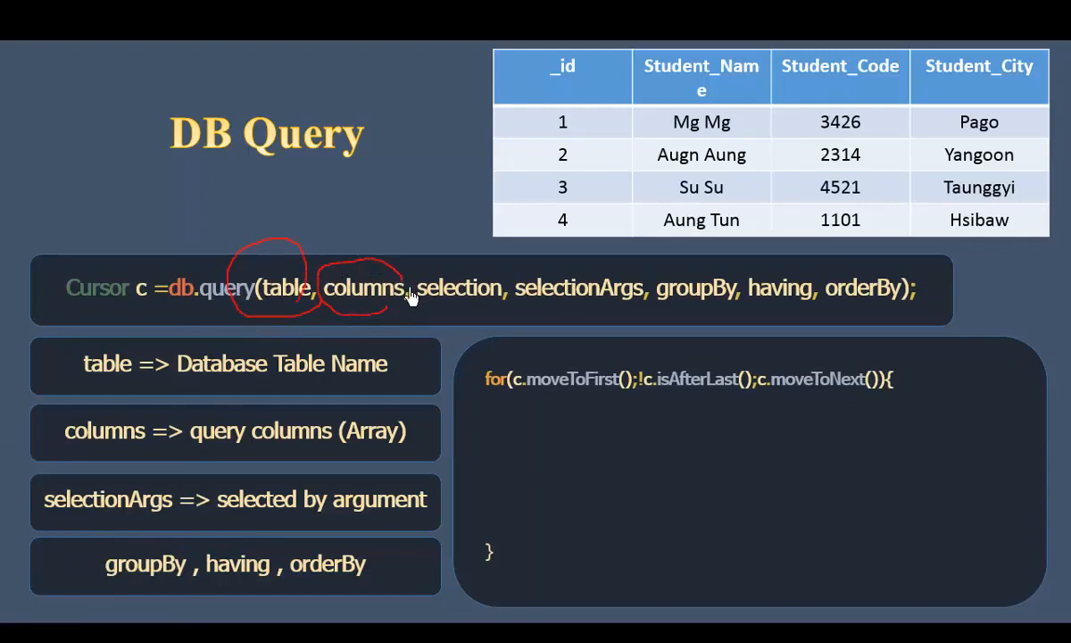
mouse_move(390, 293)
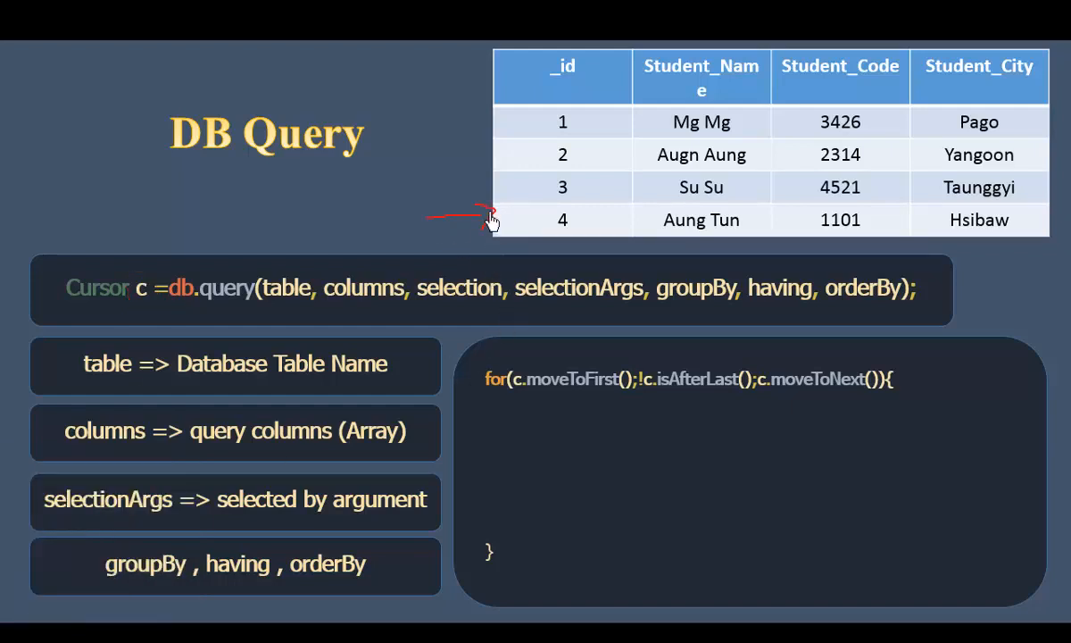
mouse_move(639, 416)
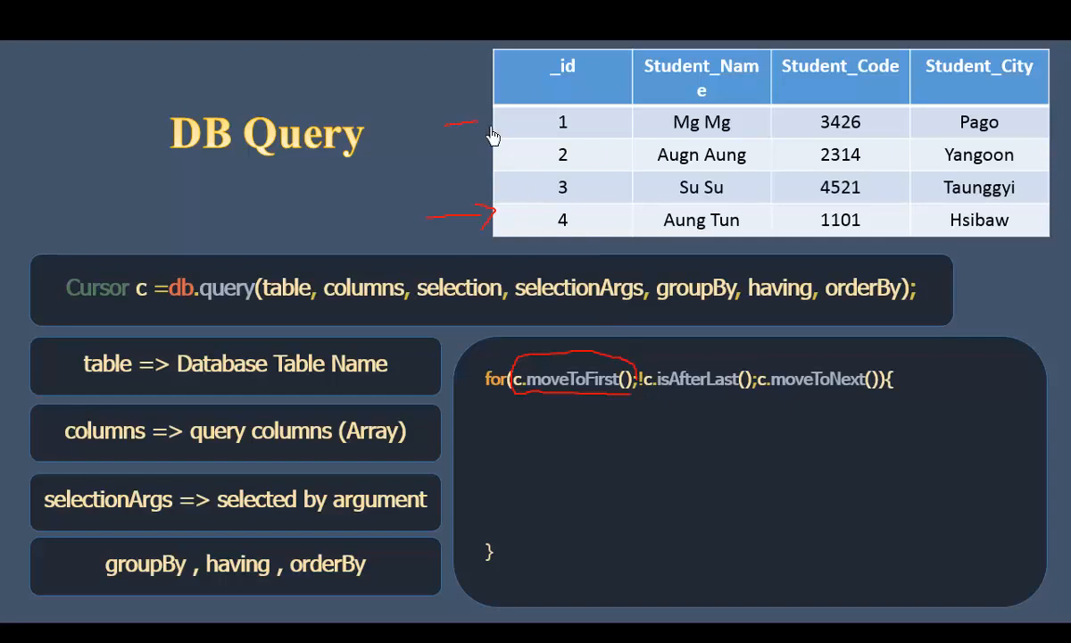
mouse_move(507, 129)
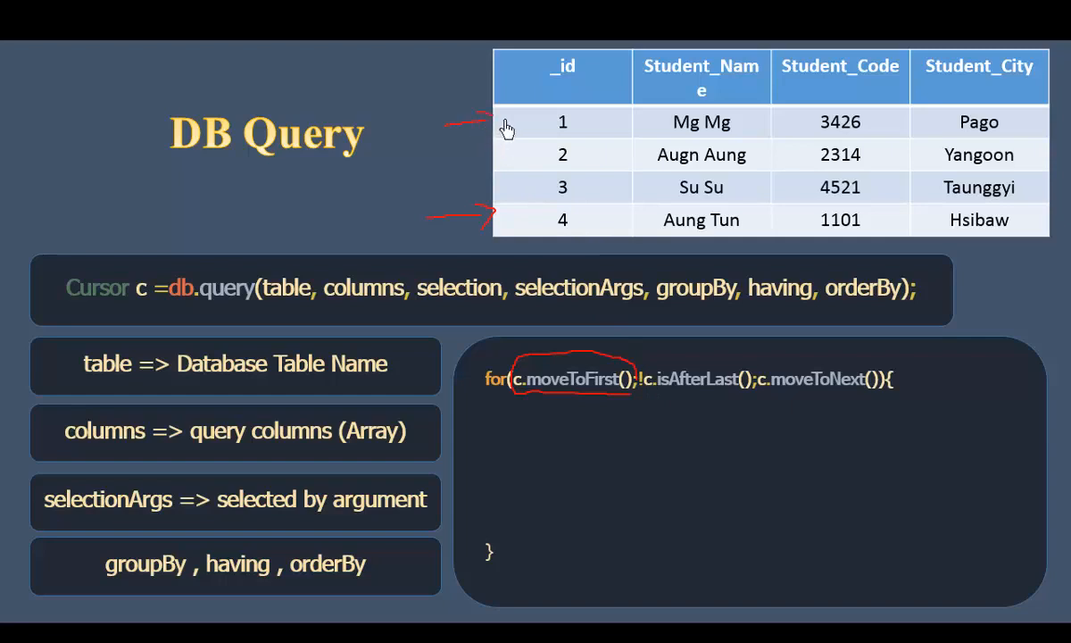
mouse_move(502, 146)
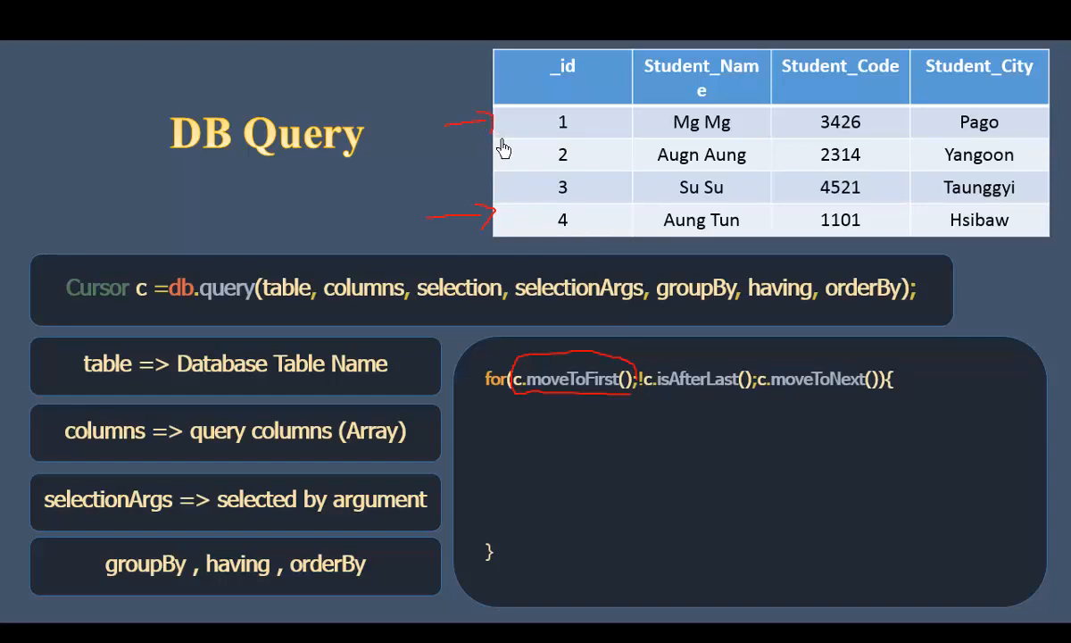
mouse_move(491, 151)
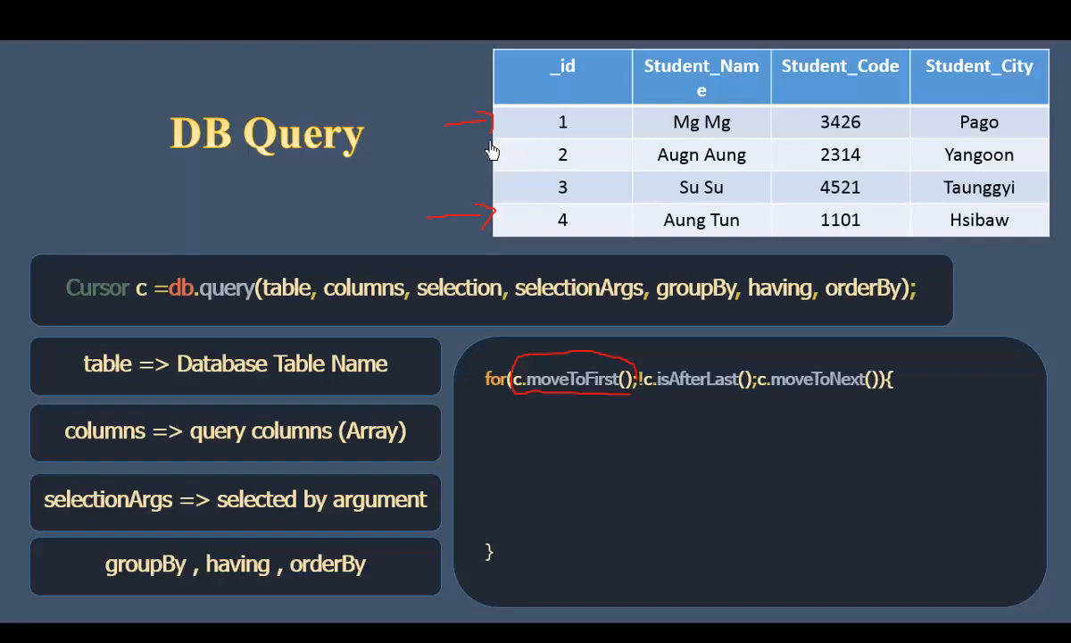
left_click(79, 634)
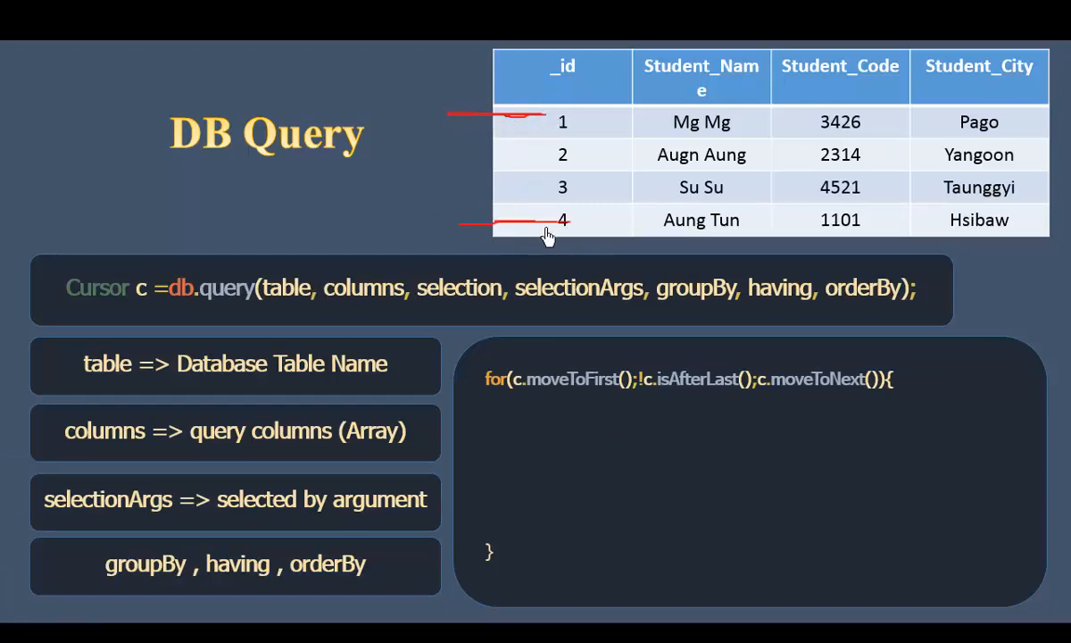
mouse_move(537, 234)
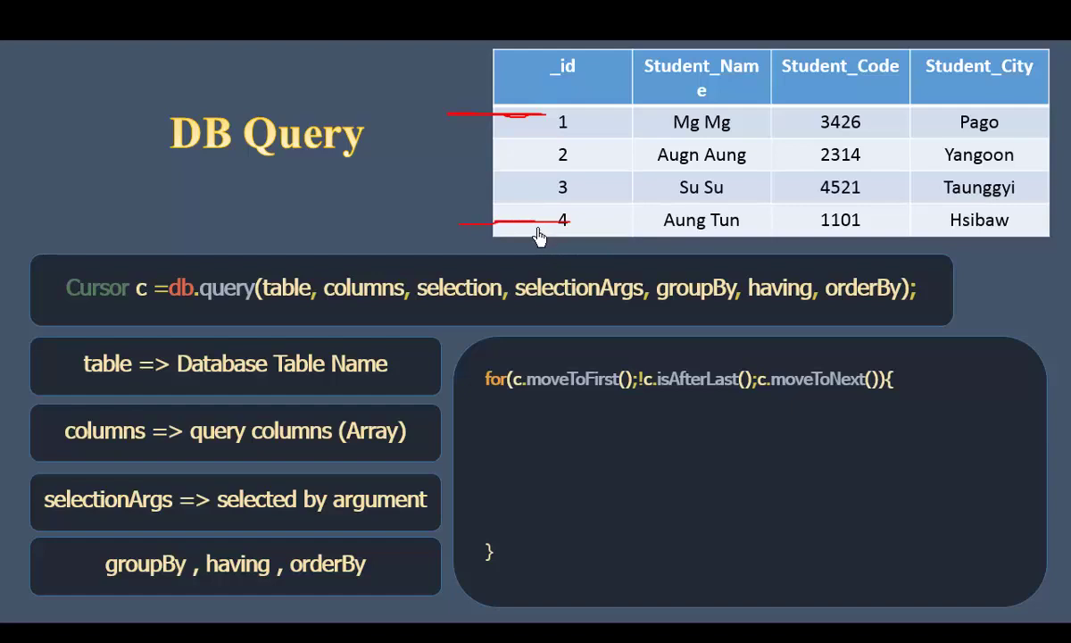
mouse_move(527, 223)
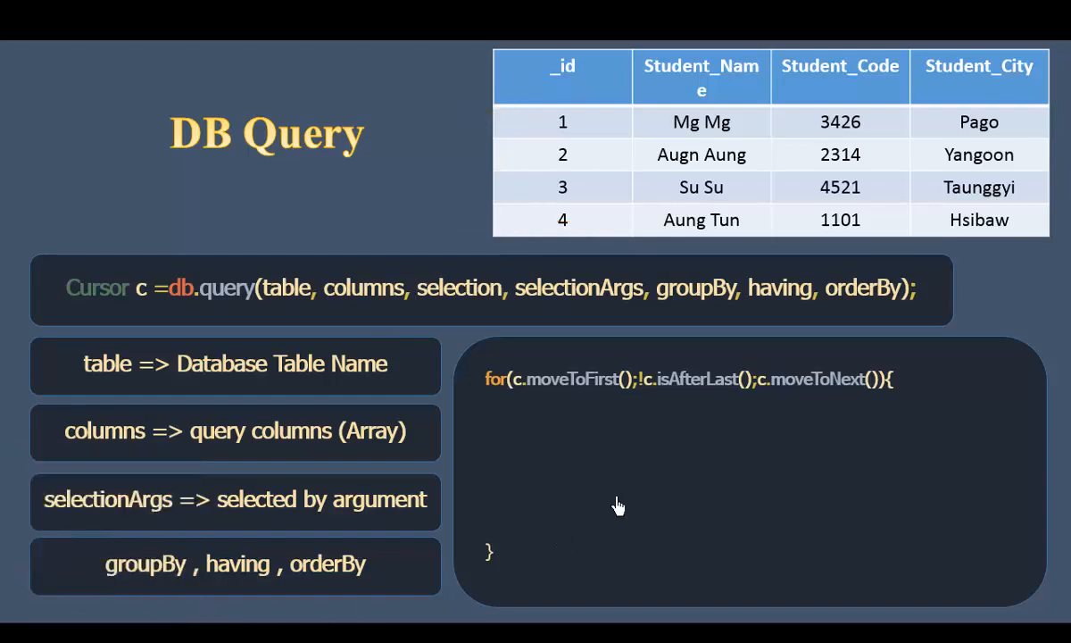
left_click_drag(643, 397, 749, 397)
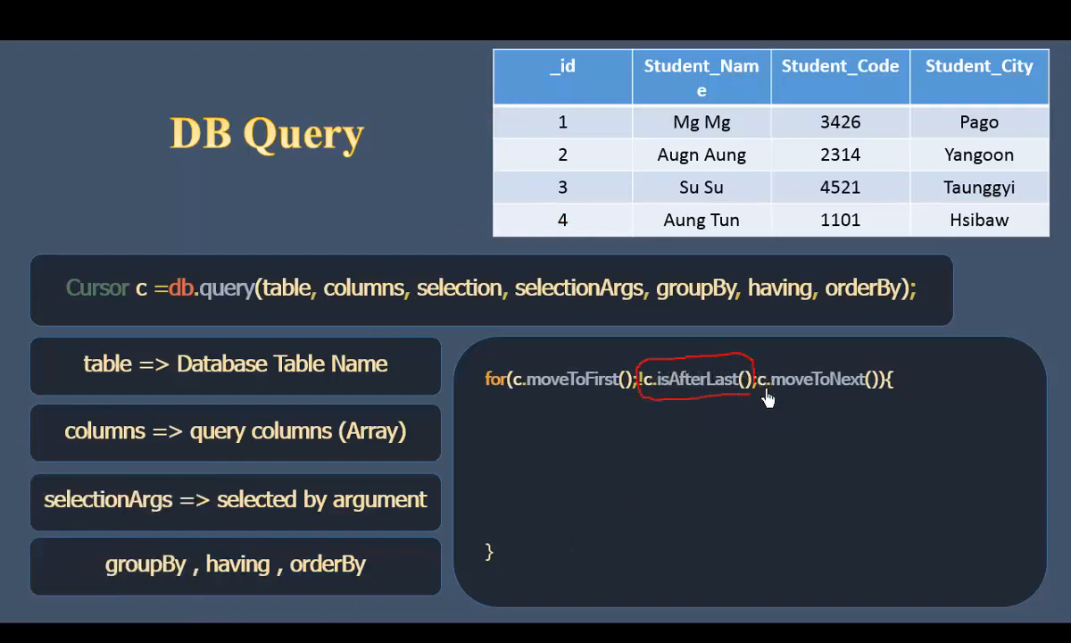
mouse_move(725, 434)
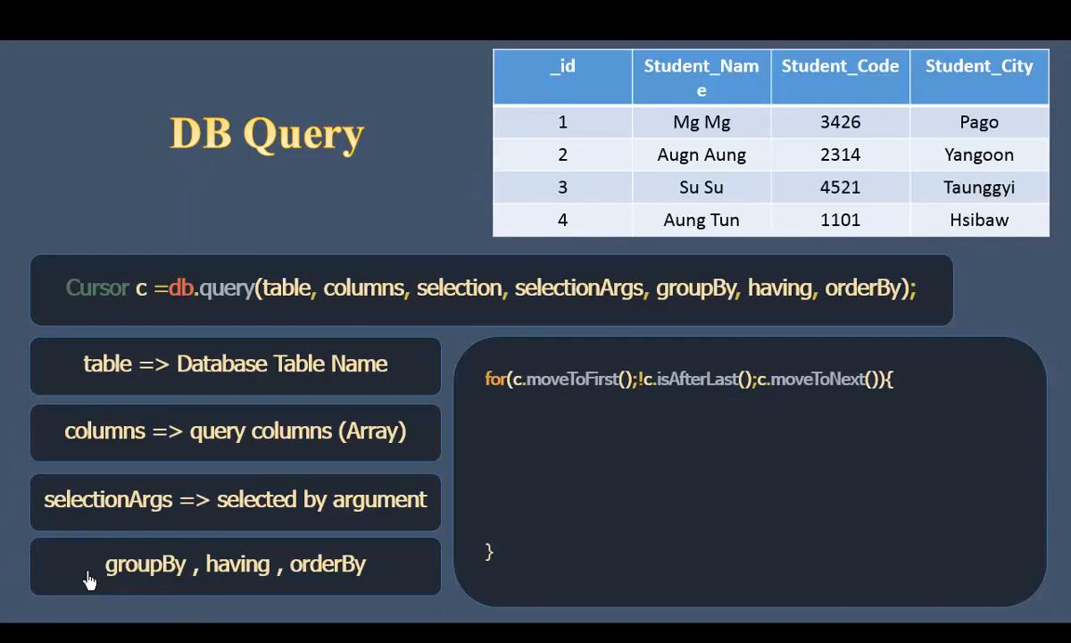
mouse_move(911, 409)
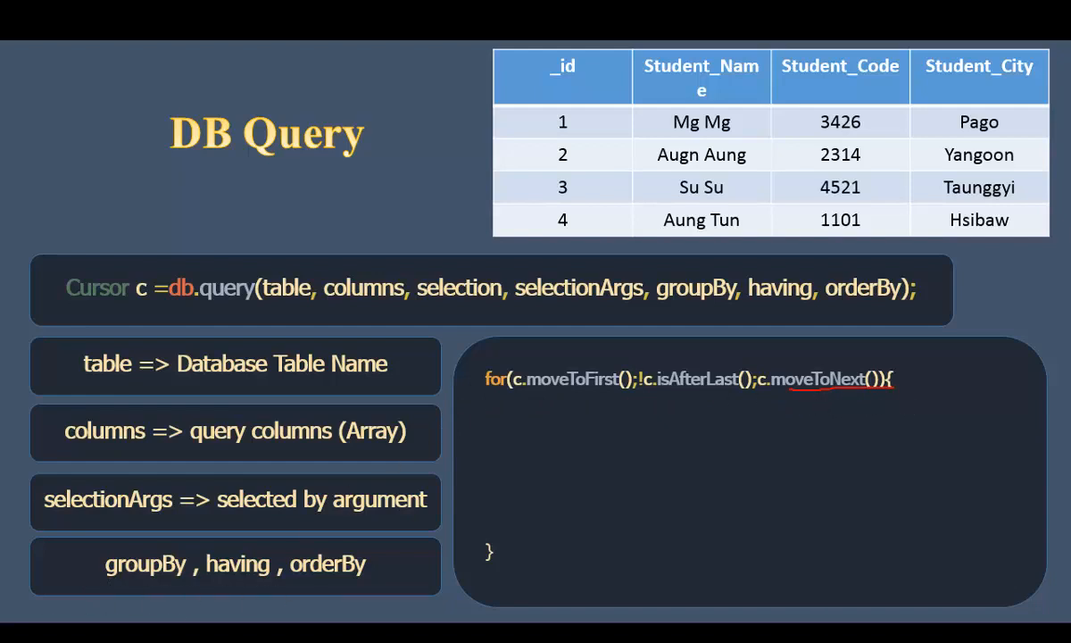
mouse_move(80, 582)
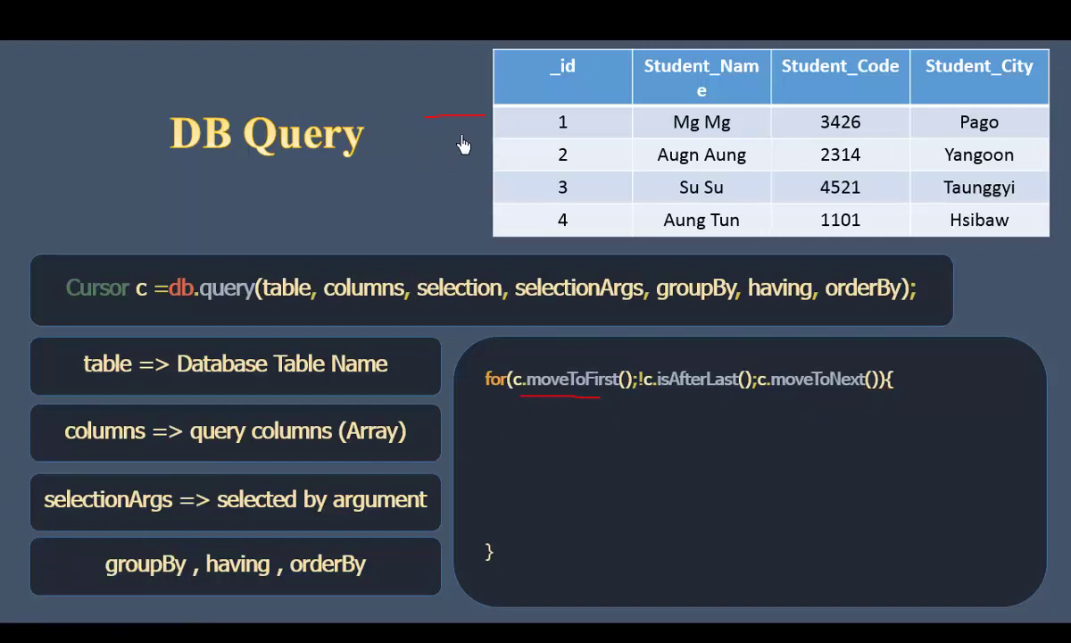
mouse_move(465, 168)
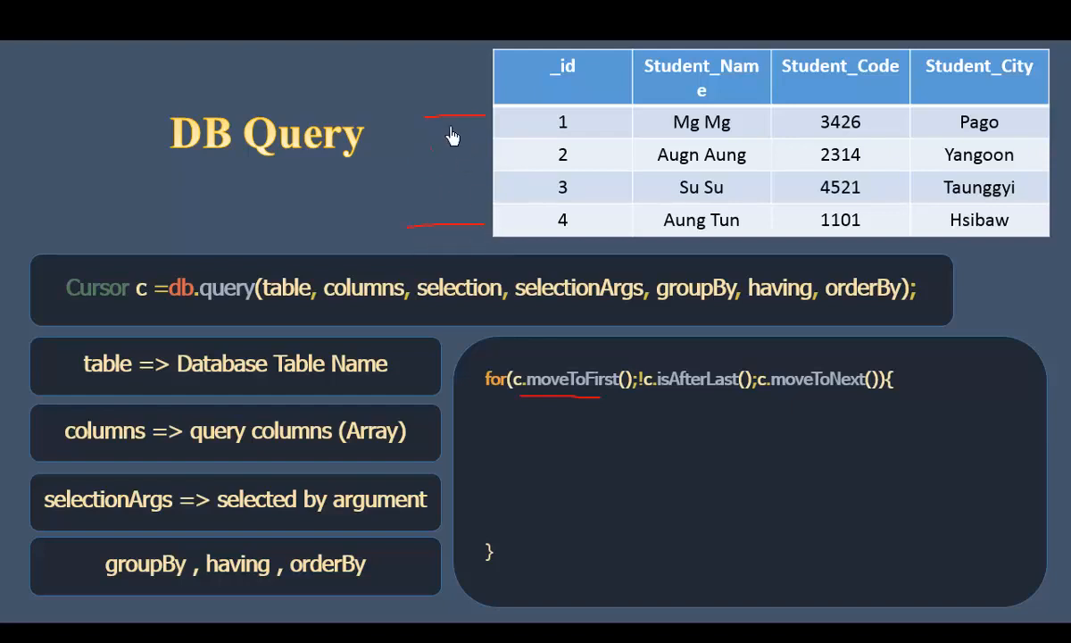
mouse_move(490, 128)
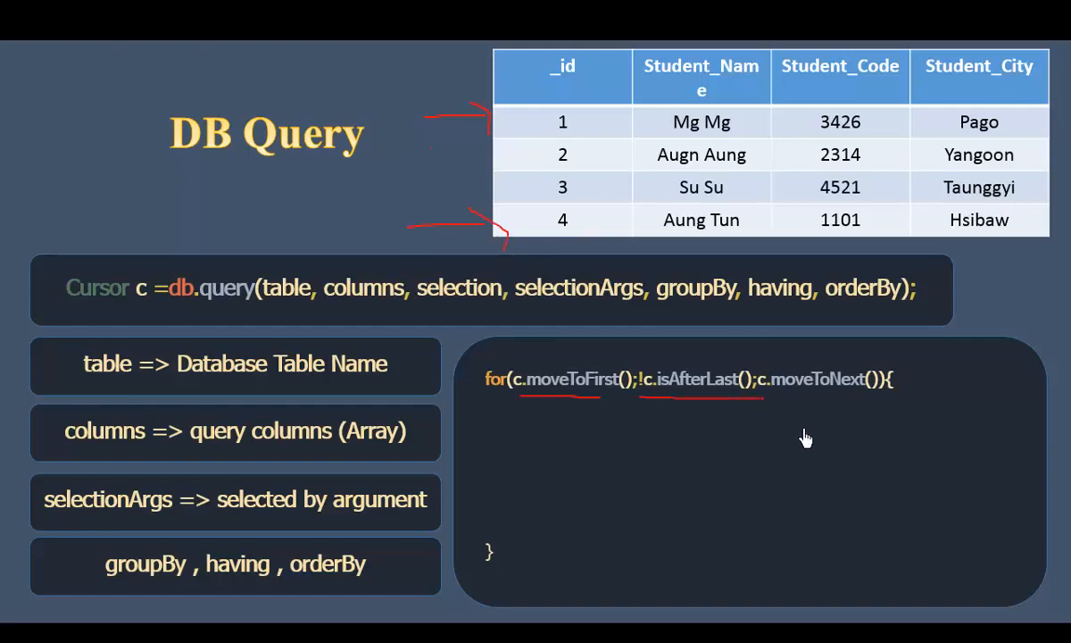
mouse_move(504, 148)
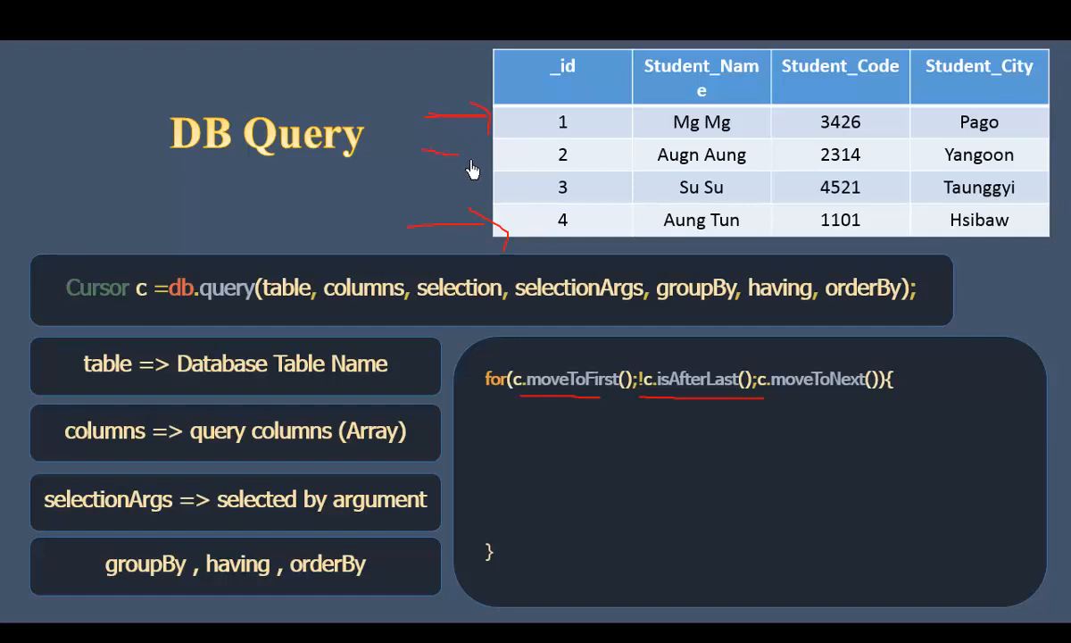
mouse_move(483, 168)
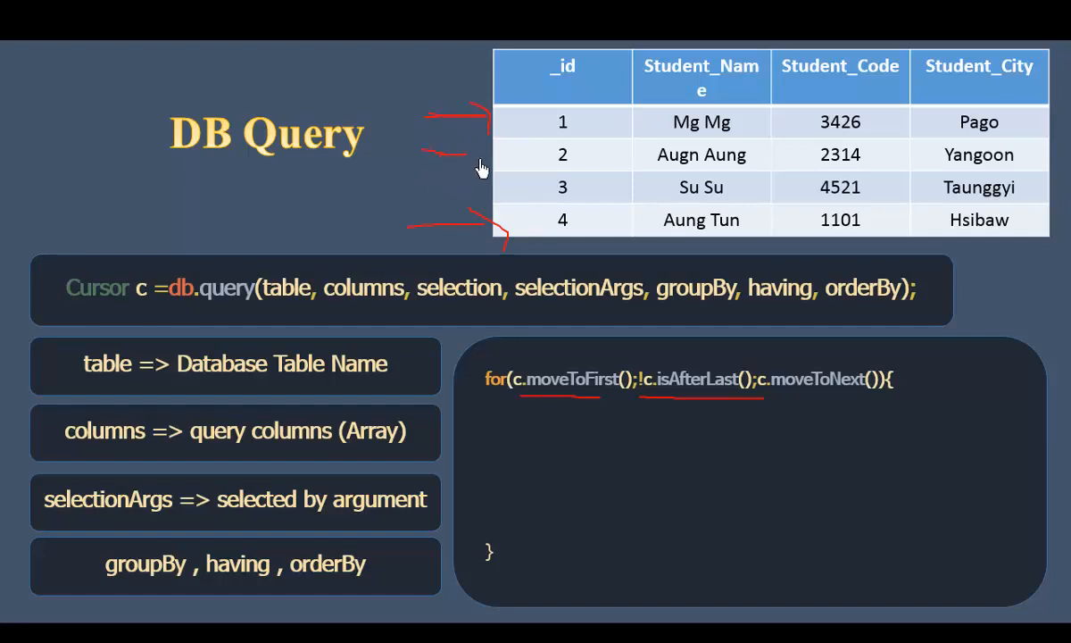
mouse_move(435, 232)
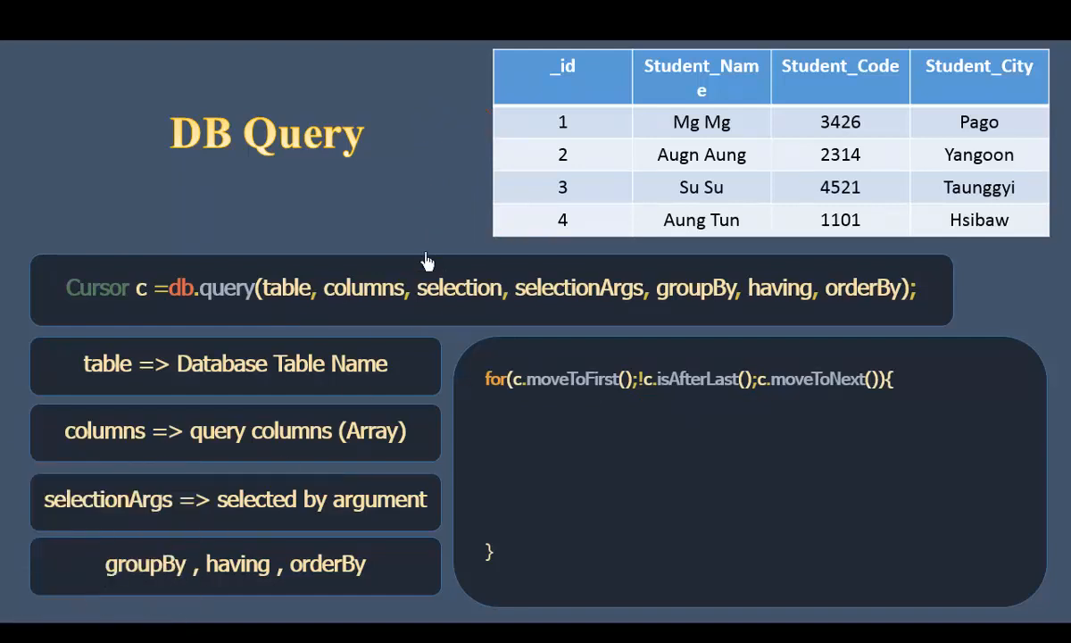
mouse_move(874, 407)
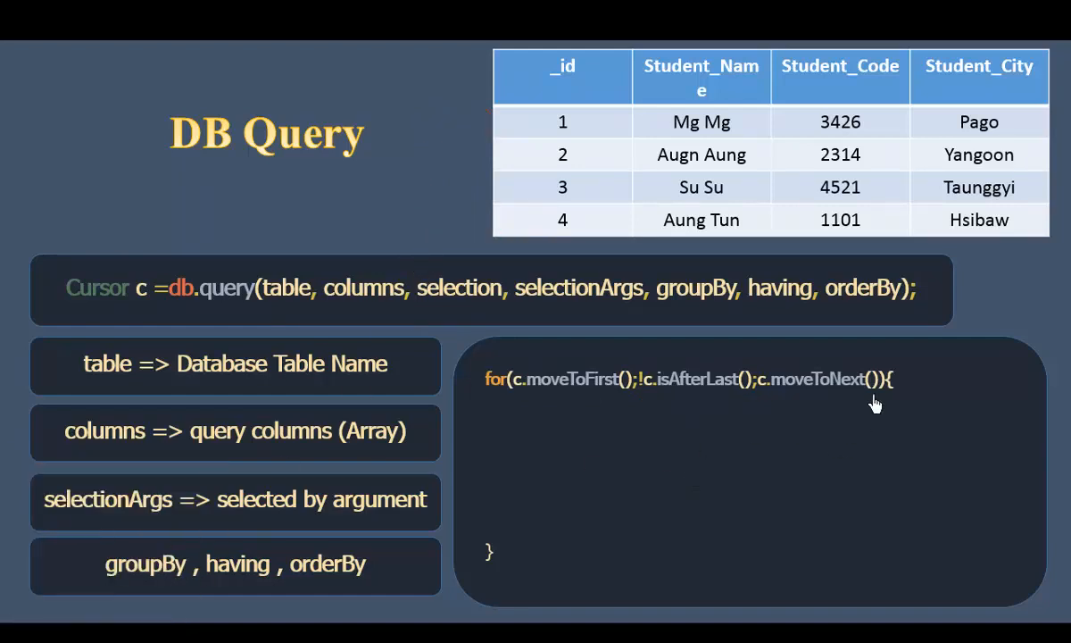
mouse_move(564, 271)
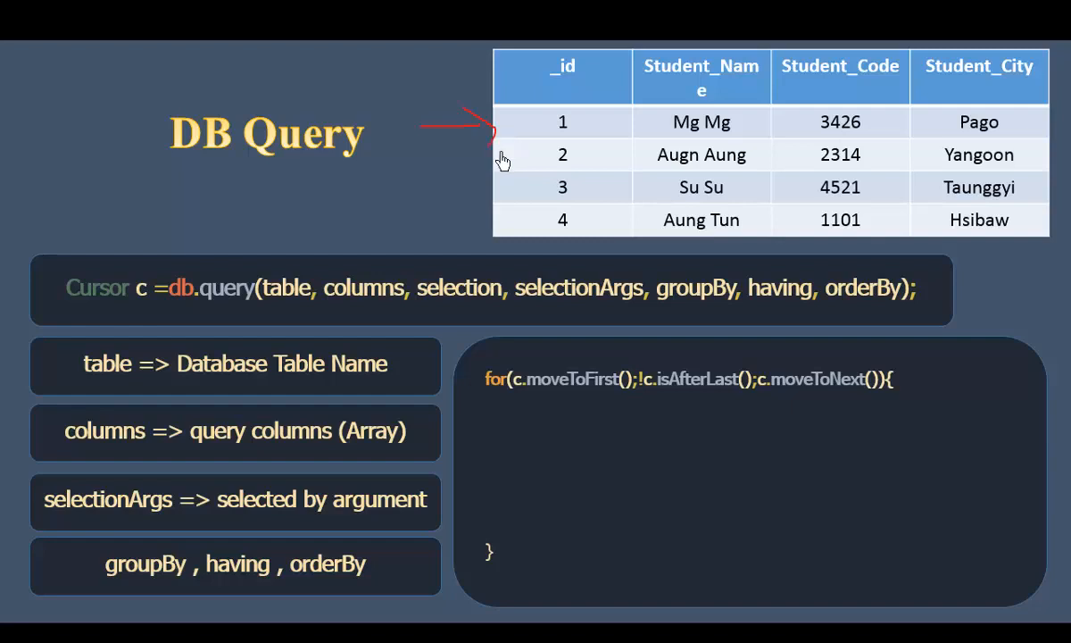
mouse_move(527, 128)
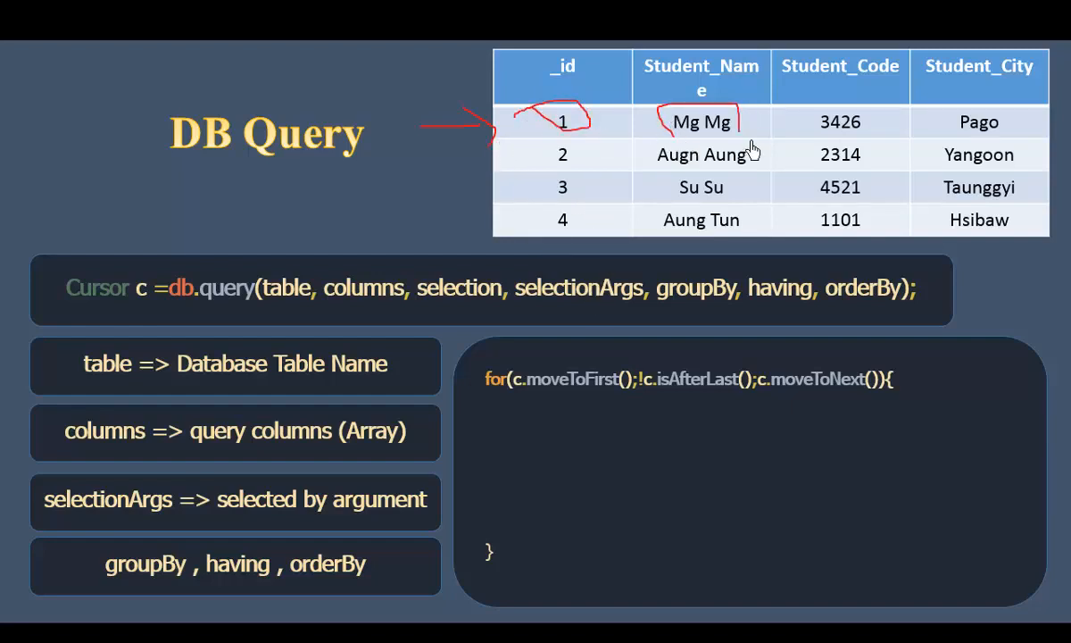
left_click_drag(804, 125, 879, 125)
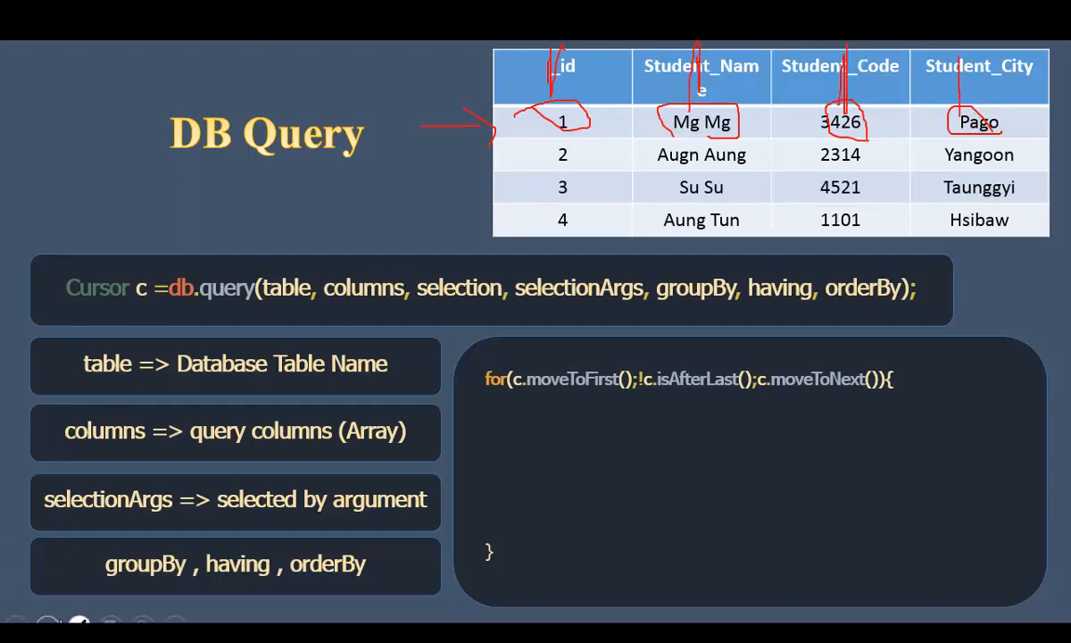
left_click(86, 617)
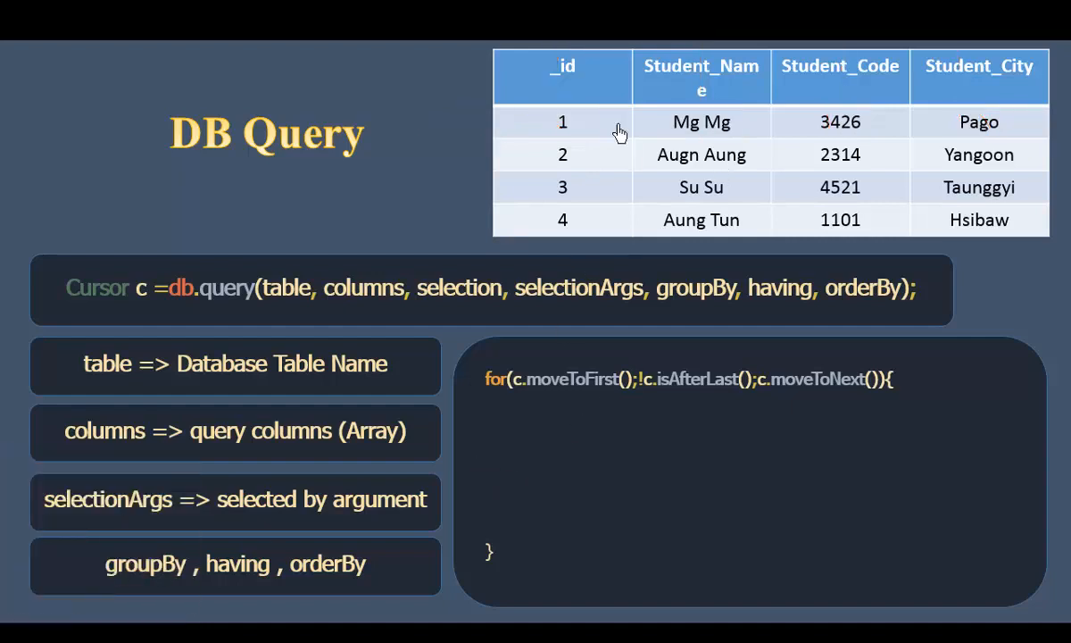
mouse_move(382, 207)
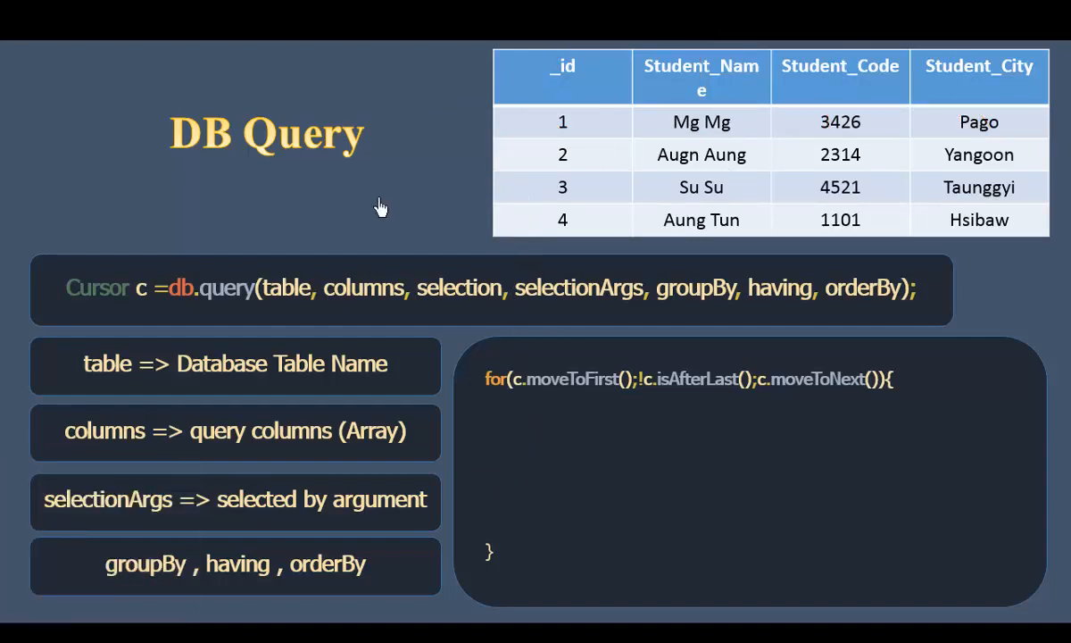
mouse_move(753, 416)
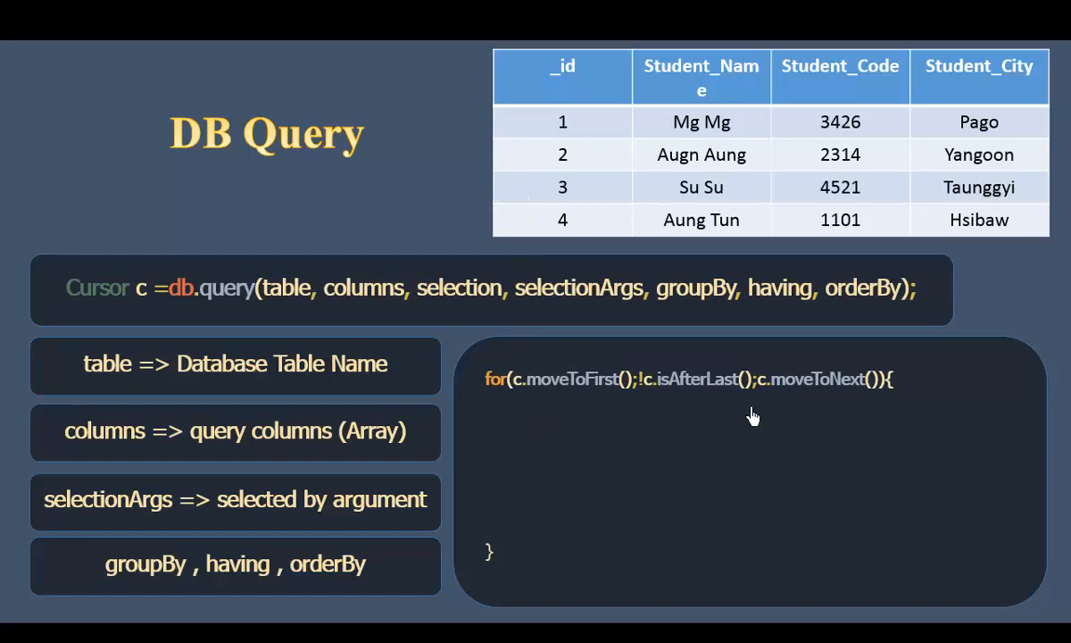
- Show c.getString(column Index) in the loop body and erase all ink from the slide
type("c.getString(column Index);")
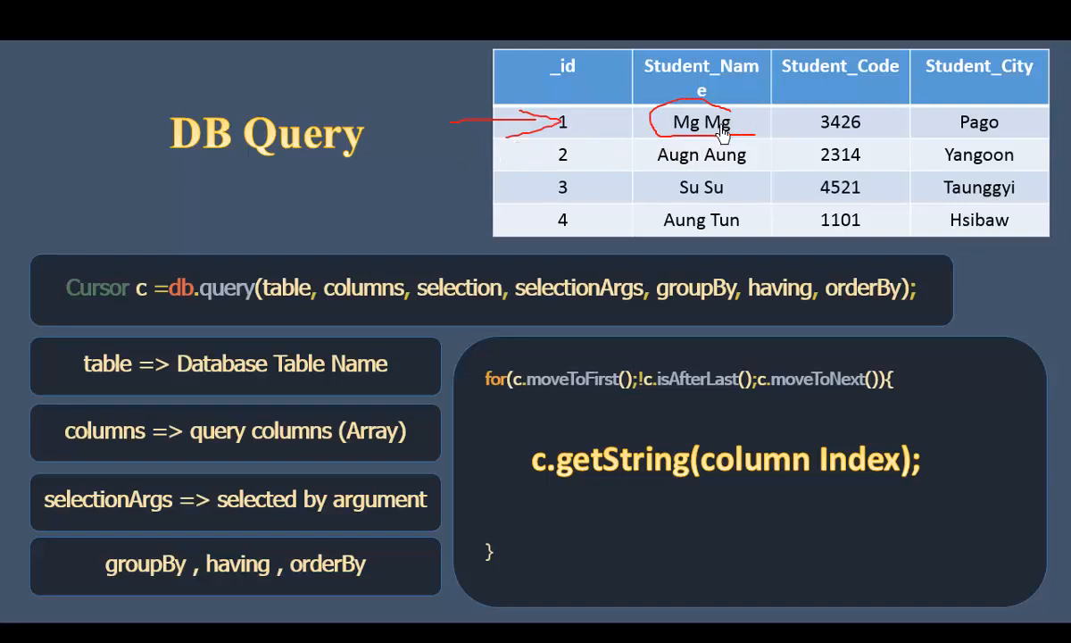
mouse_move(759, 157)
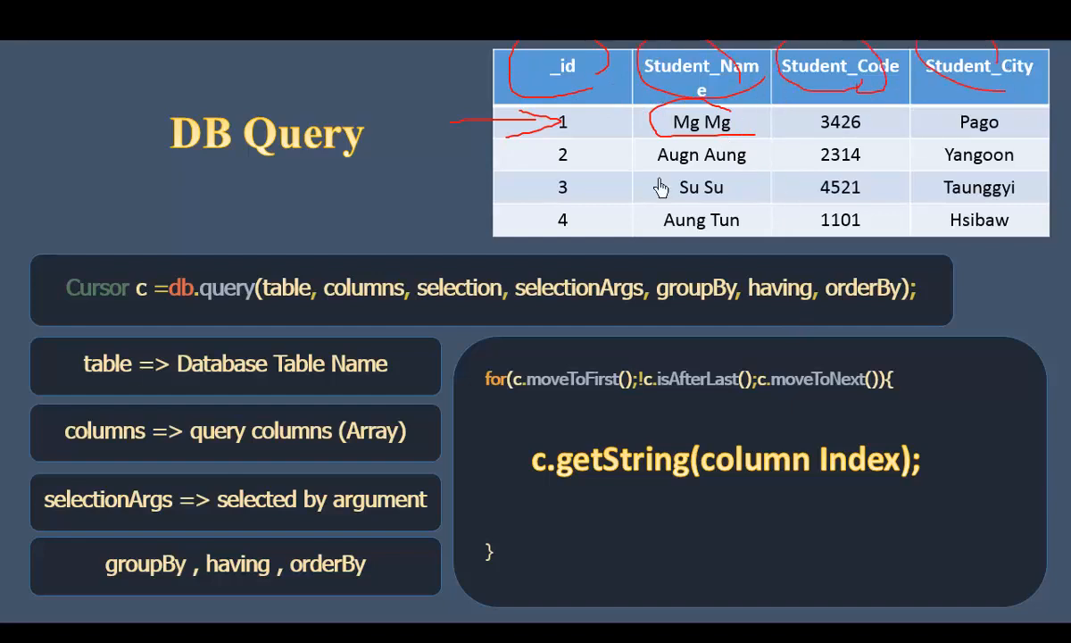
mouse_move(676, 139)
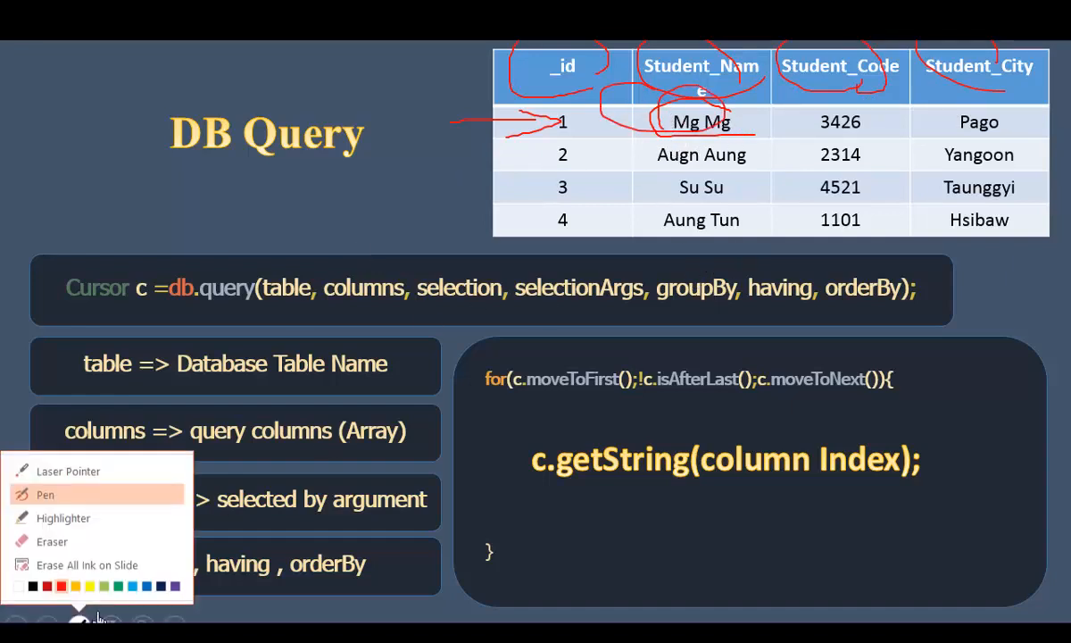
left_click(85, 564)
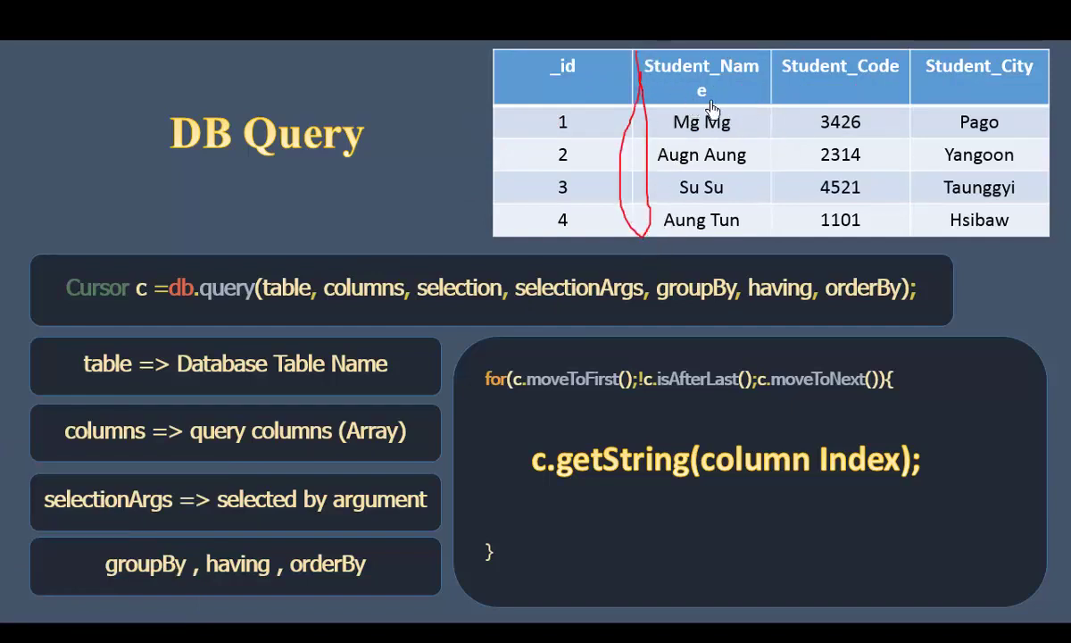
left_click(78, 634)
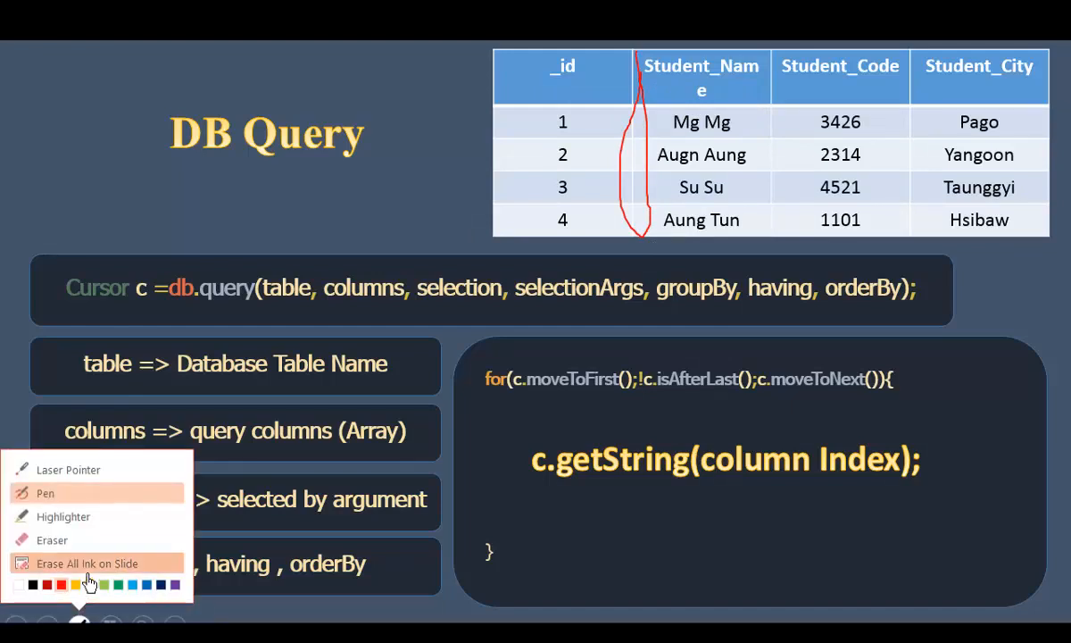
left_click(86, 565)
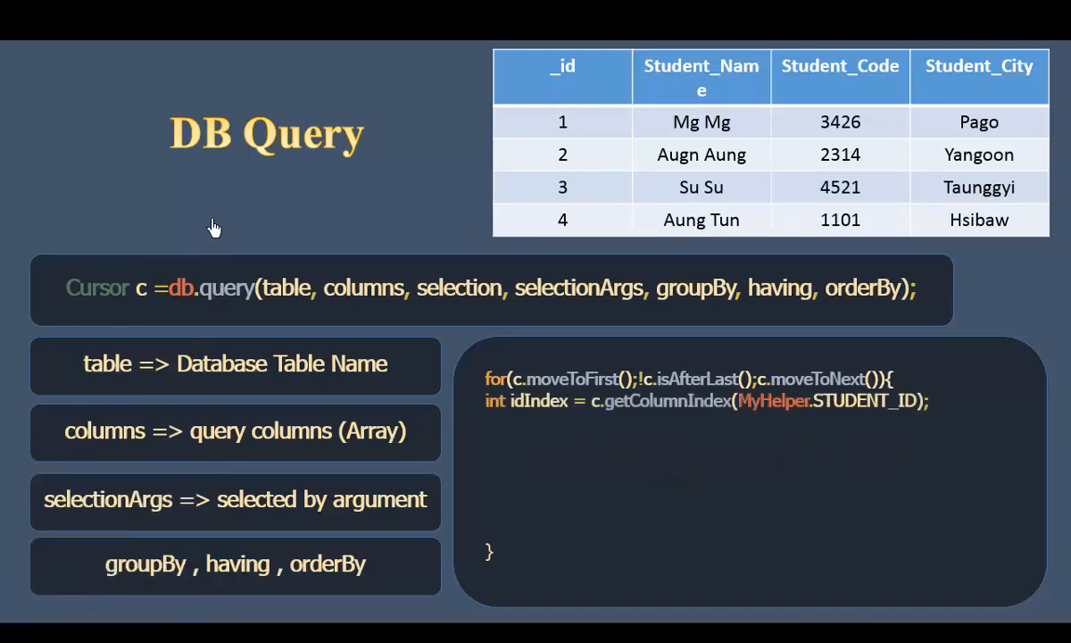
mouse_move(782, 107)
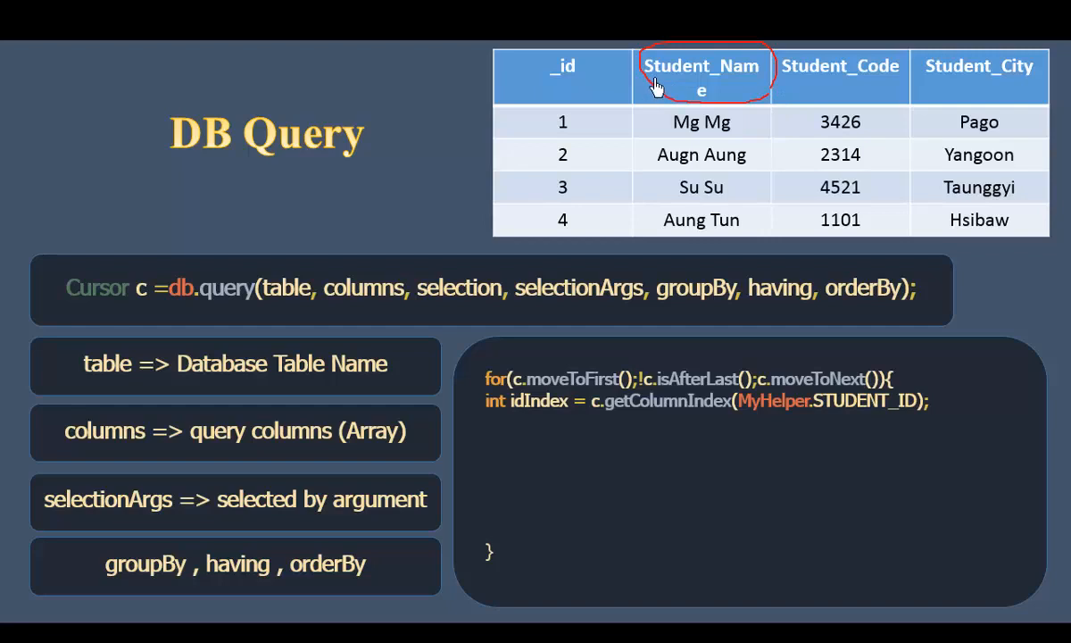
- Circle idIndex, underline the getColumnIndex call and mark the MyHelper.STUDENT_ID argument
left_click_drag(657, 86, 750, 139)
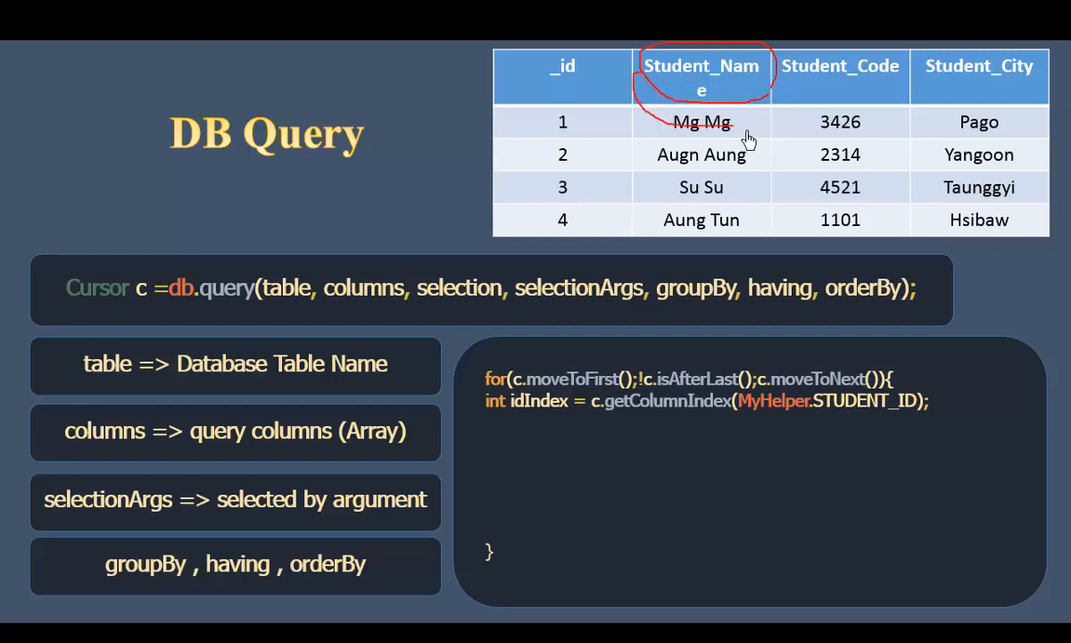
mouse_move(597, 425)
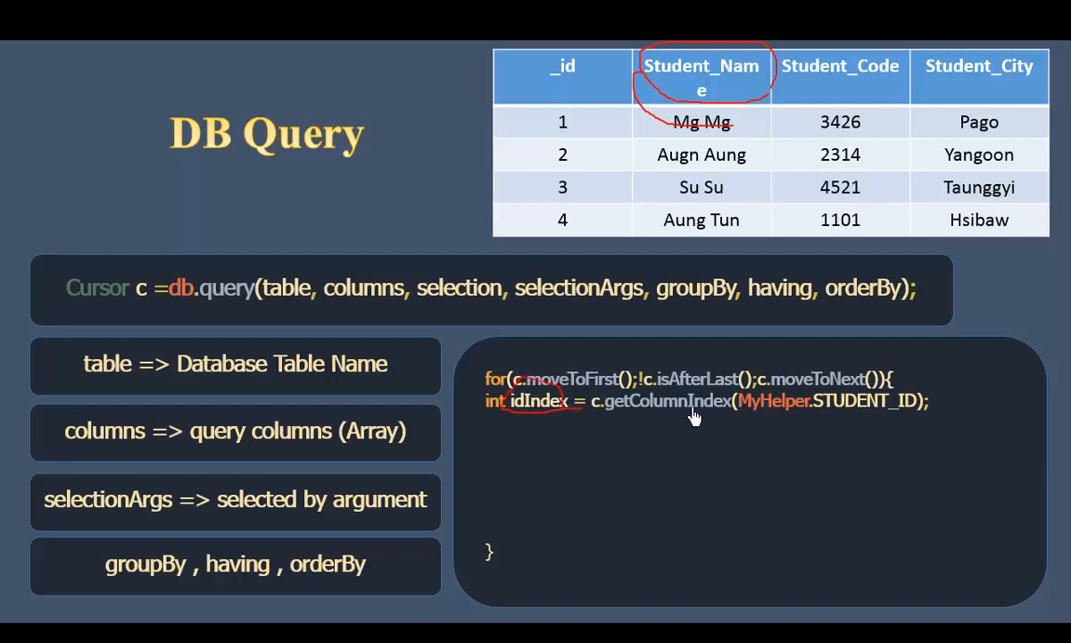
mouse_move(715, 425)
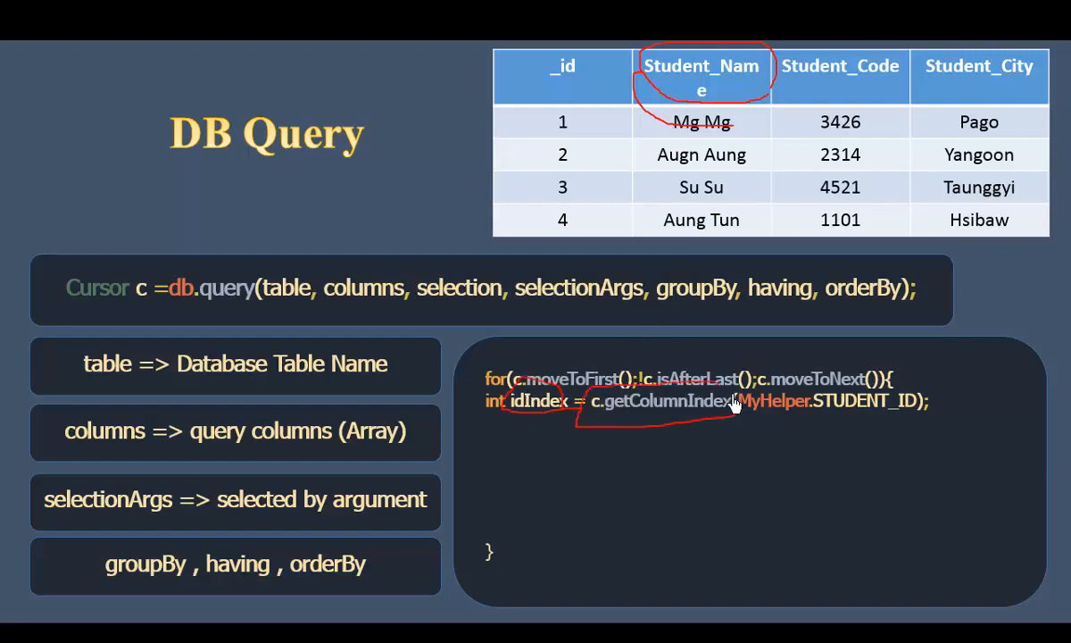
left_click_drag(736, 414, 925, 414)
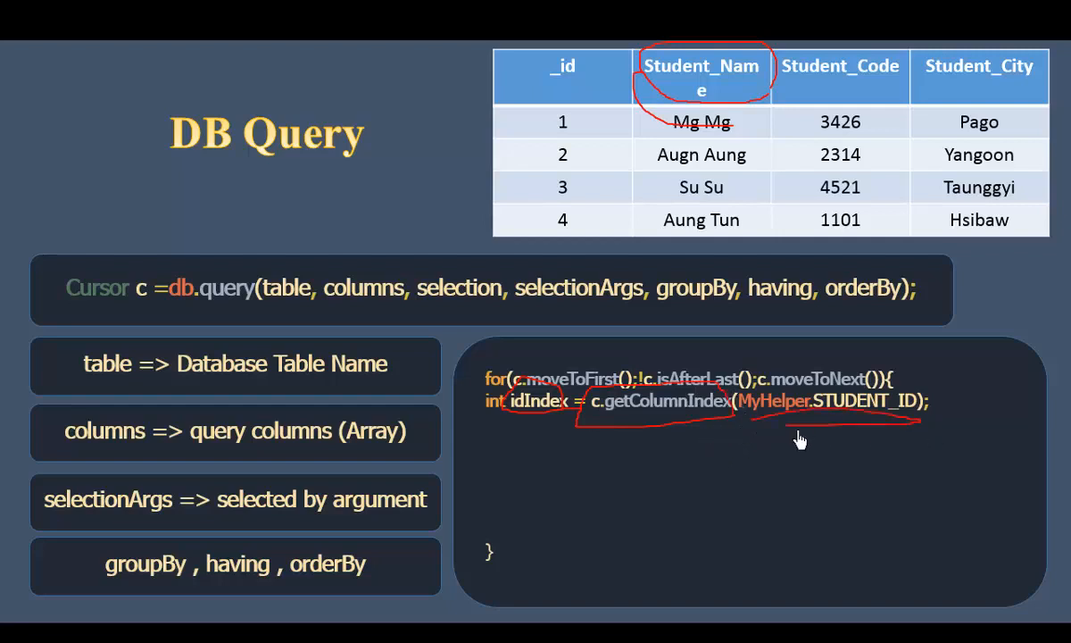
left_click_drag(759, 434, 920, 420)
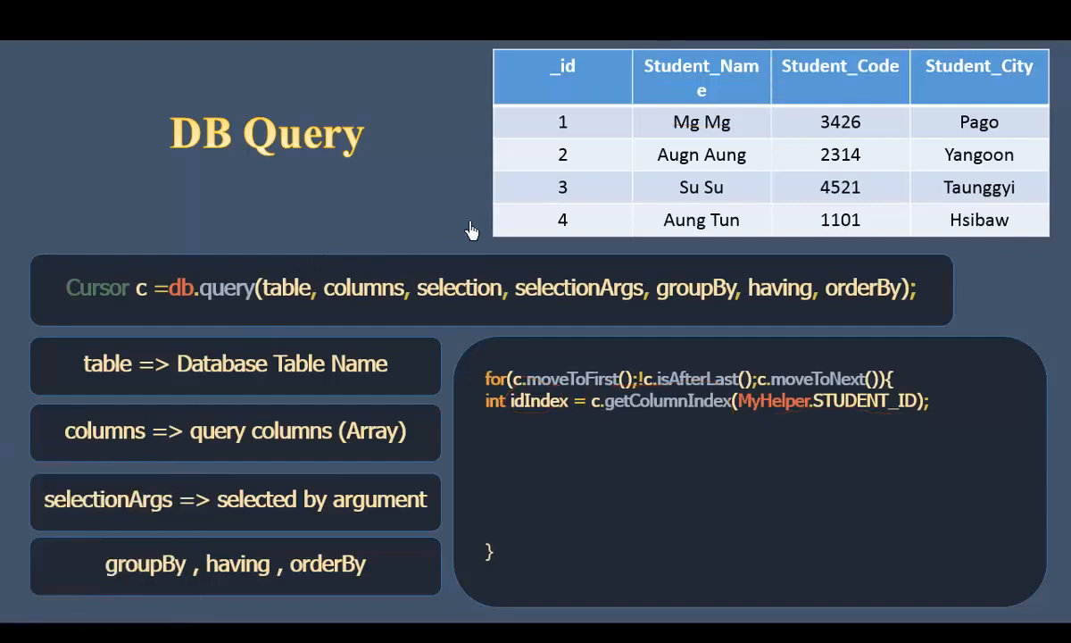
mouse_move(1000, 98)
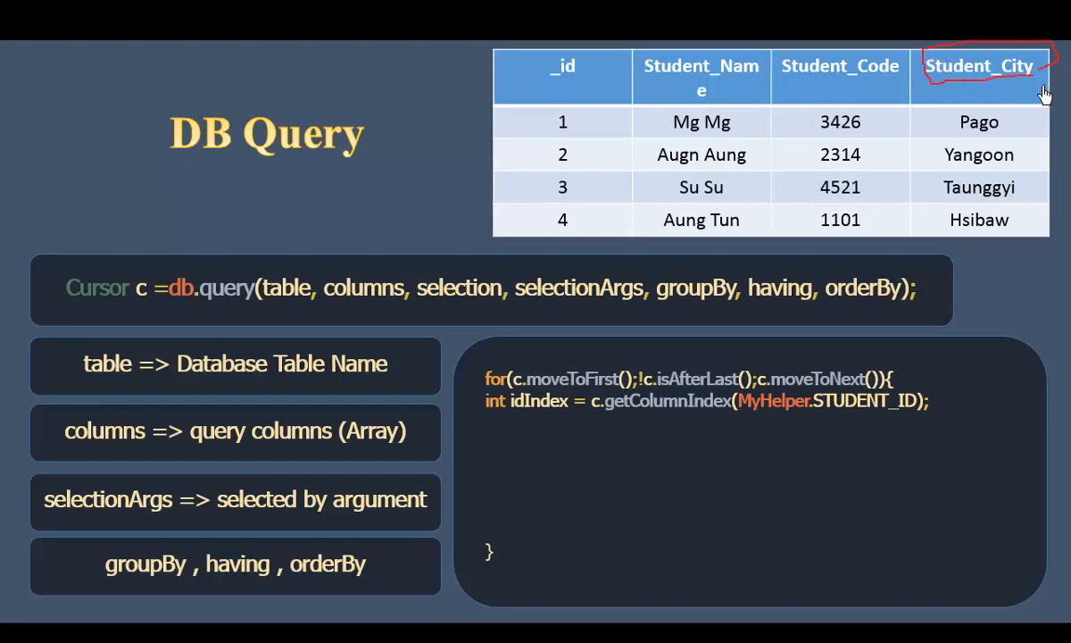
mouse_move(1037, 98)
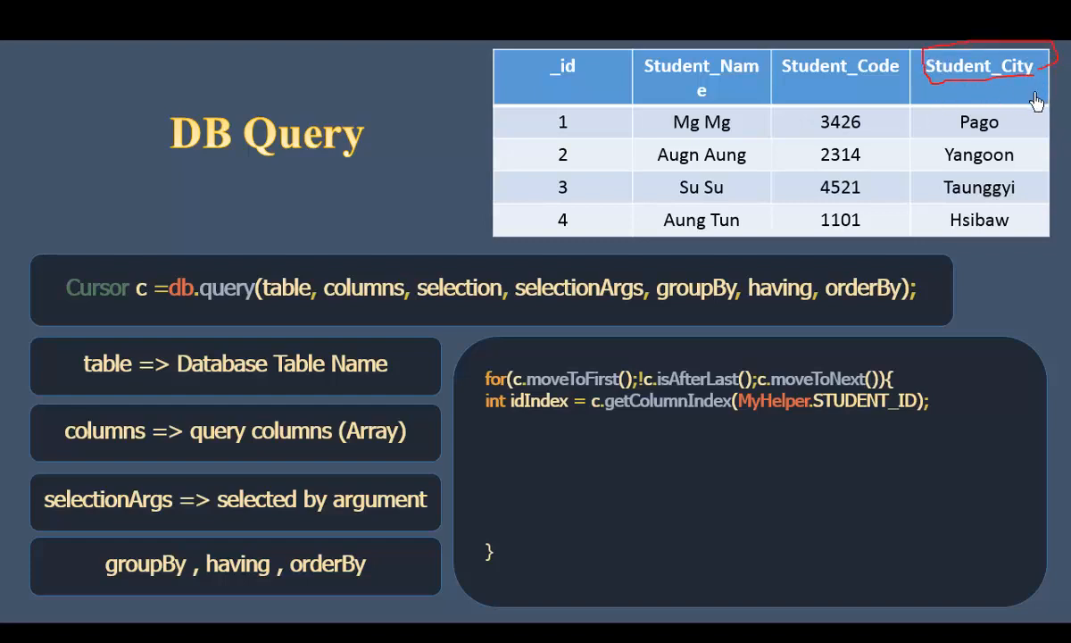
mouse_move(1009, 75)
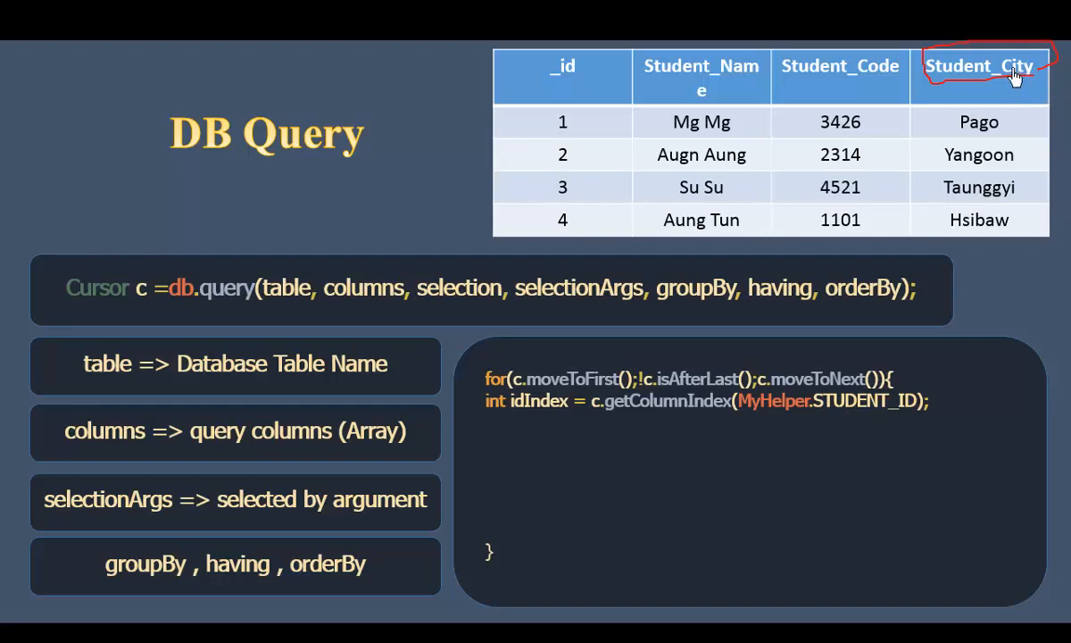
mouse_move(964, 100)
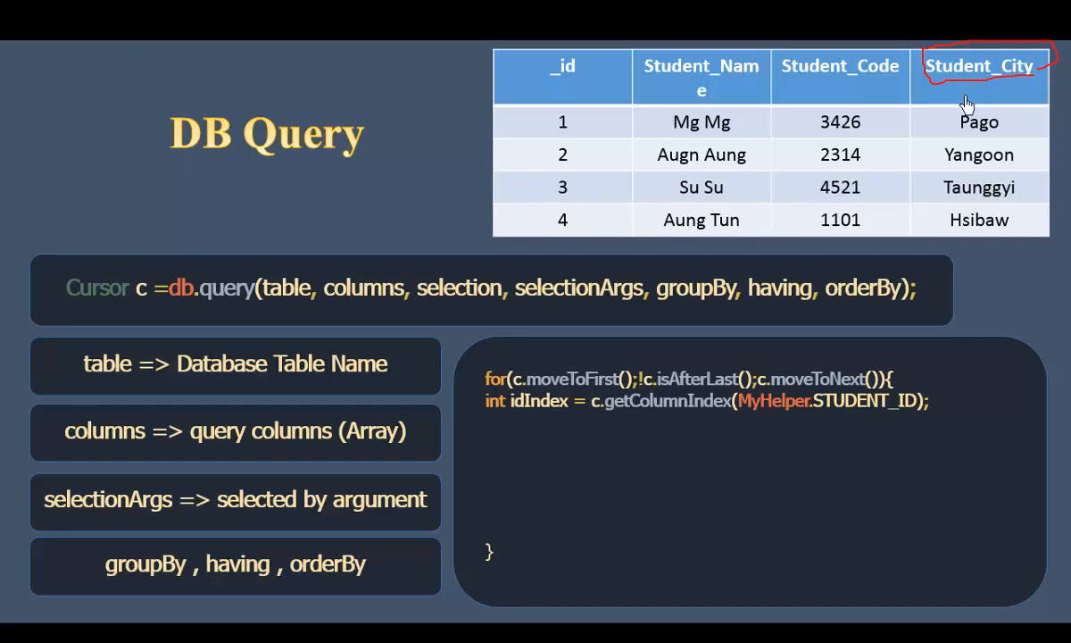
mouse_move(991, 154)
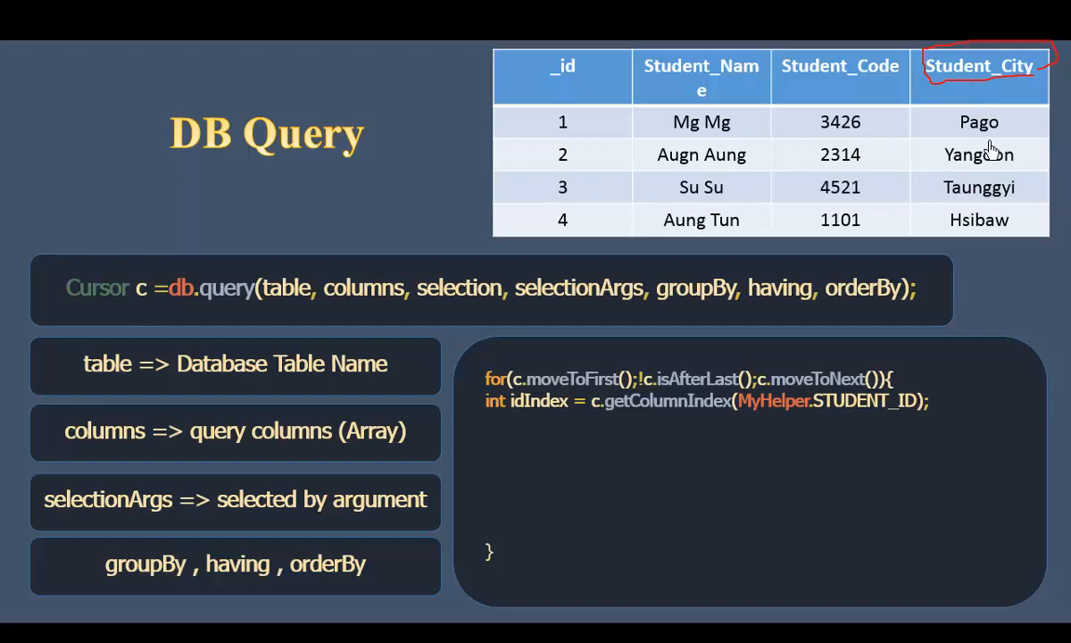
mouse_move(998, 101)
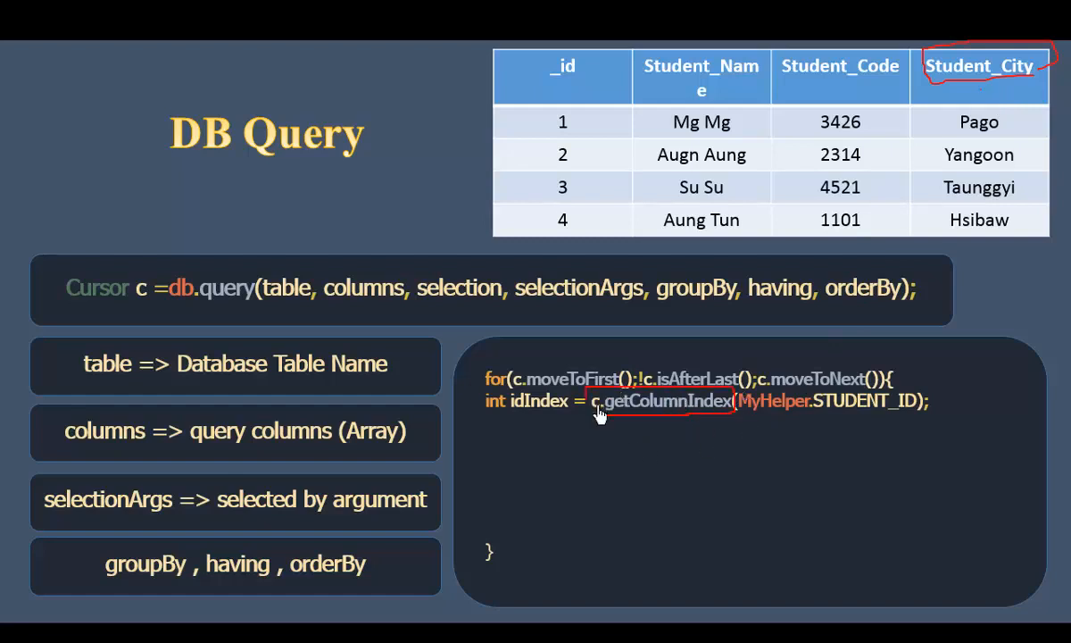
mouse_move(1032, 164)
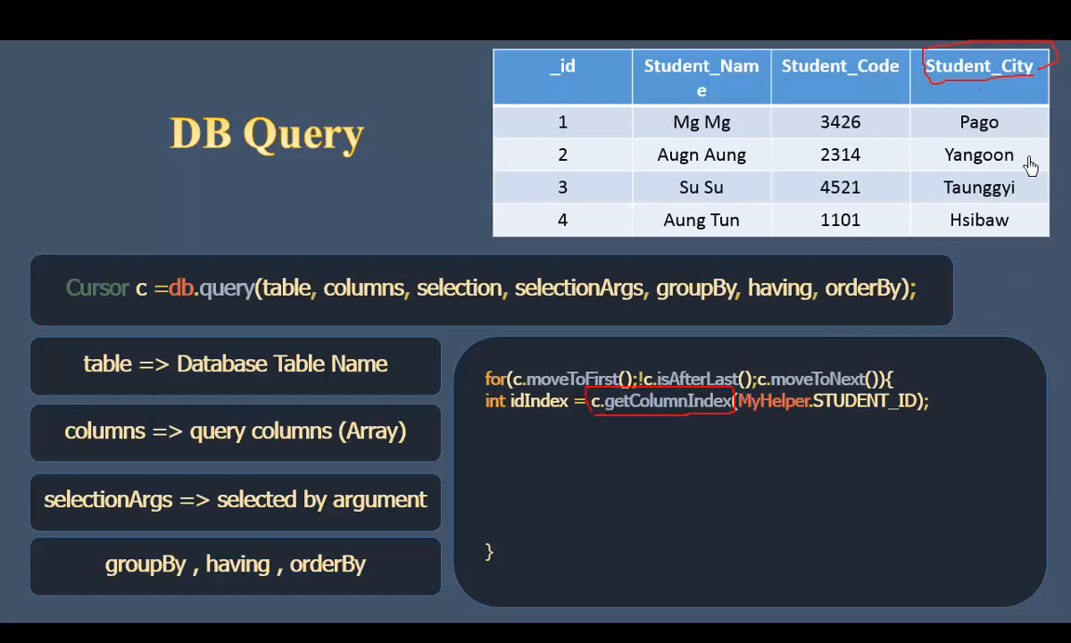
mouse_move(985, 139)
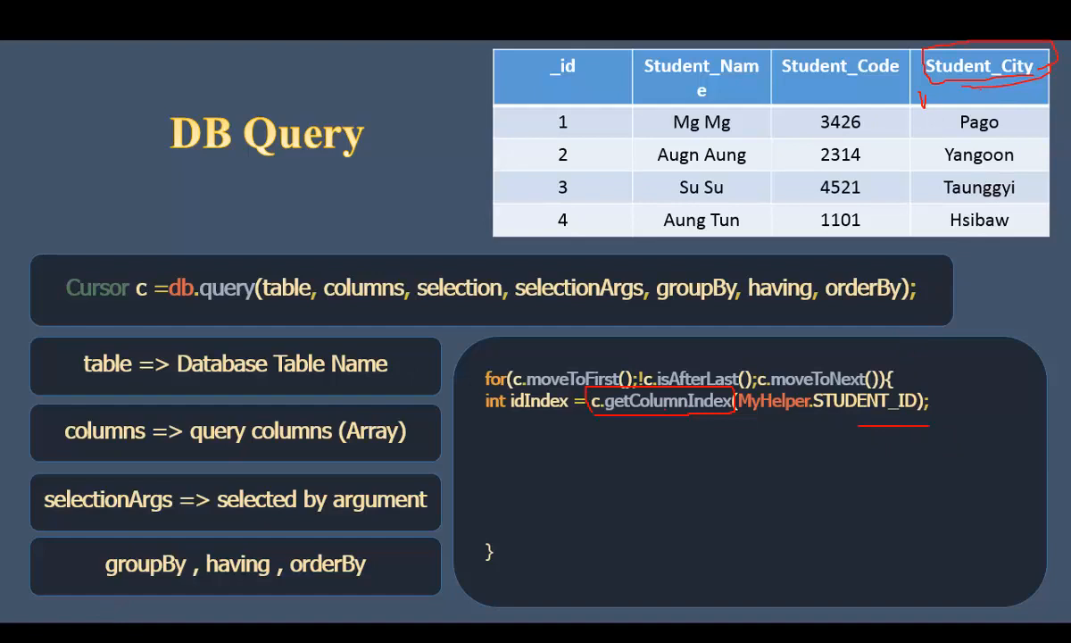
mouse_move(264, 564)
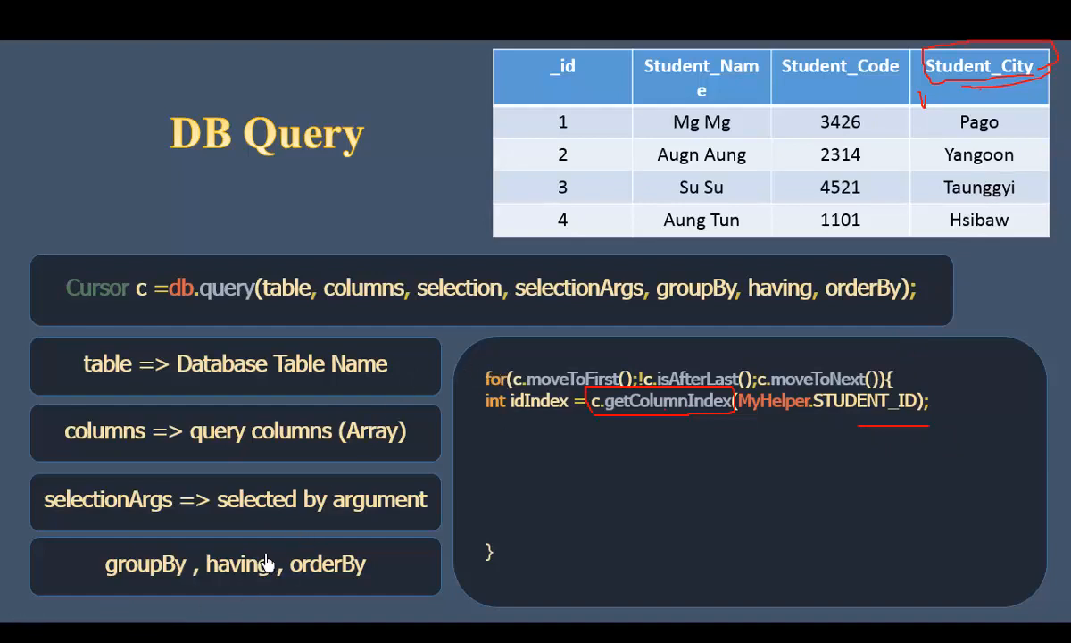
left_click(81, 637)
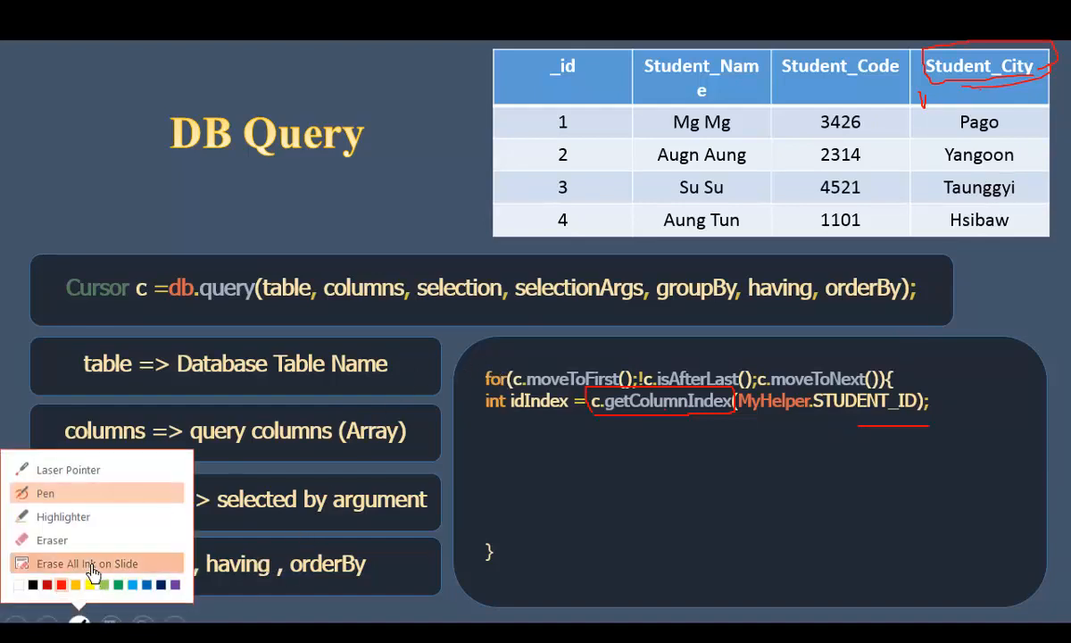
- Erase the ink, reveal the codeIndex getColumnIndex(MyHelper.STUDENT_CODE) line, and clear ink again
left_click(88, 565)
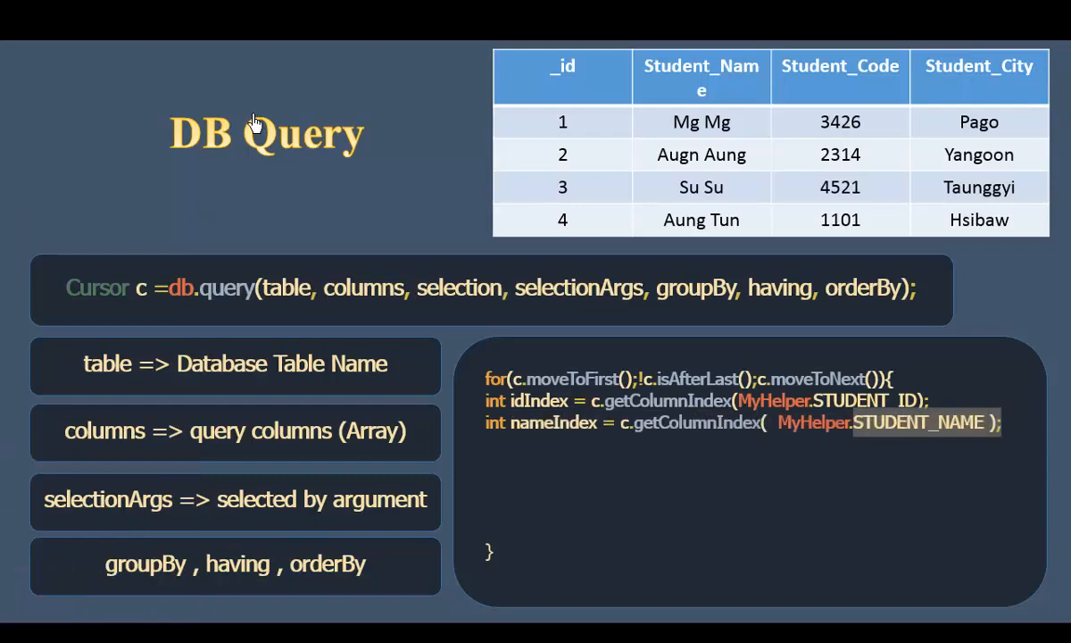
type("int codeIndex = c.getColumnIndex(MyHelper.STUDENT_CODE);")
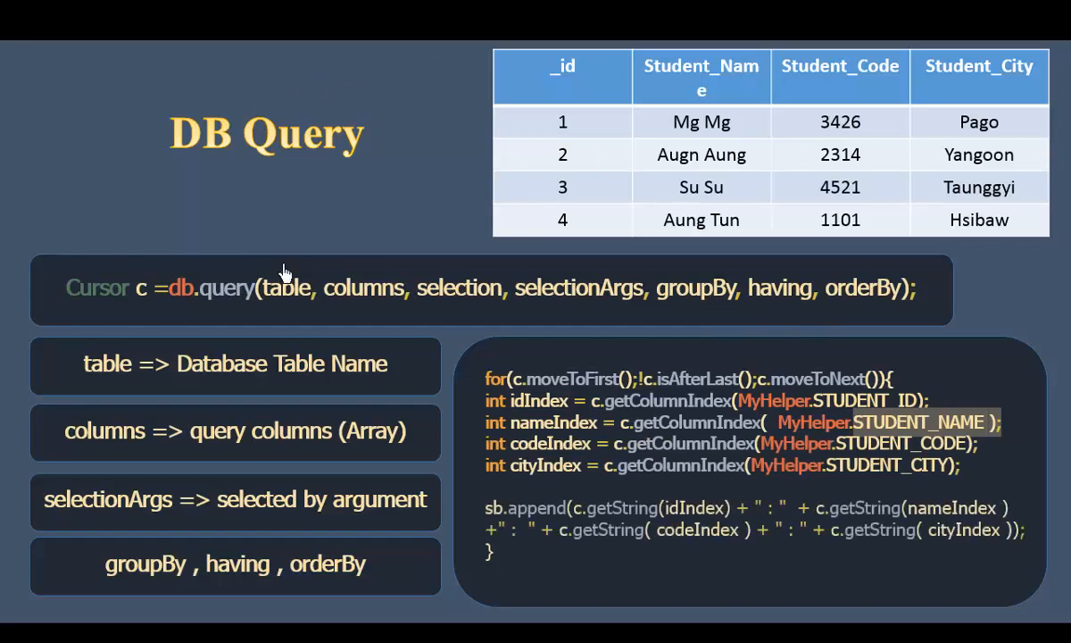
mouse_move(623, 516)
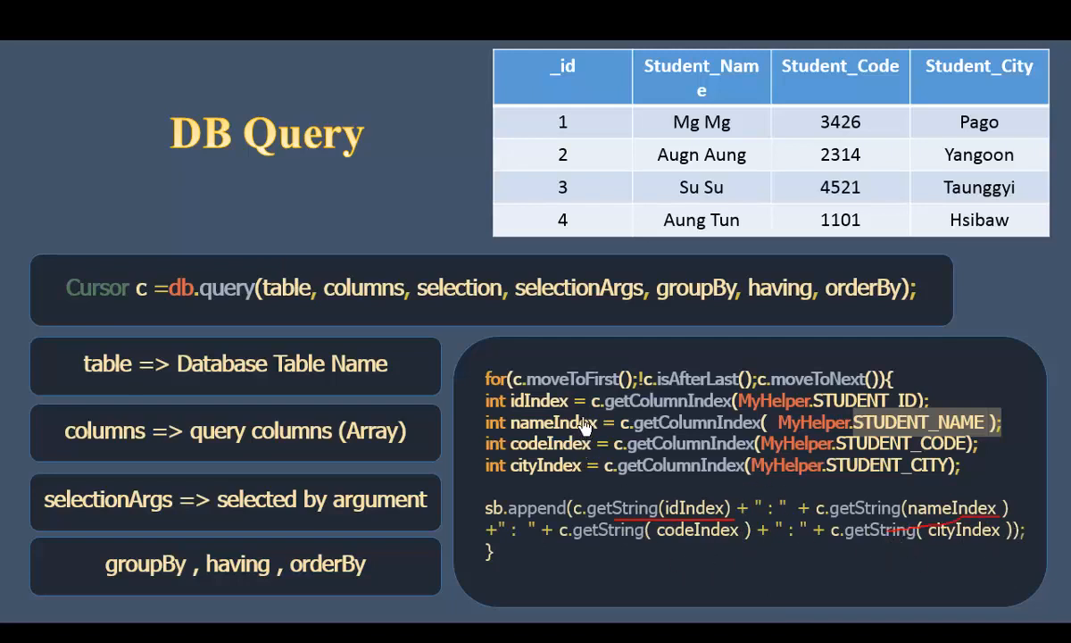
mouse_move(543, 446)
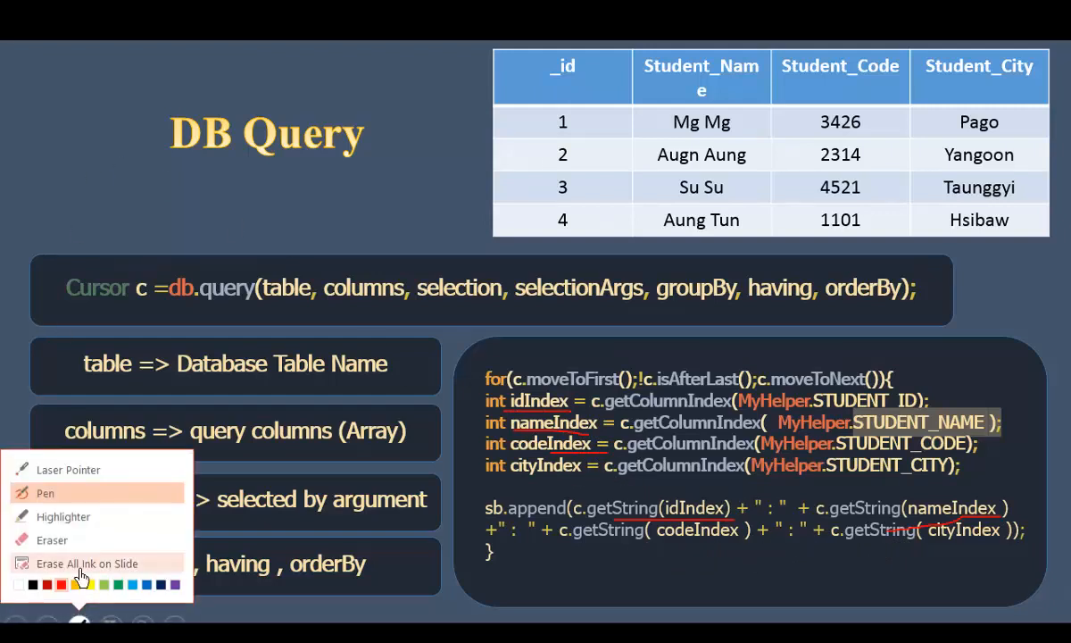
left_click(86, 564)
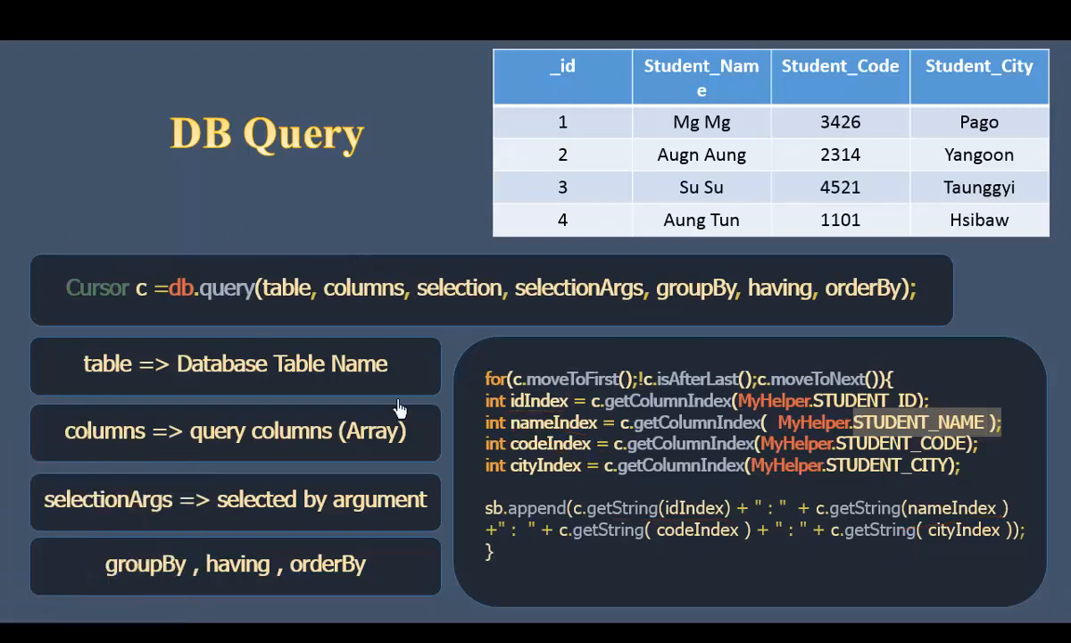
mouse_move(398, 207)
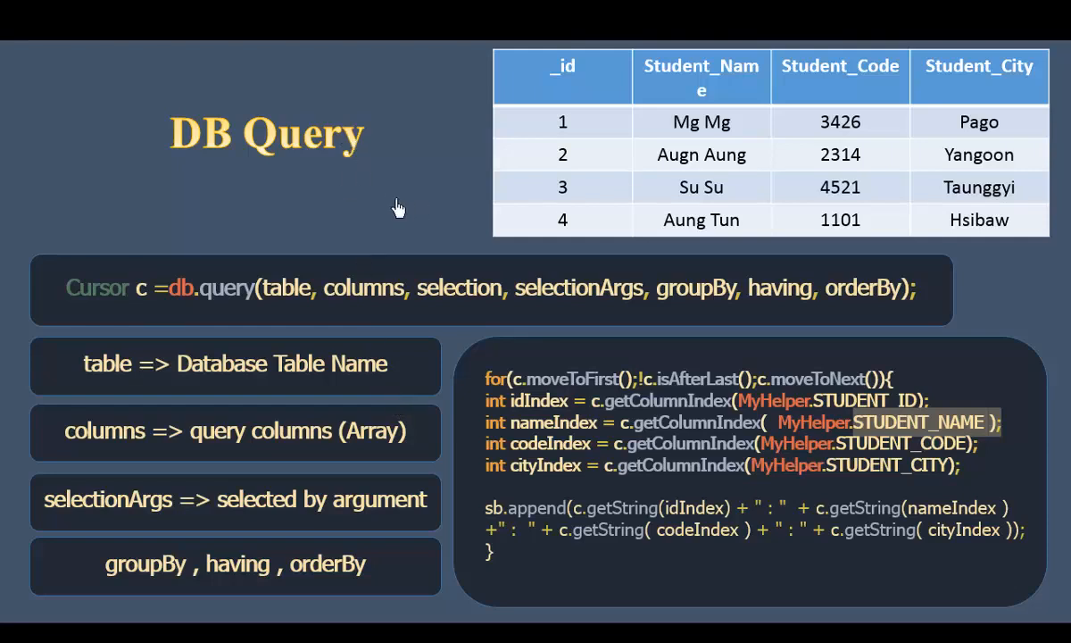
mouse_move(459, 218)
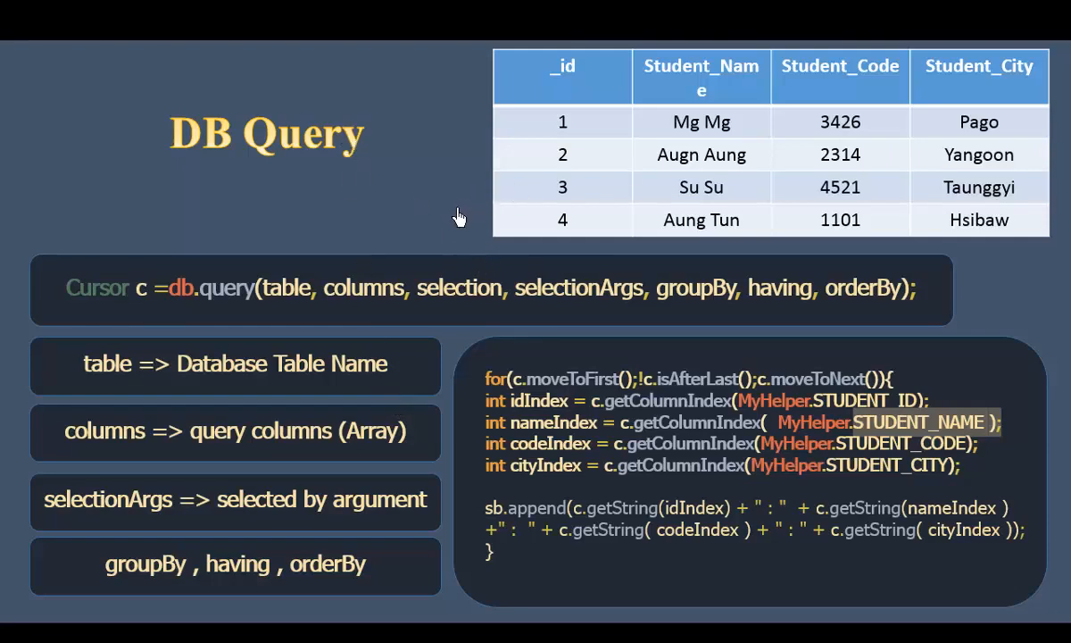
mouse_move(496, 218)
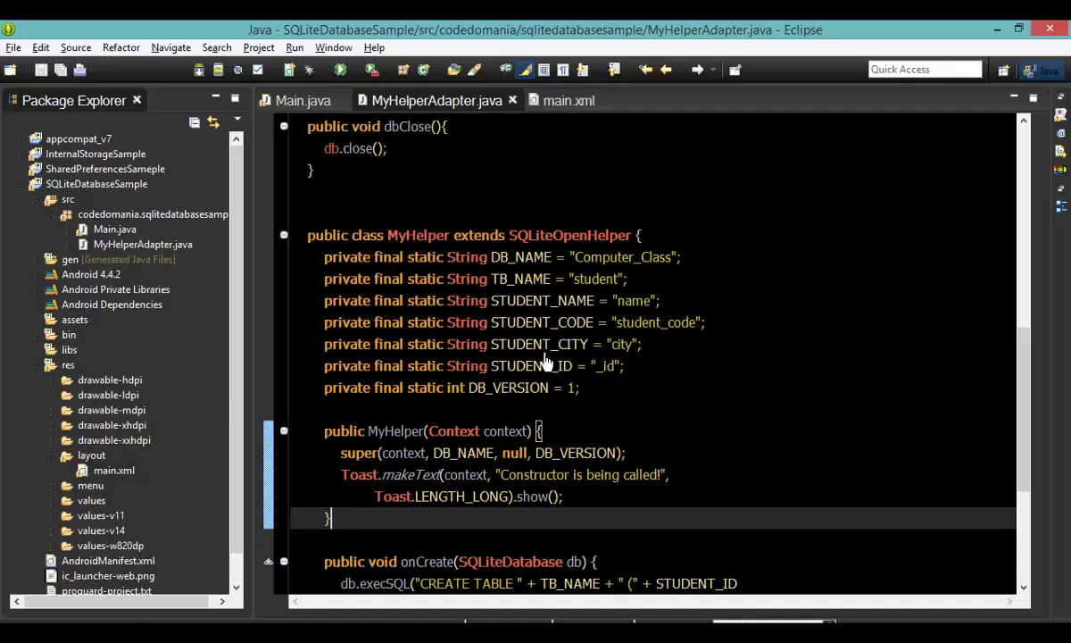
- Add a public String dataQuery() method after dataInsert with a quick-fix return statement
scroll("down", 3)
type("public")
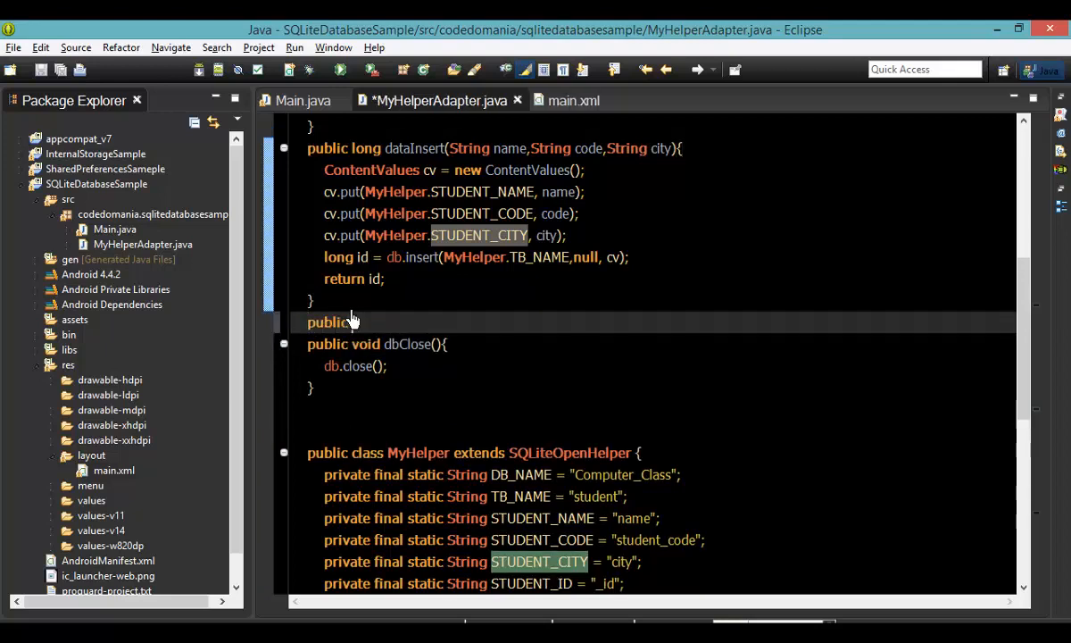
type("String")
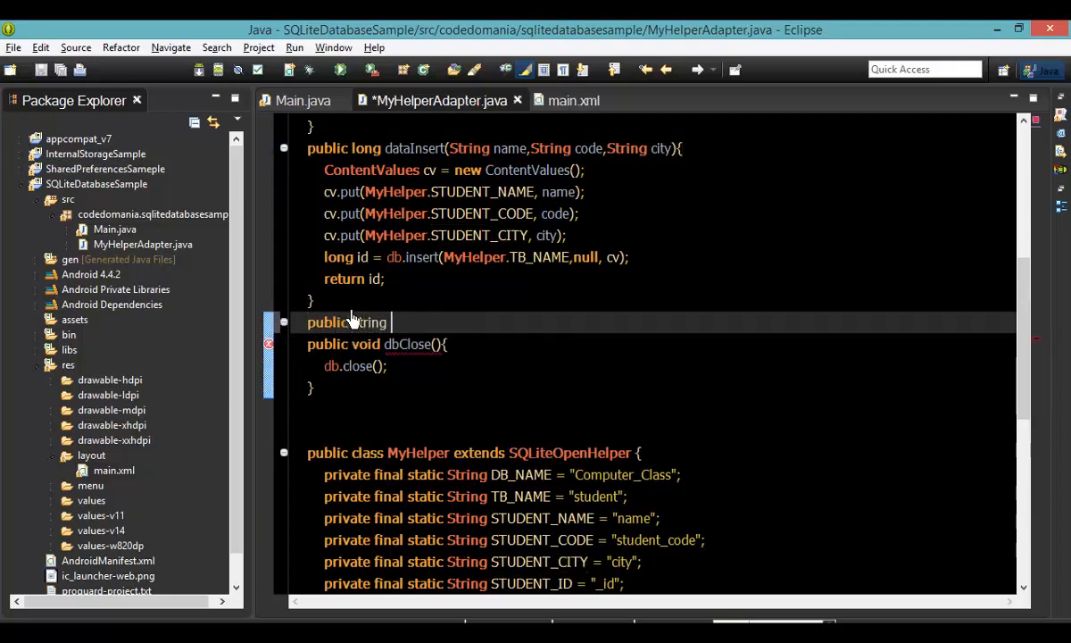
type("dataQuery(){")
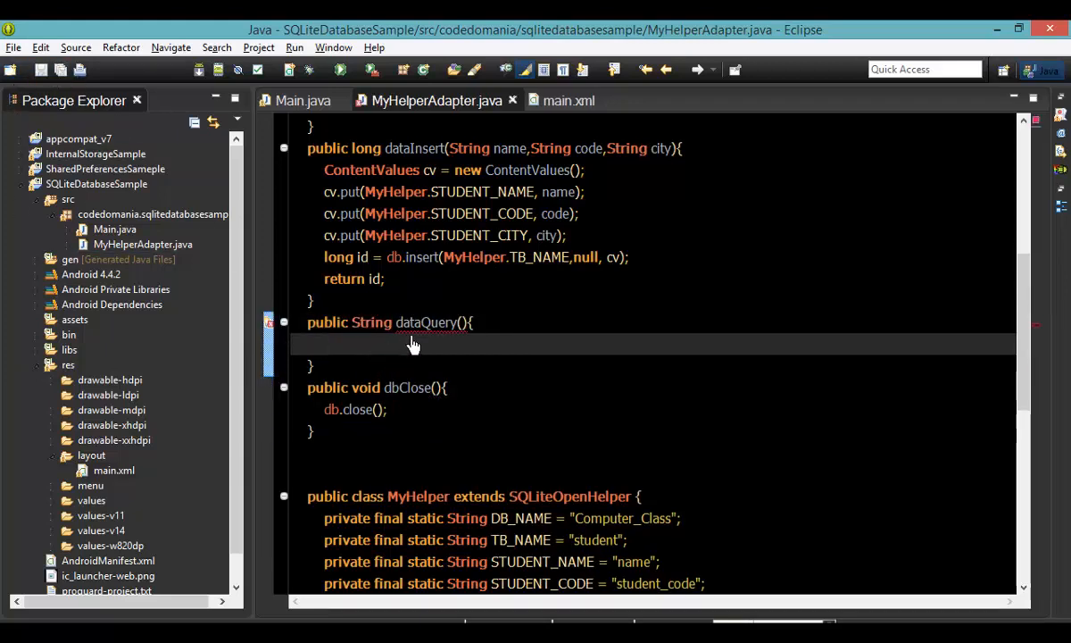
mouse_move(410, 345)
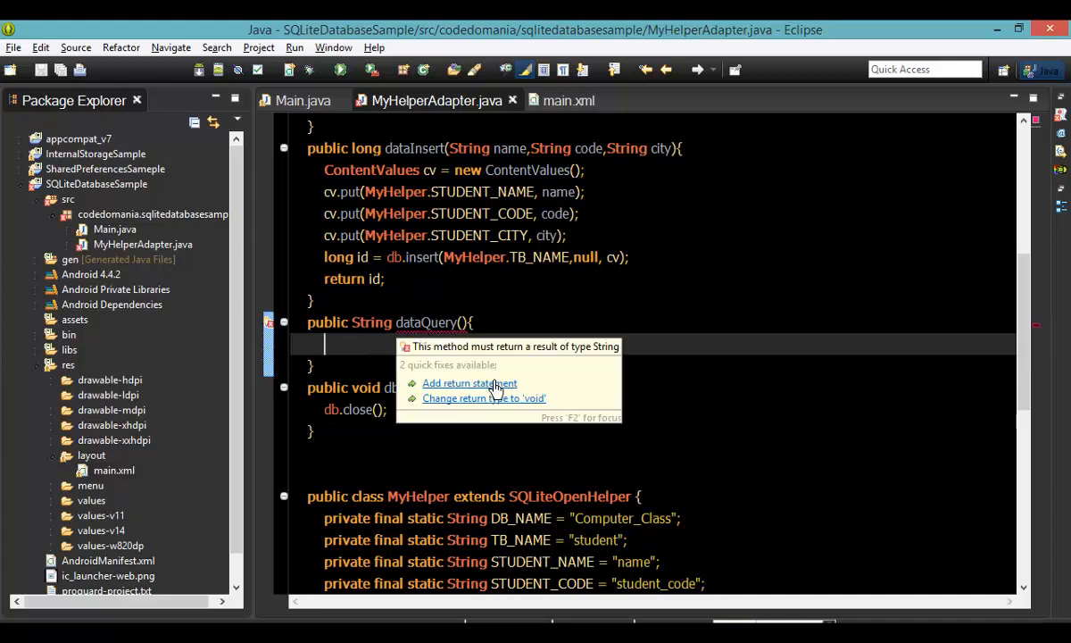
left_click(467, 382)
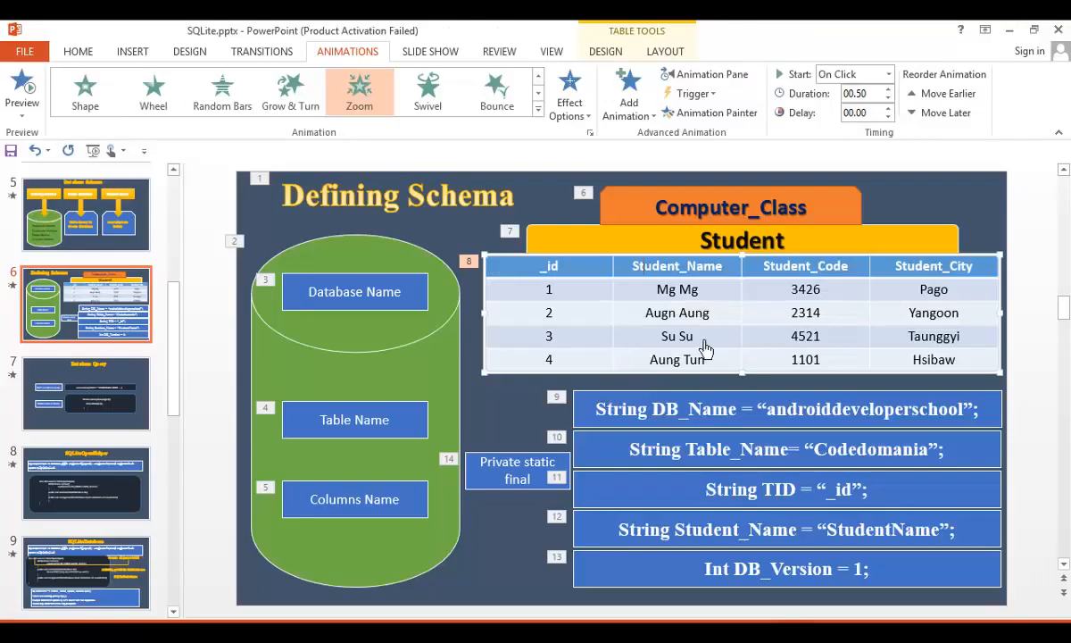
mouse_move(536, 284)
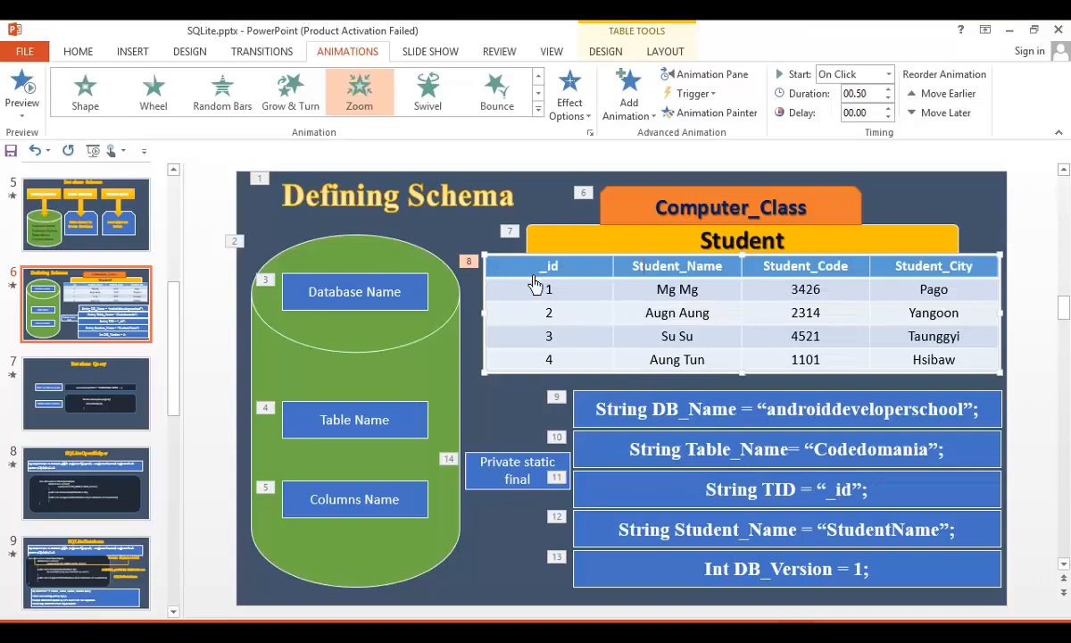
mouse_move(525, 354)
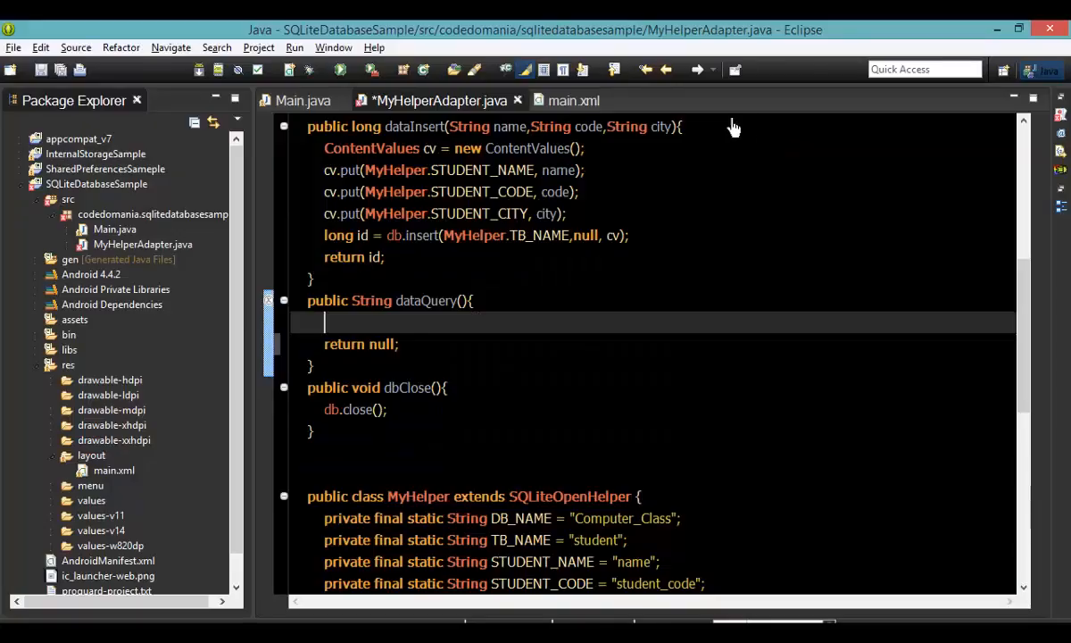
mouse_move(532, 327)
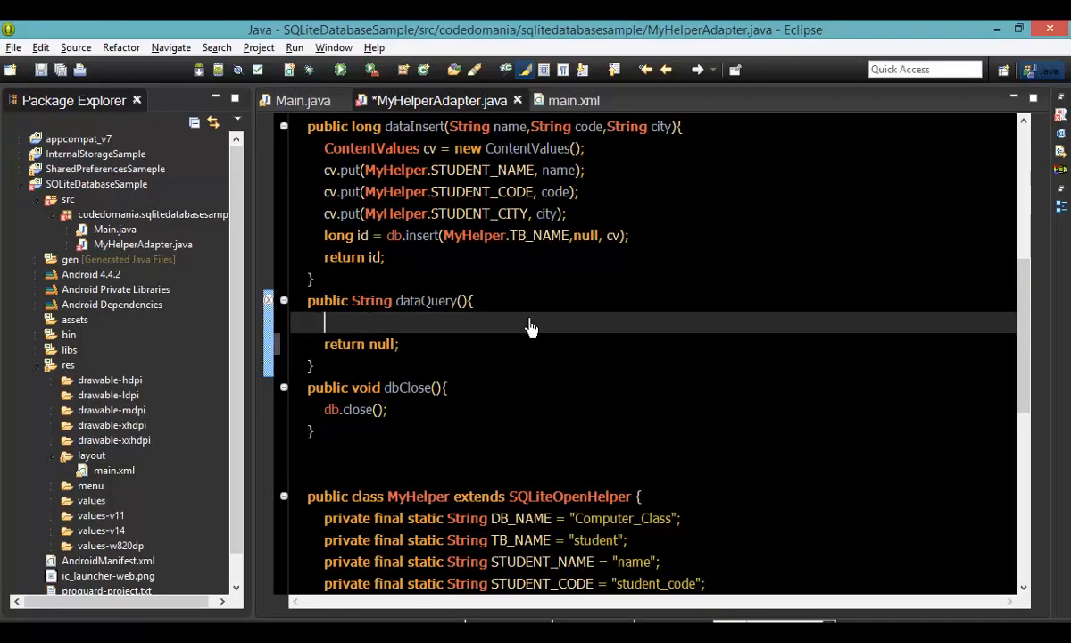
- Declare String[] columns = {} in dataQuery starting with MyHelper.STUDENT_ID
type("String")
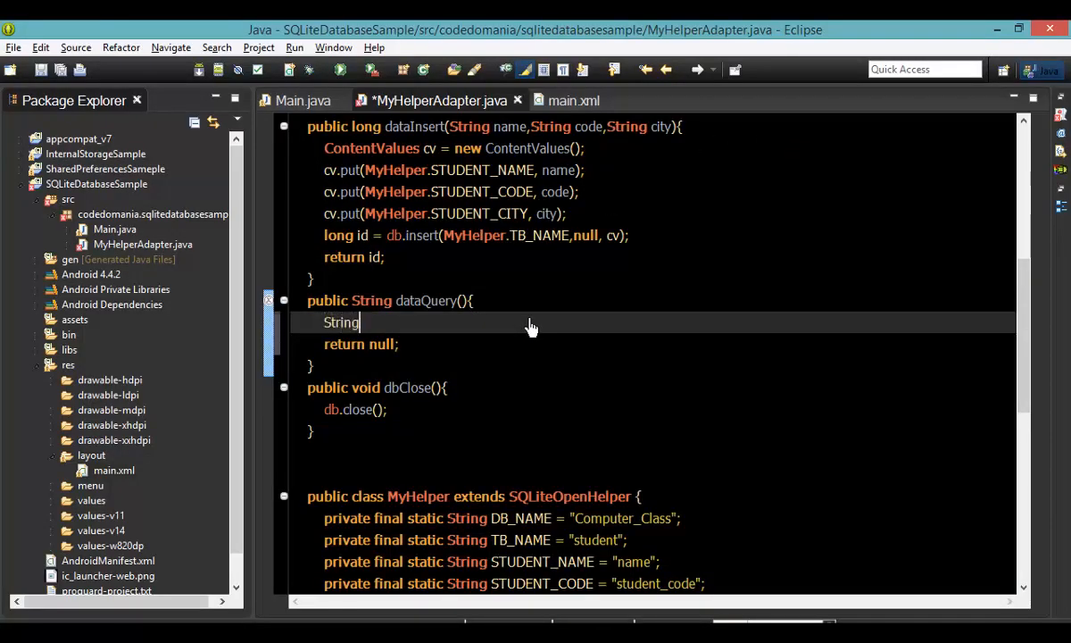
type("[] co")
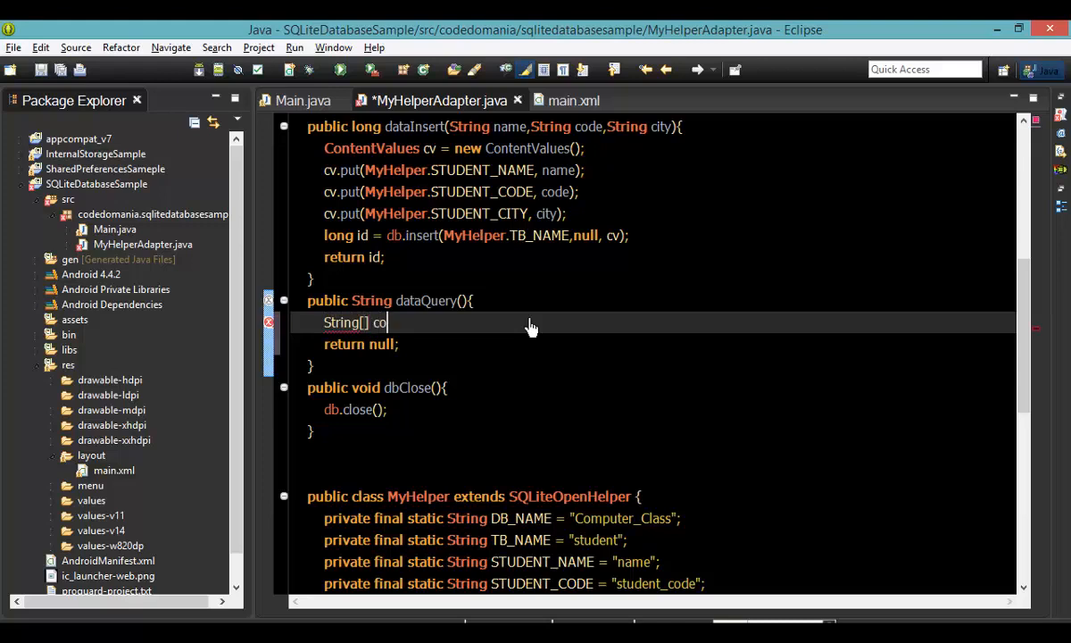
type("lumns")
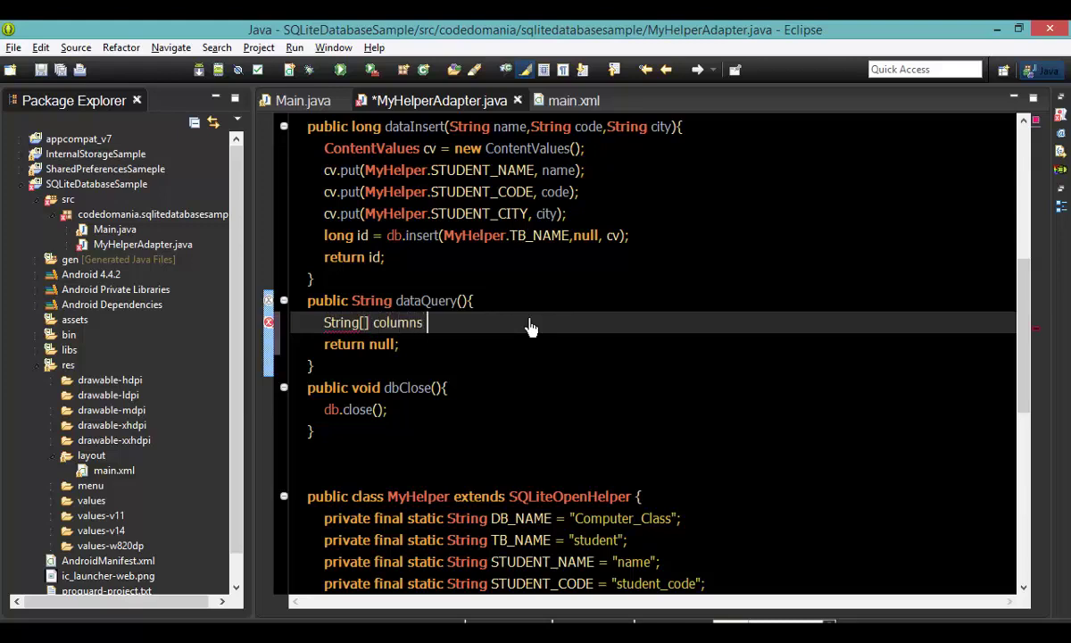
type("= {};")
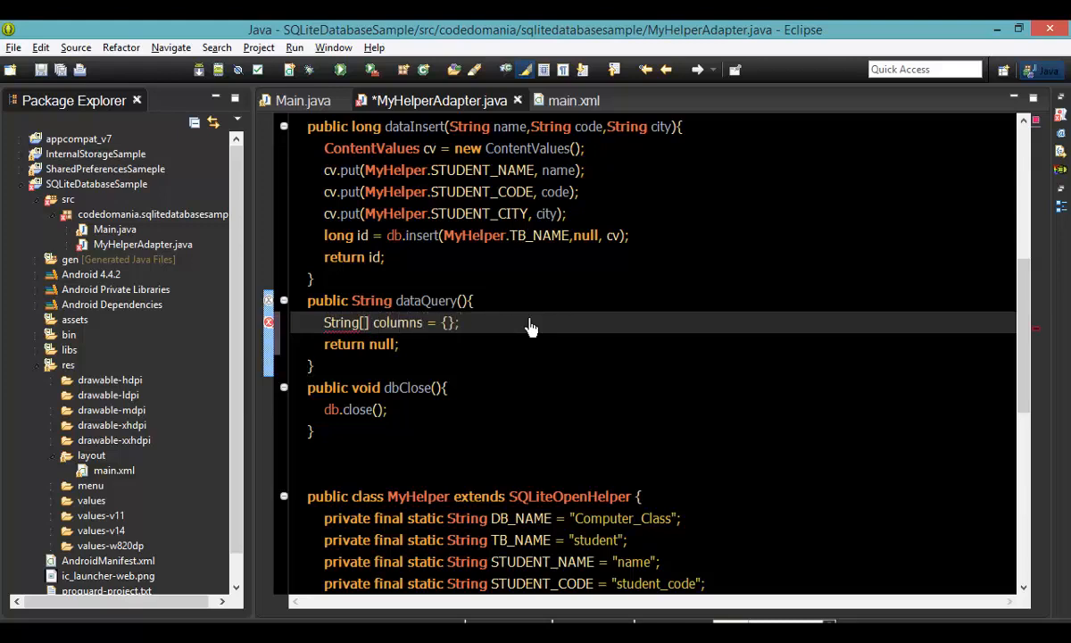
type("MyH")
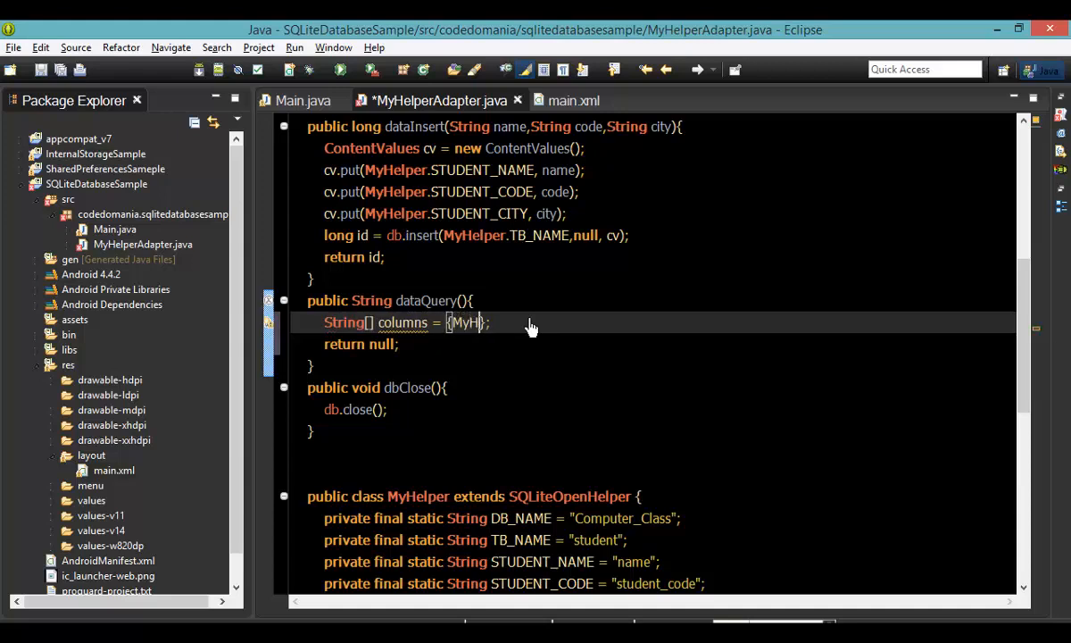
type(".")
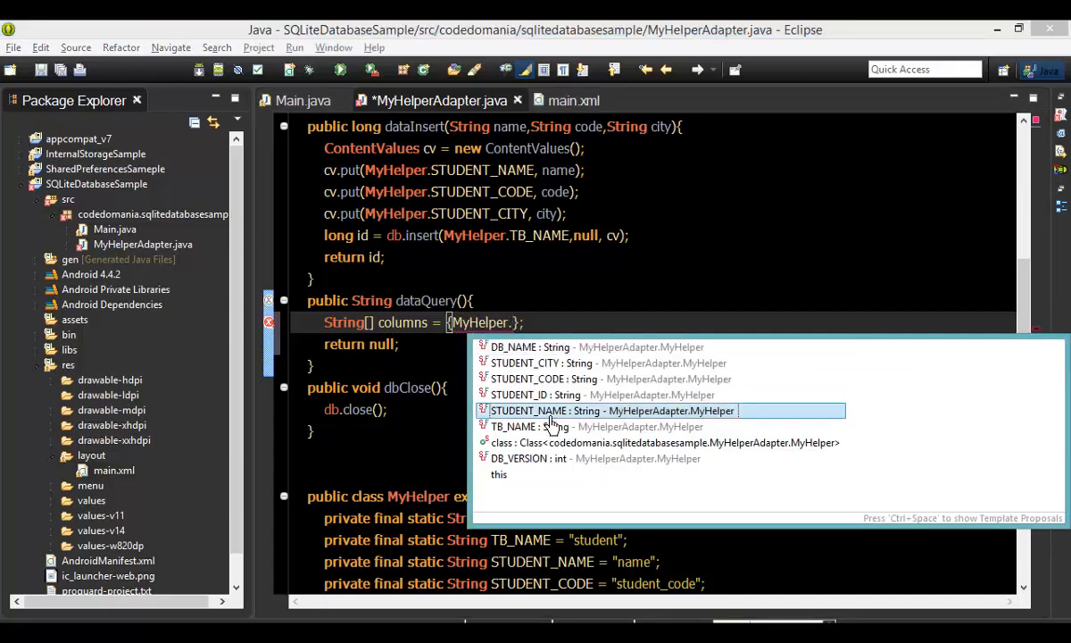
left_click(538, 394)
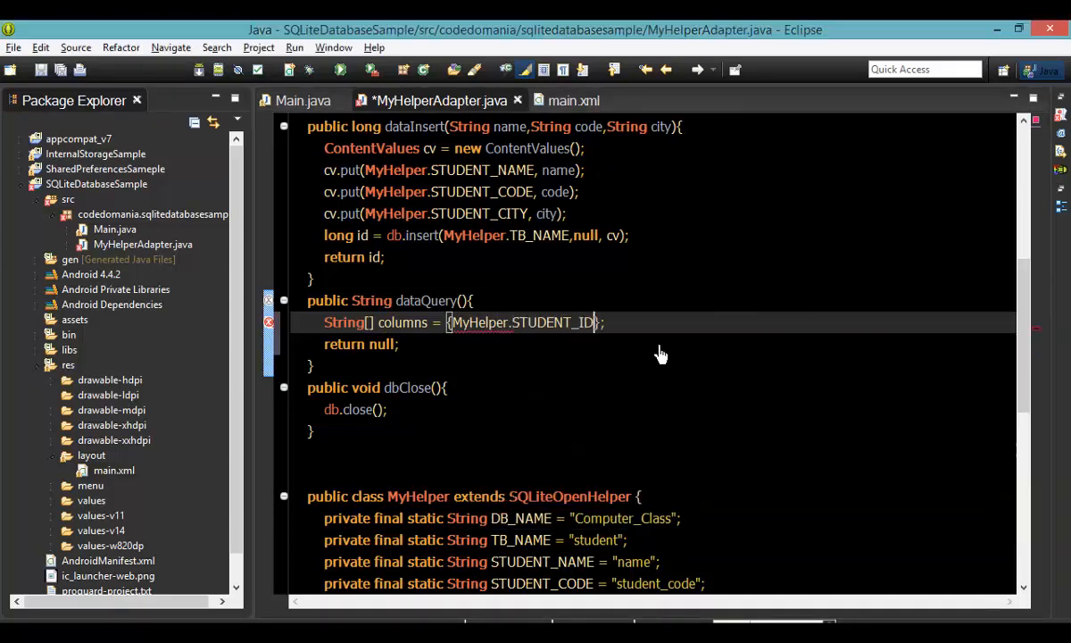
- Add MyHelper.STUDENT_NAME, STUDENT_CODE and STUDENT_CITY to the columns array via autocomplete
type(",MyHelper.STUDENT_NAME,MyHelper.")
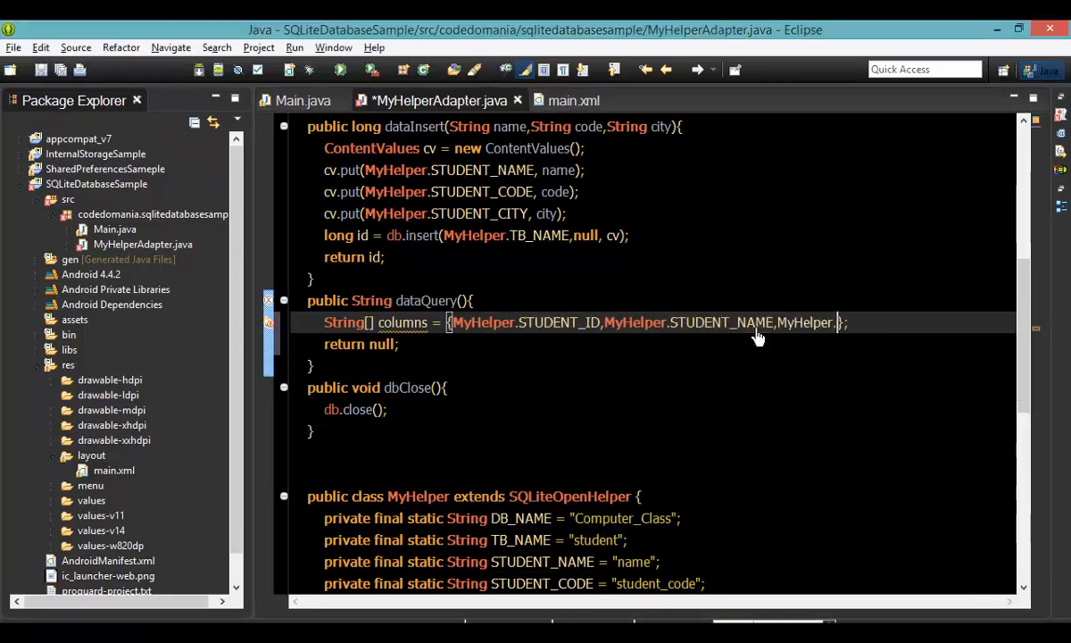
type("Su")
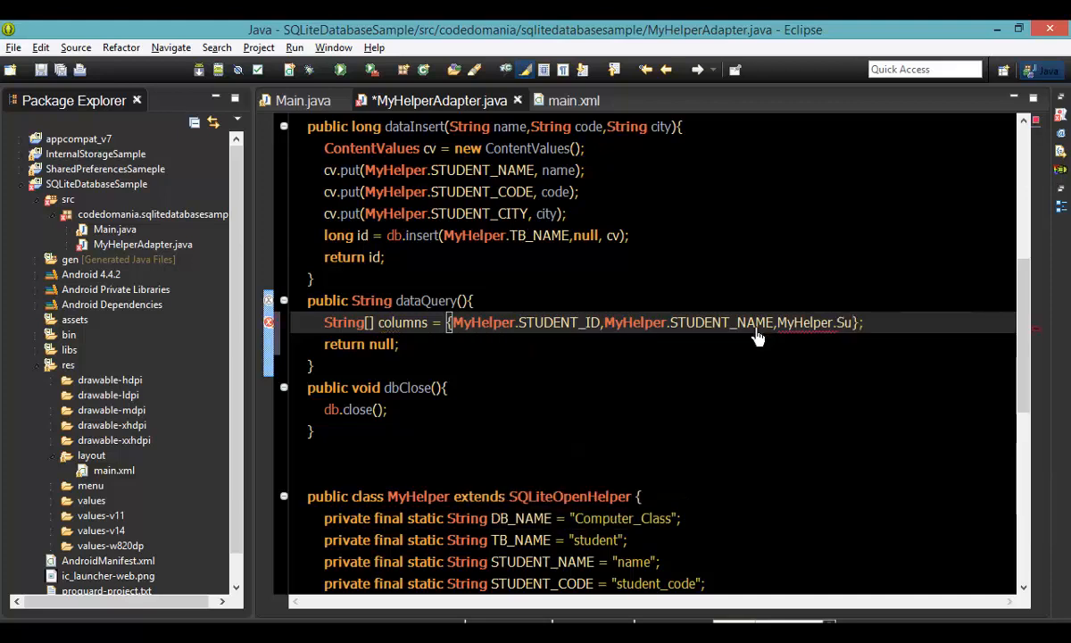
type("T")
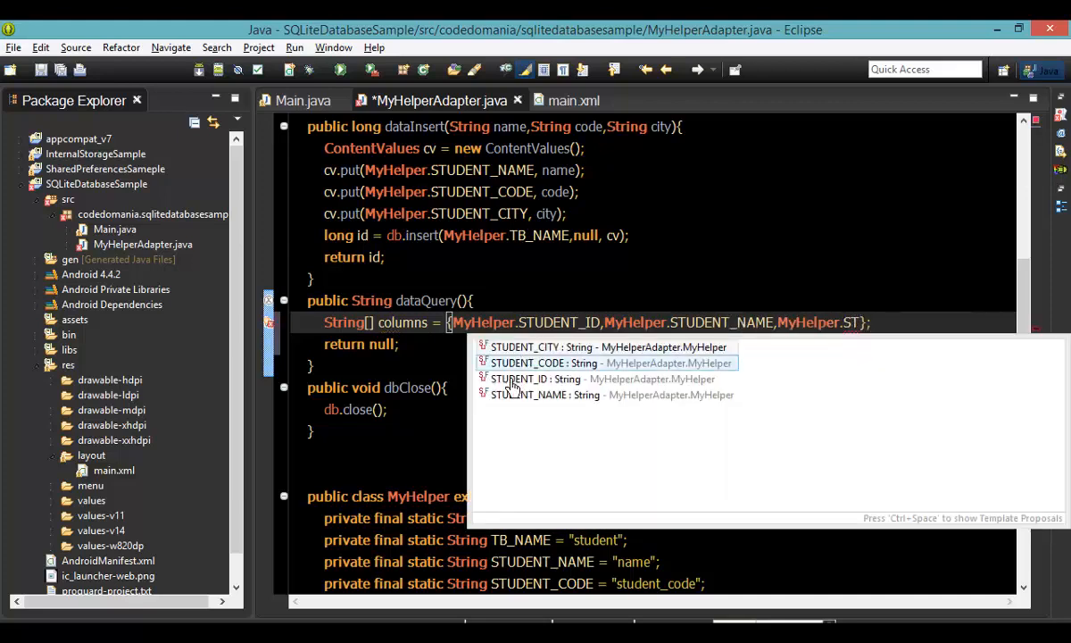
left_click(544, 362)
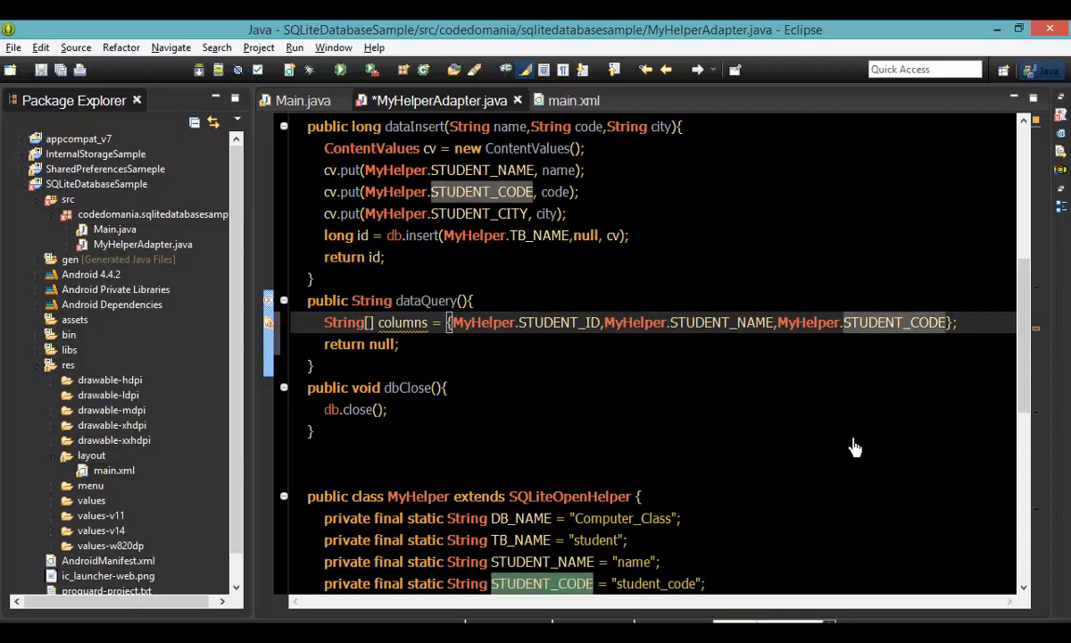
type(",My")
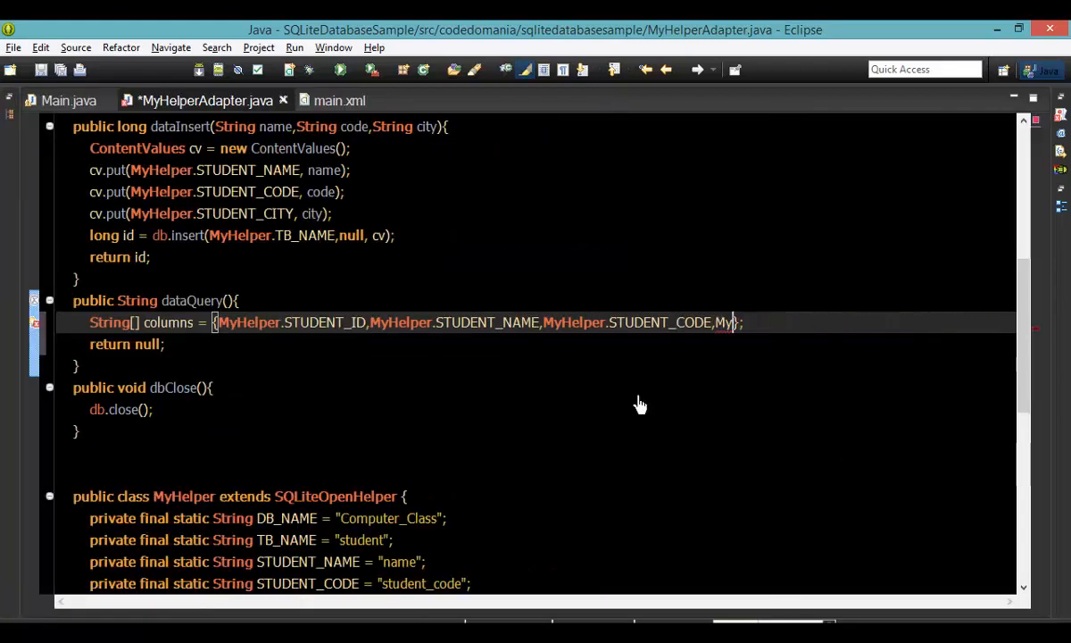
type("H")
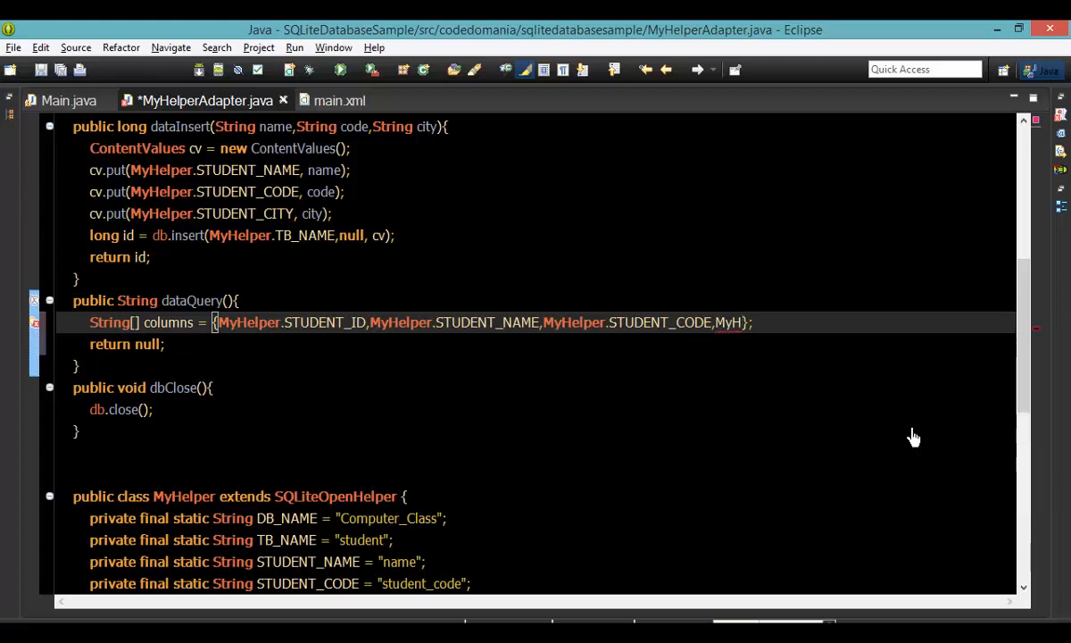
type(".S")
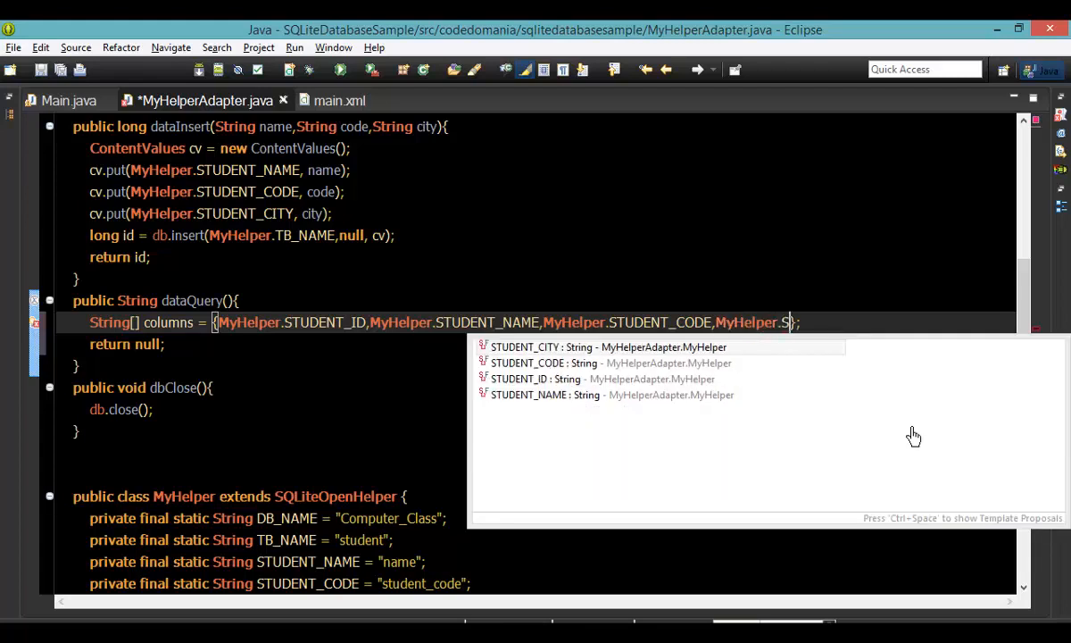
left_click(550, 347)
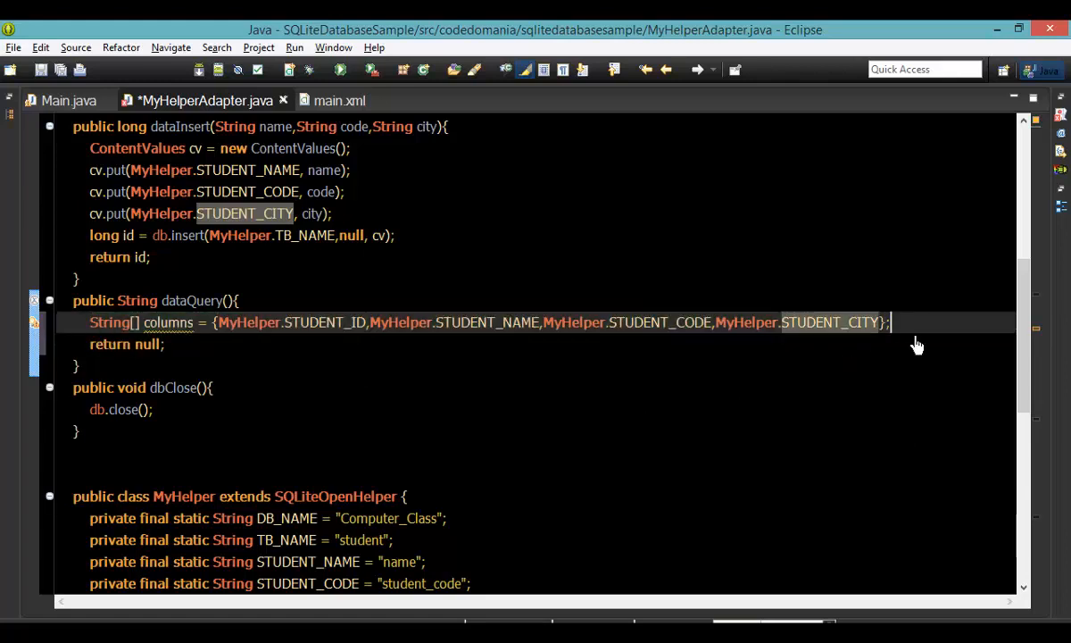
type("Cursor c =")
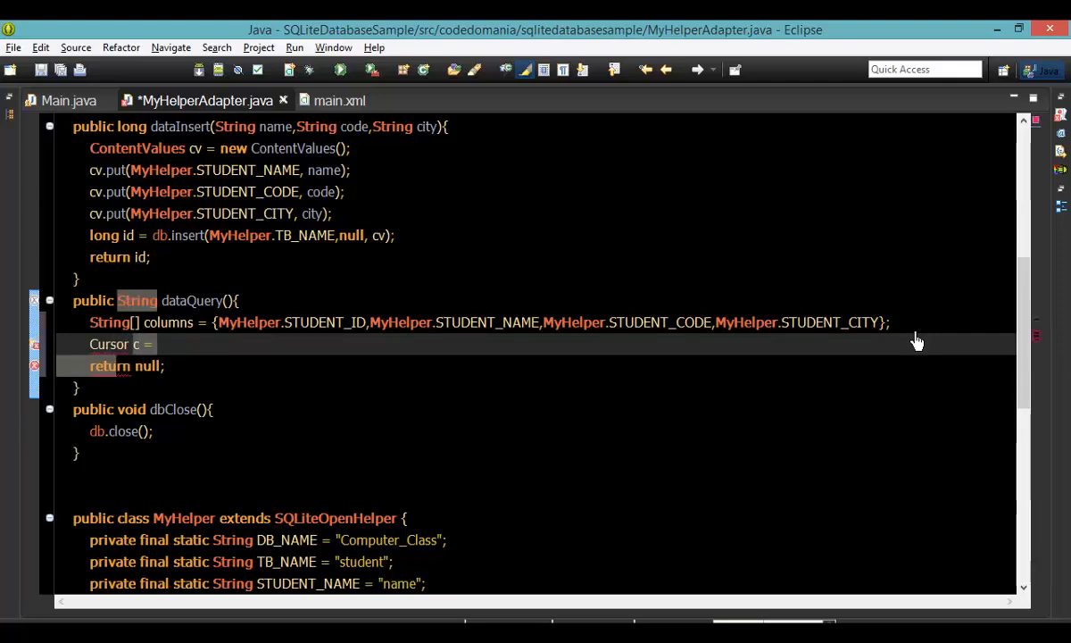
- Write Cursor c = db.query(MyHelper.TB_NAME, columns, null, null, null, null, null)
type("d")
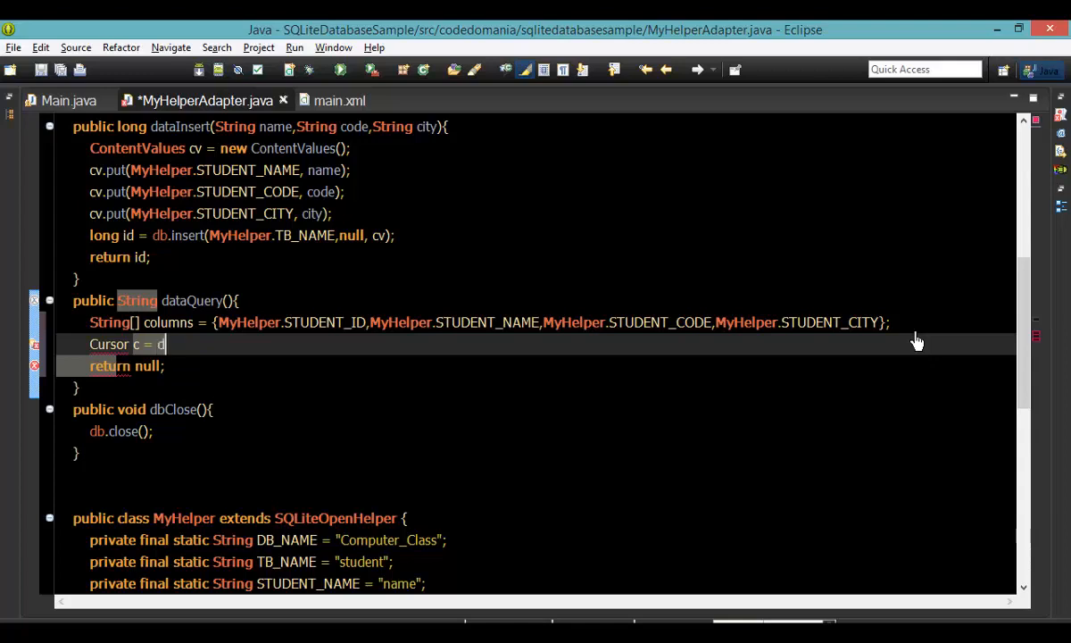
type("db.query(table, columns, null, selectionArgs, groupBy, having, orderBy);")
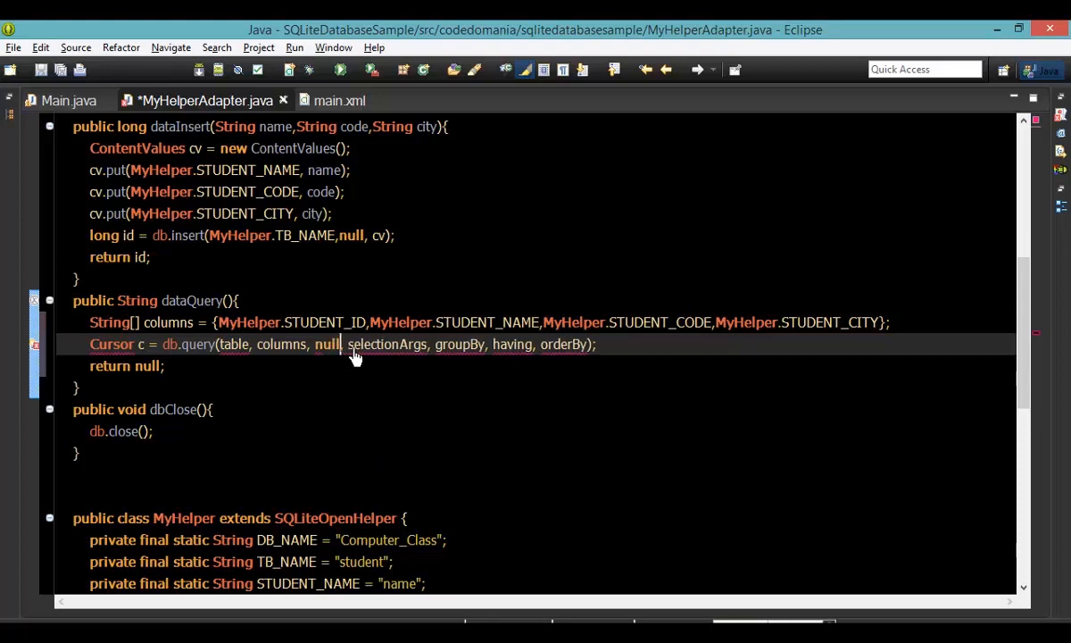
left_click(386, 344)
type("null")
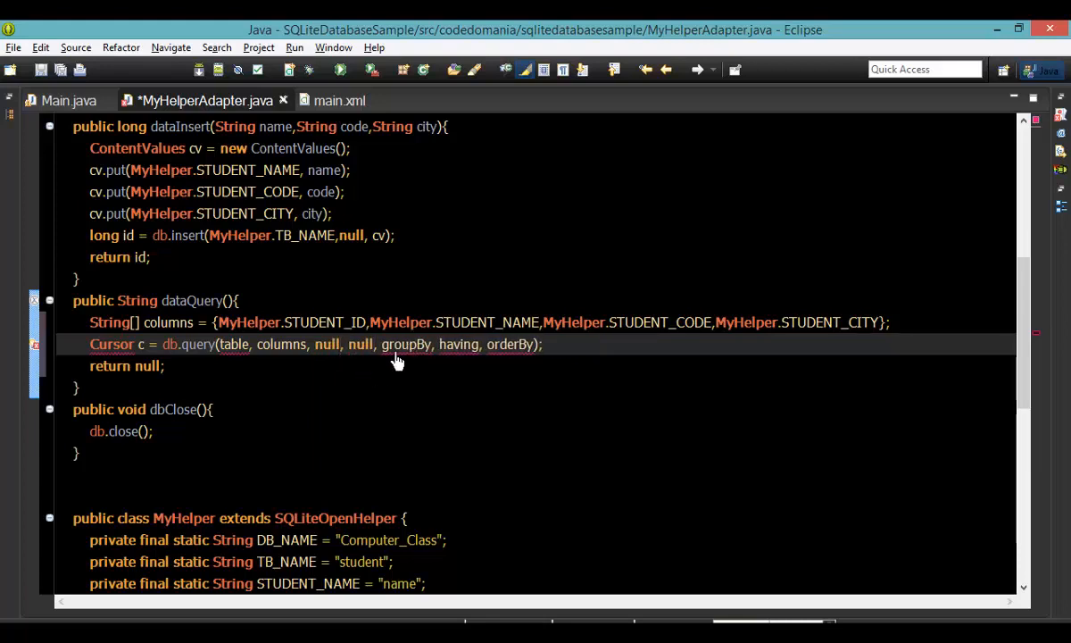
double_click(361, 343)
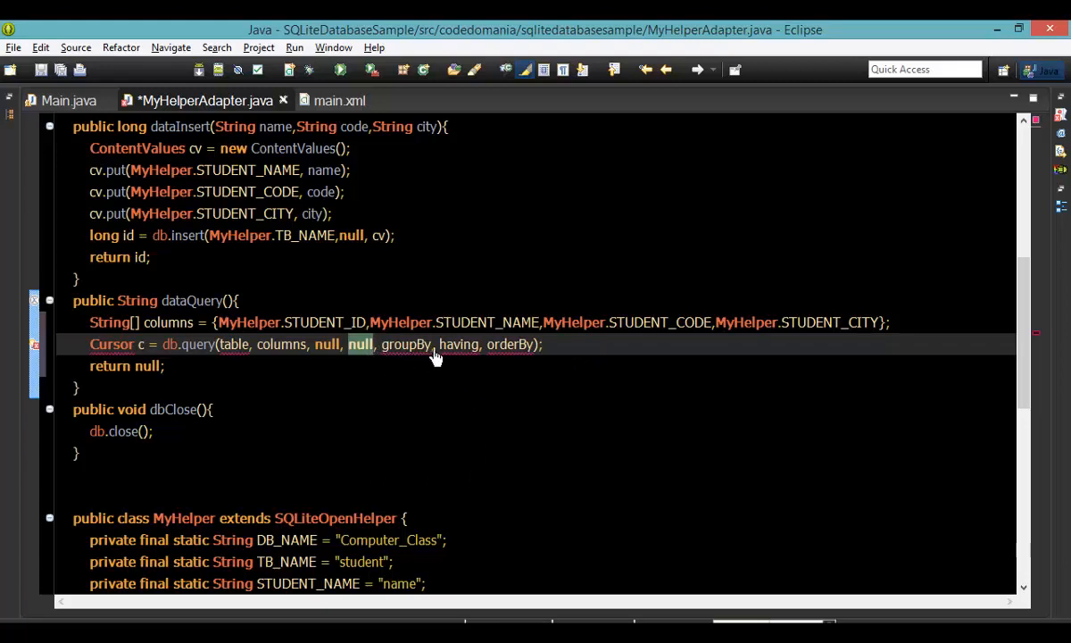
type("null, null,")
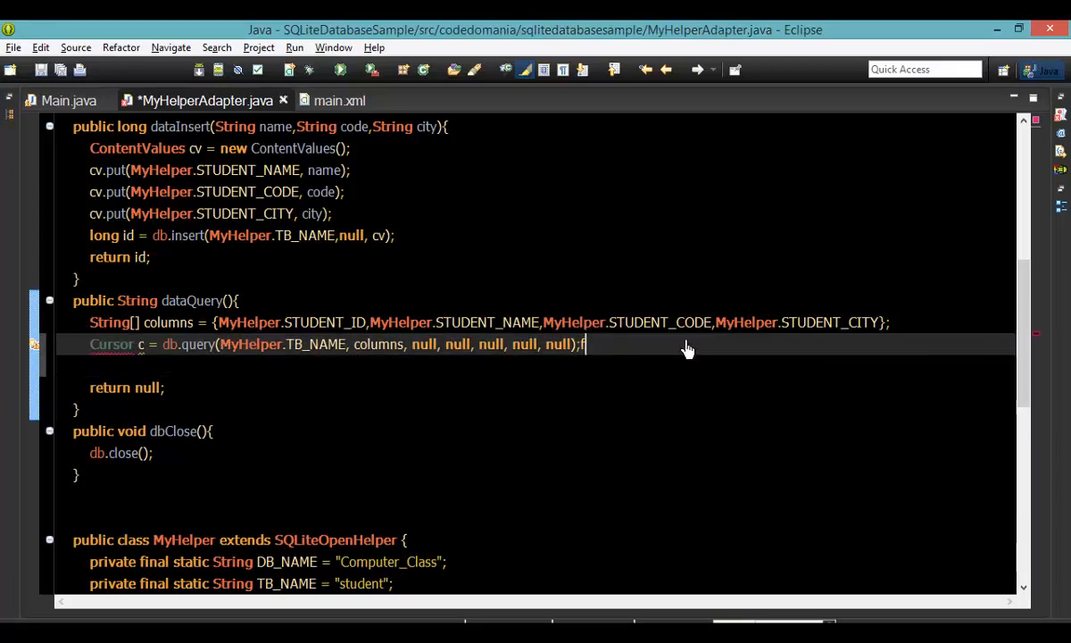
- Write for(c.moveToFirst(); !c.isAfterLast(); c.moveToNext()){ } and place the cursor in its body
type("for(")
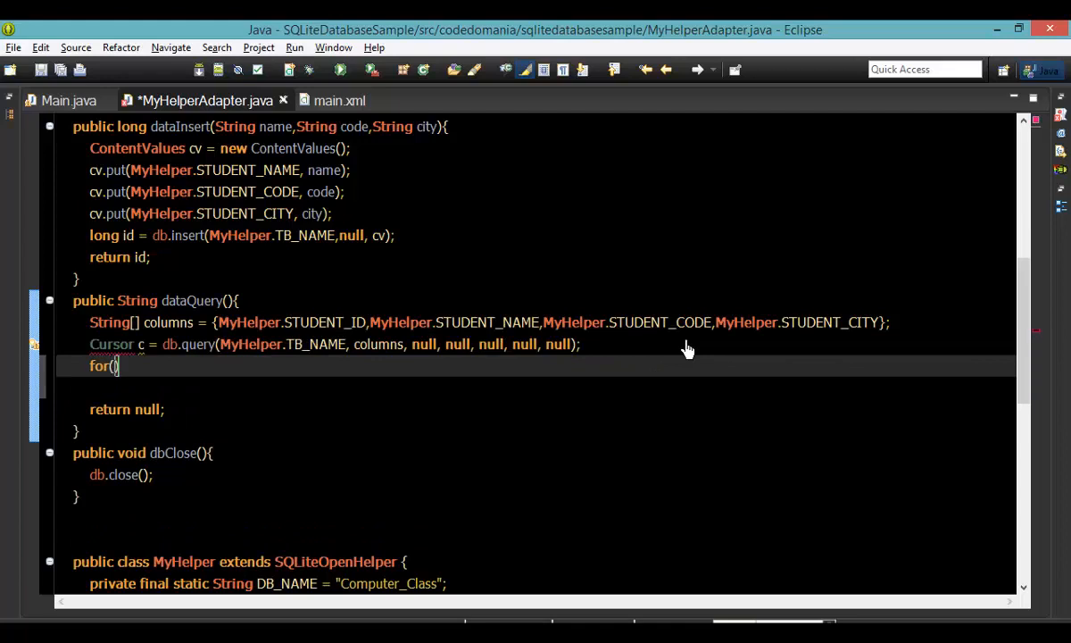
type("c.")
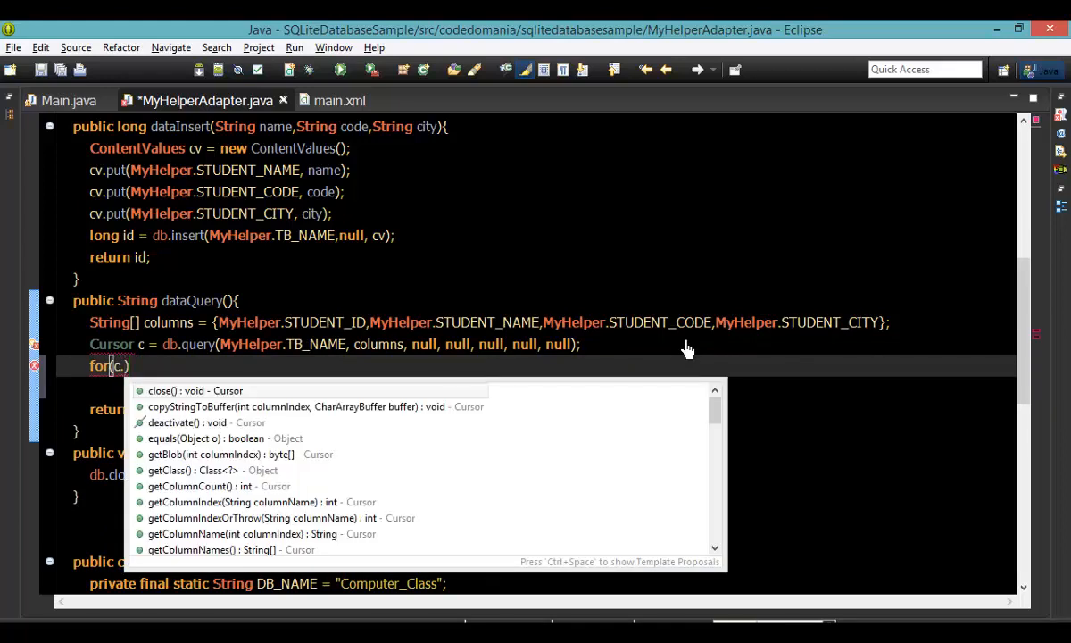
type("moveToFirst(")
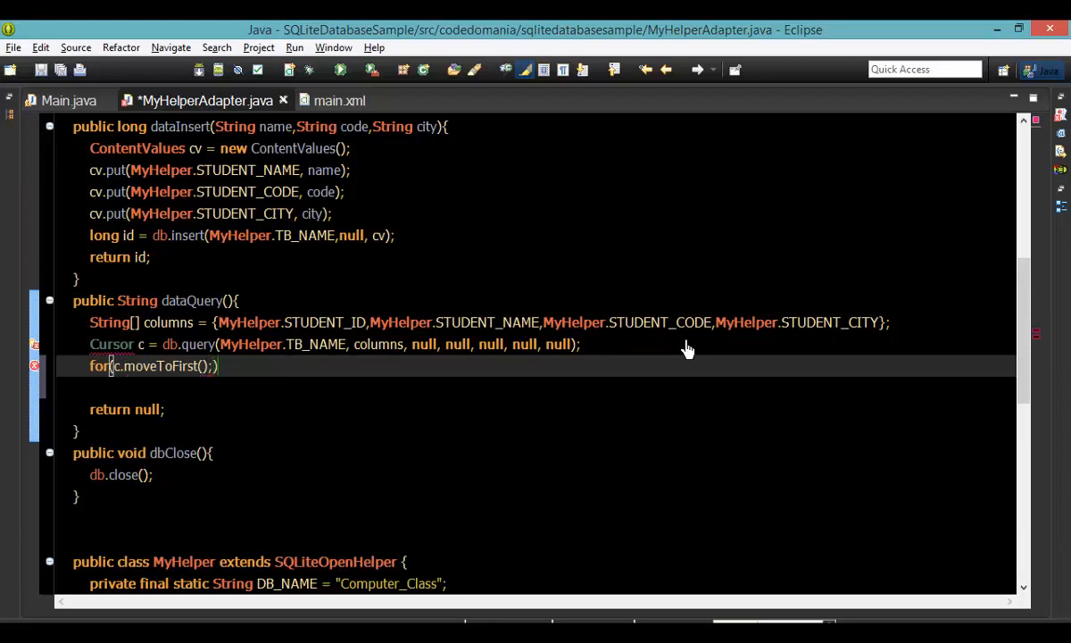
type("c.")
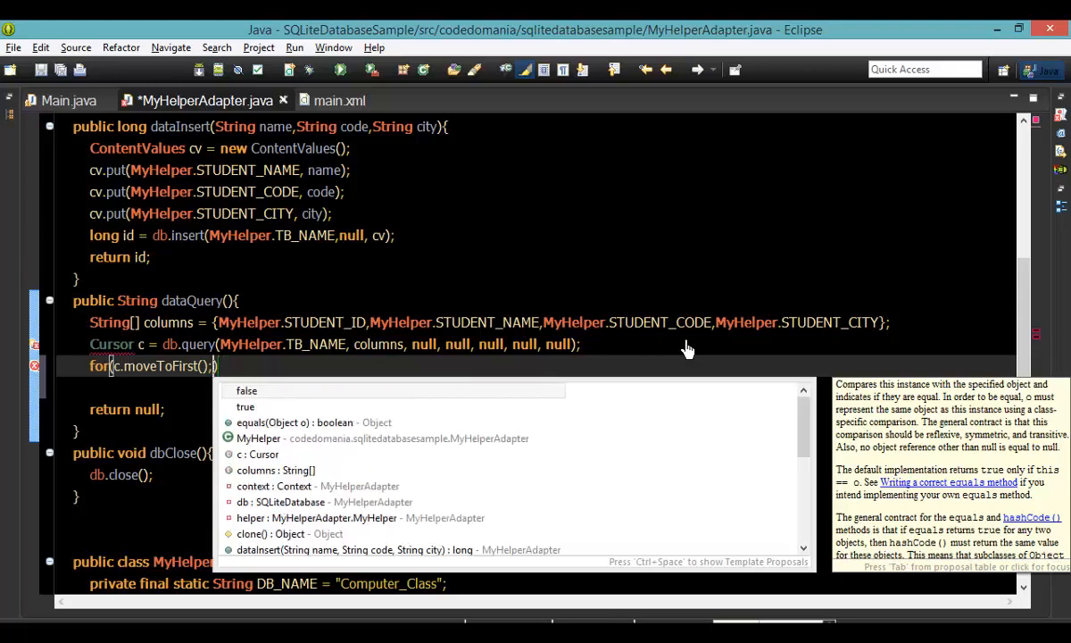
type("!c.isAfterLast(")
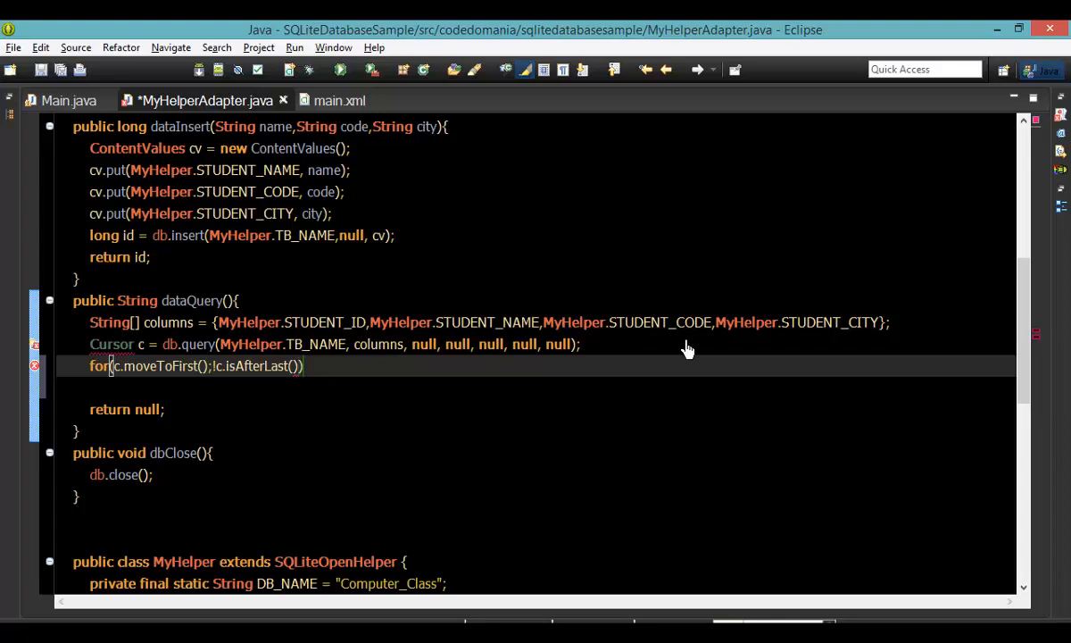
type(";c.moveToNext(")
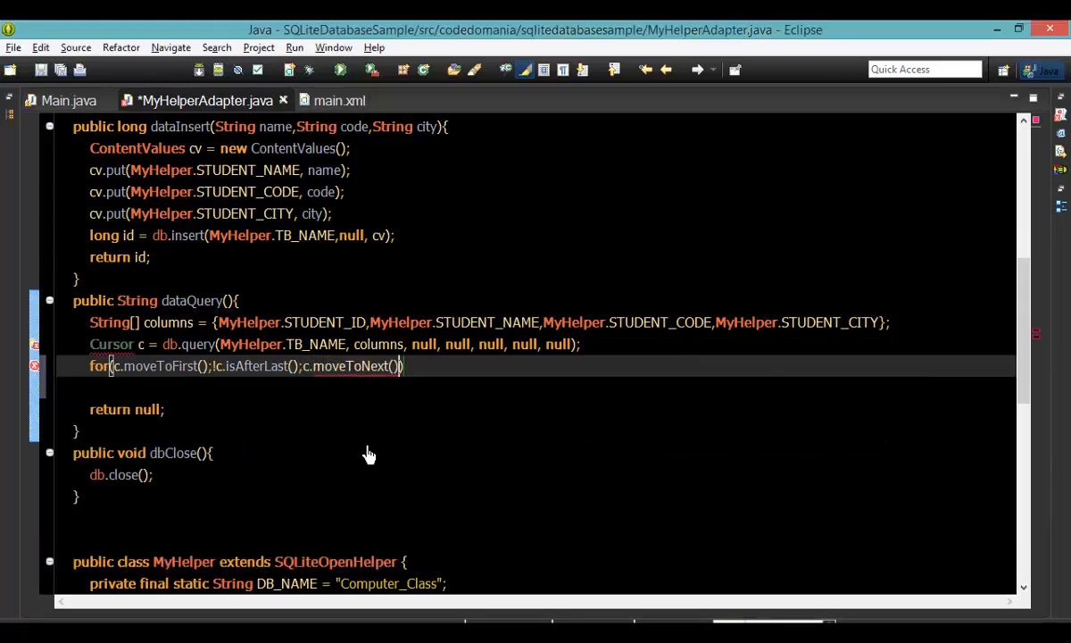
type("{")
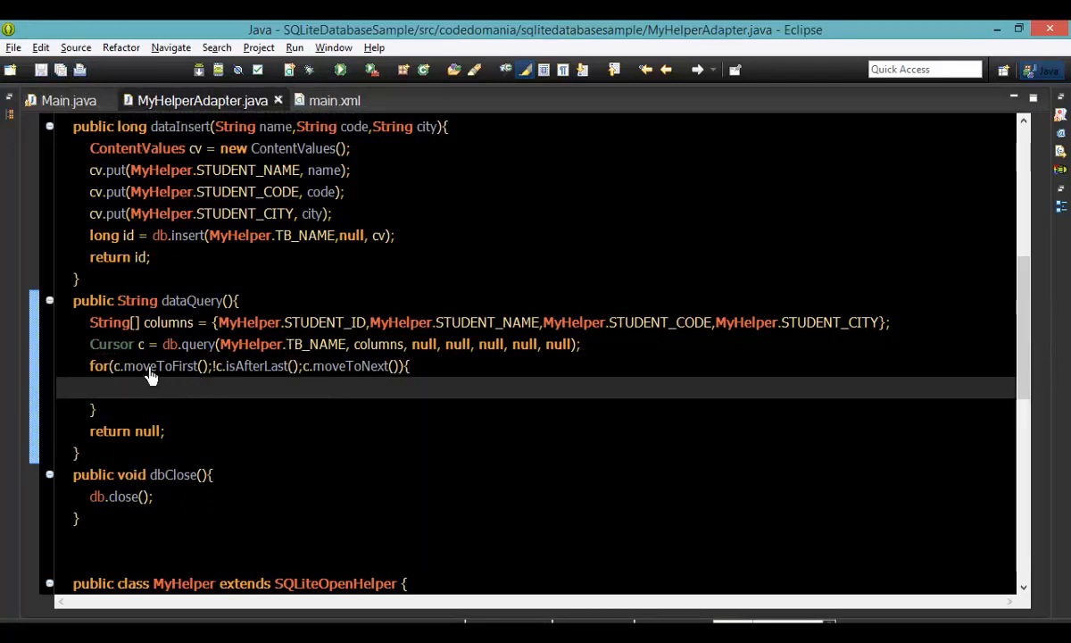
mouse_move(225, 396)
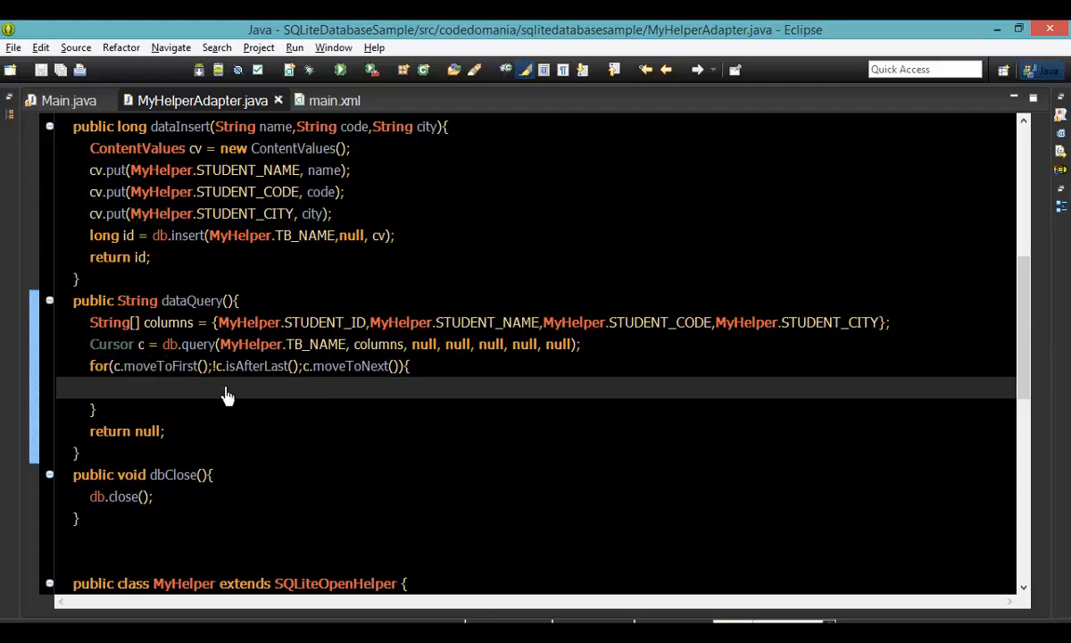
left_click(407, 366)
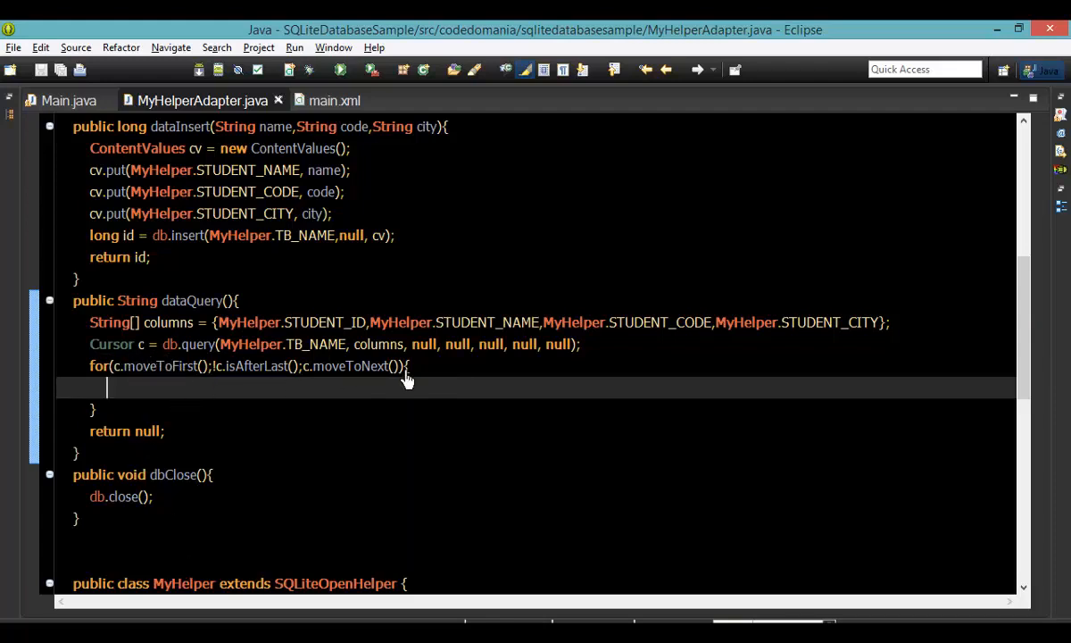
left_click(168, 345)
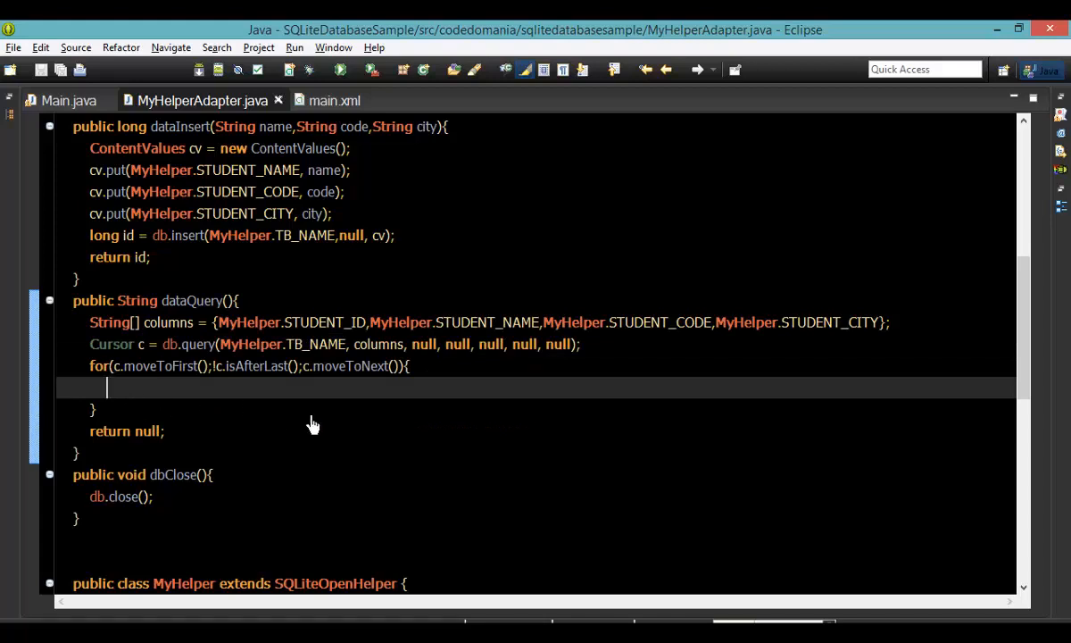
- Declare int idIndex = c.getColumnIndex(...) for the student ID column inside the loop
type("int")
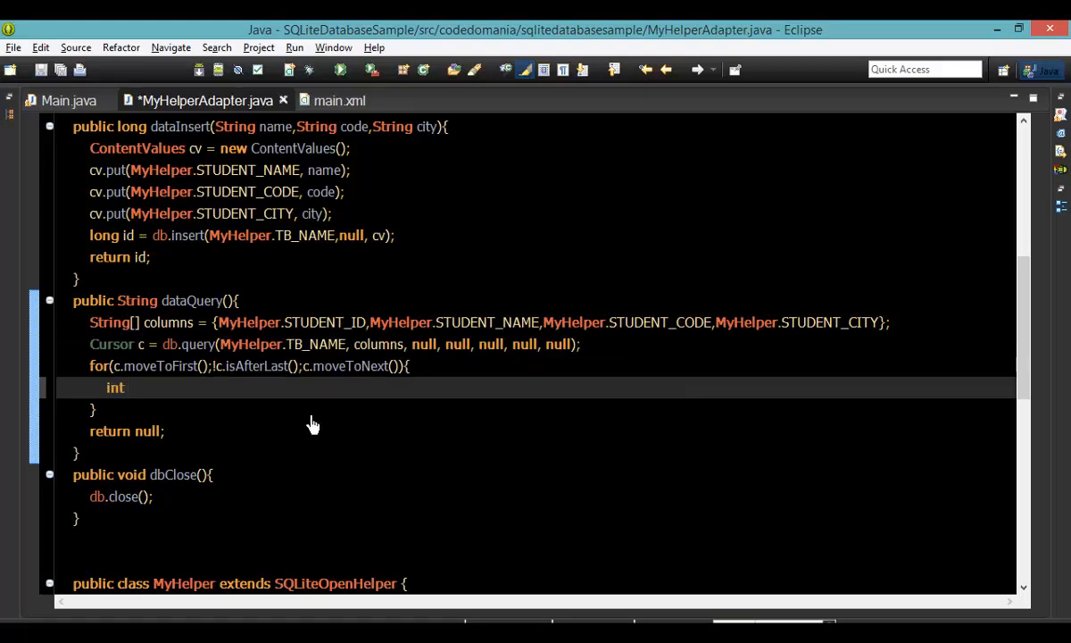
type("id")
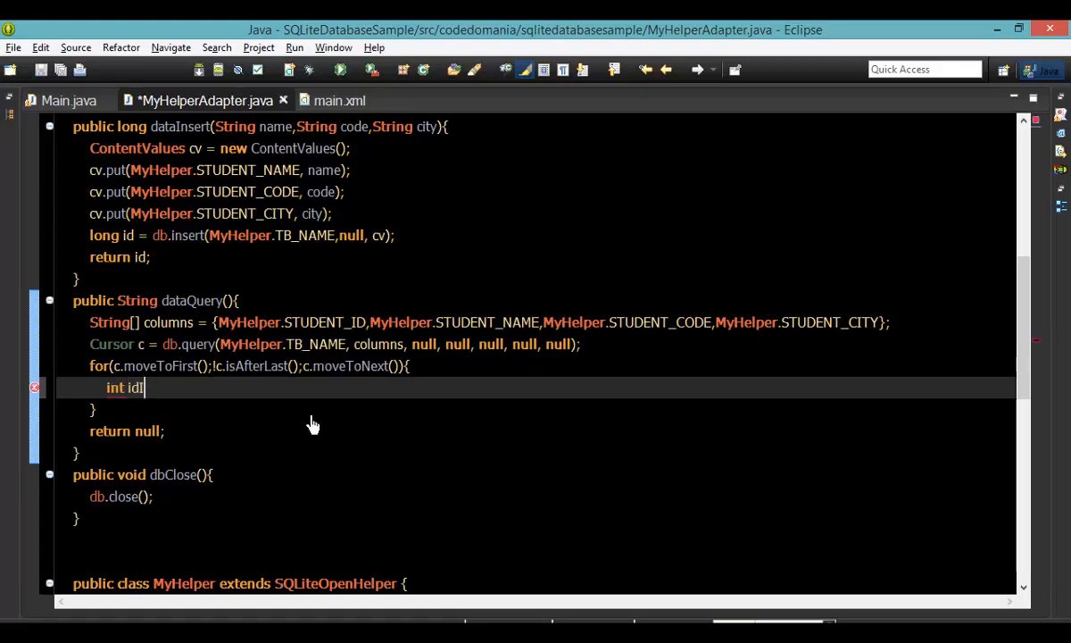
type("ndex =")
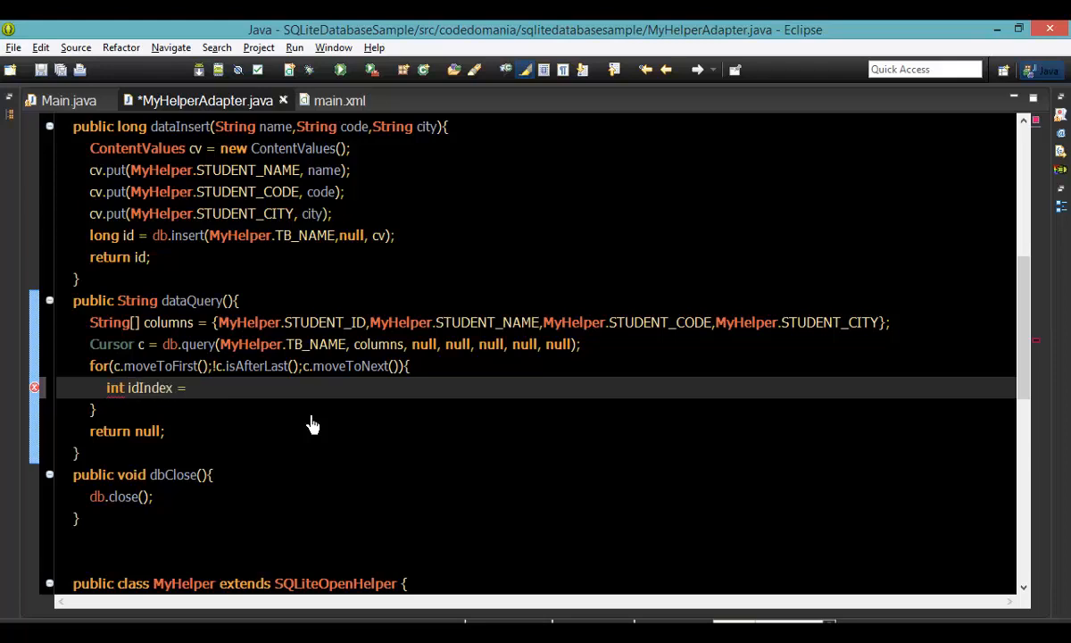
type("c.ge")
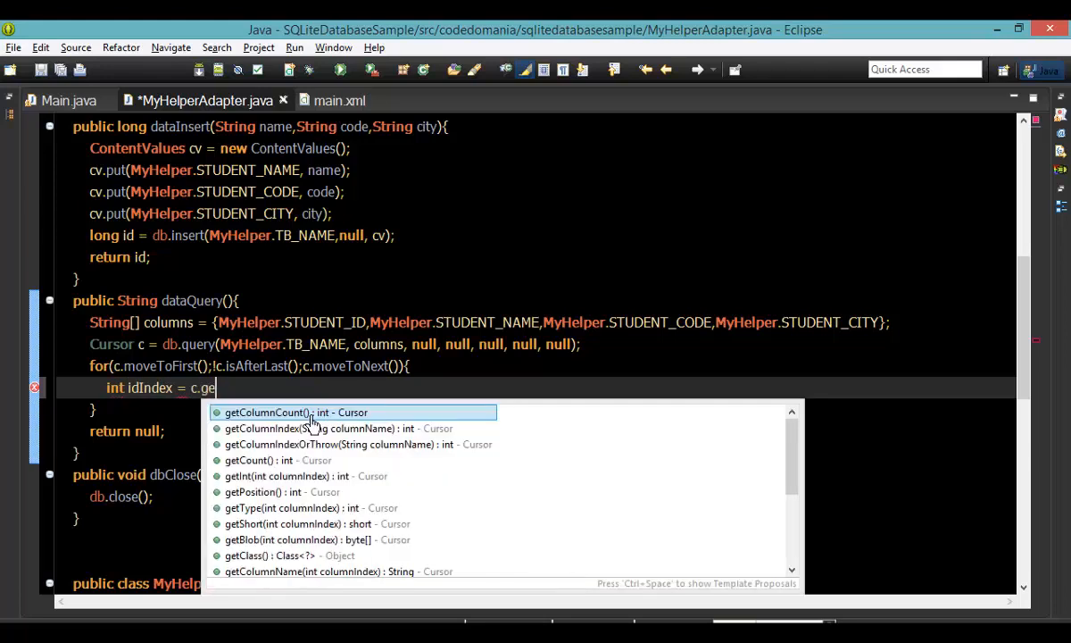
type("C")
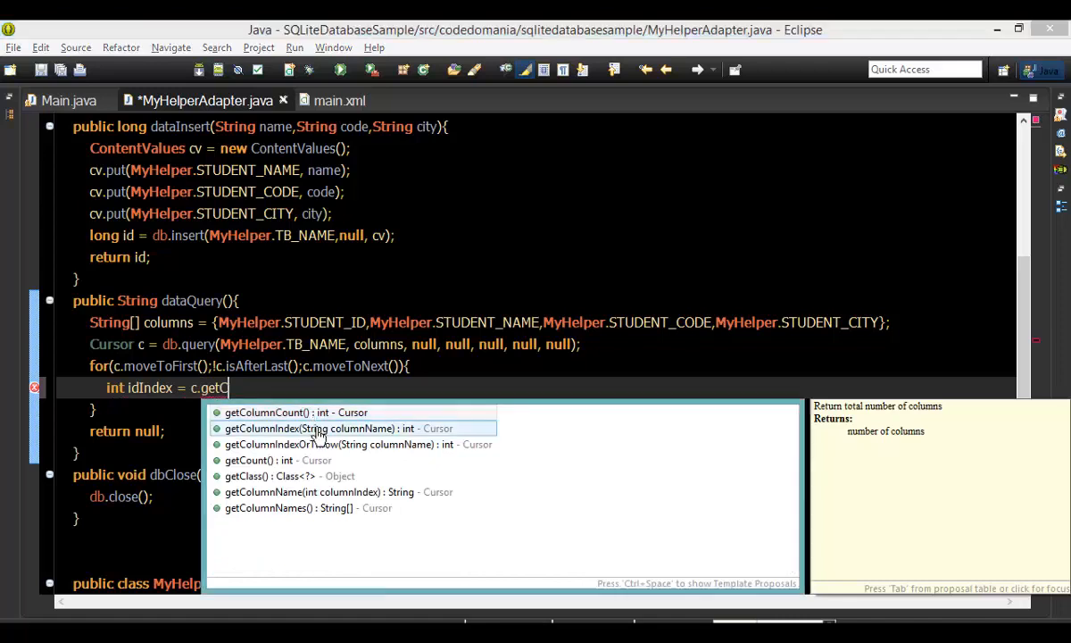
left_click(312, 429)
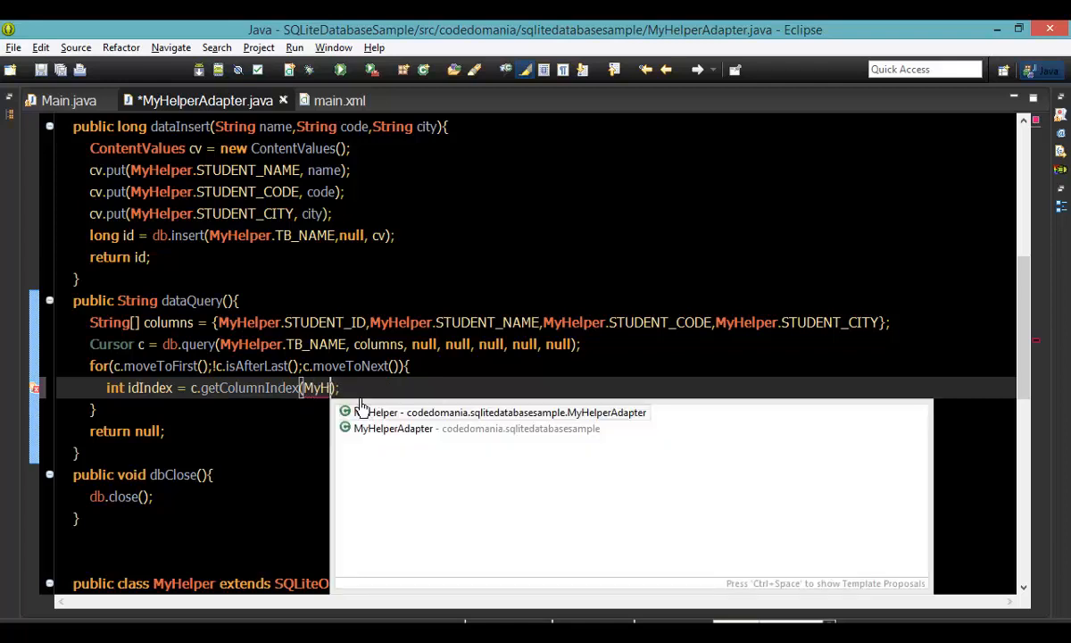
type(".STUDENT_ID")
type("int")
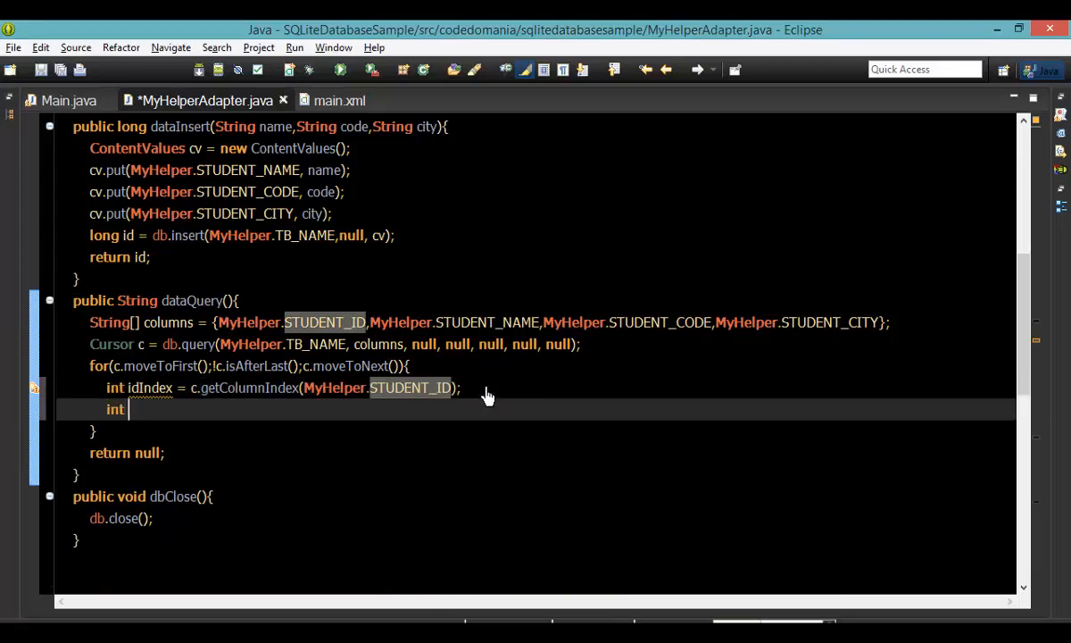
type("n")
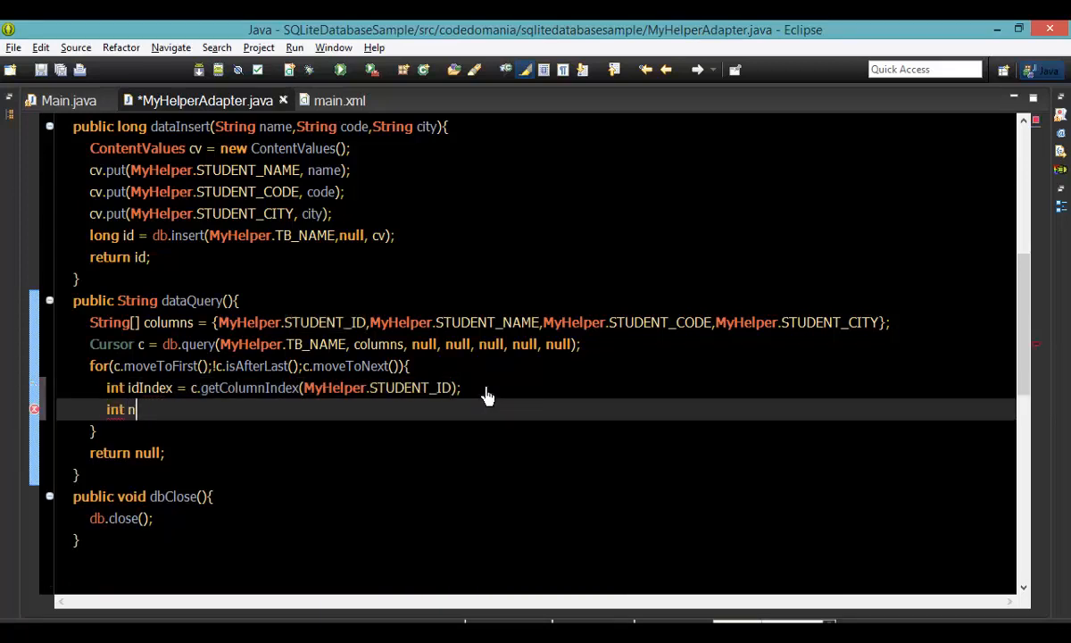
key("BackSpace")
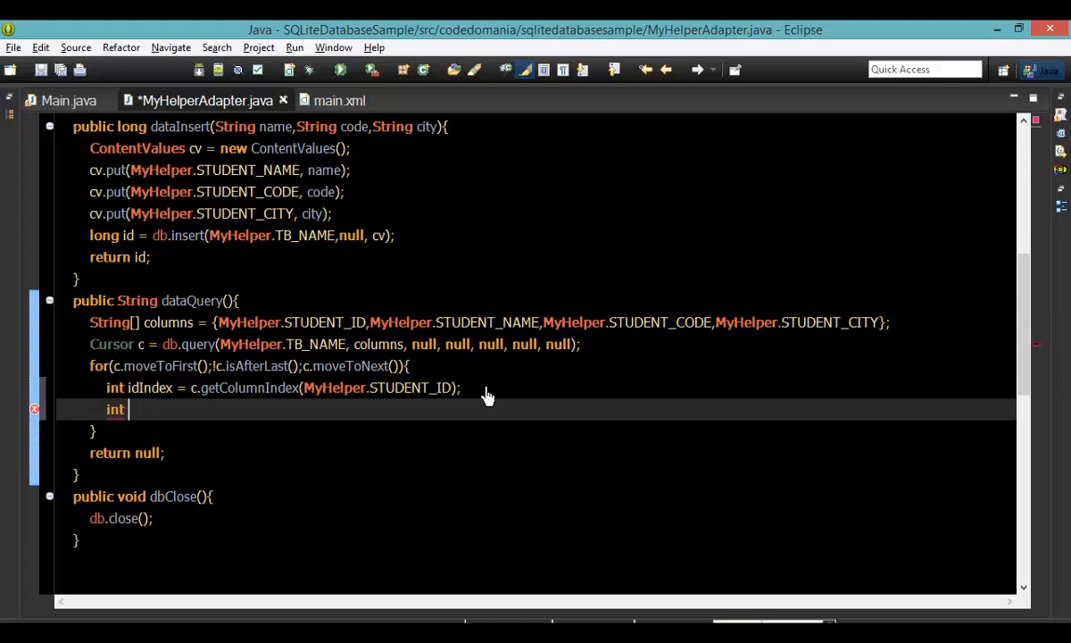
- Declare nameIndex = c.getColumnIndex(MyHelper.STUDENT_NAME)
type("nameIndex")
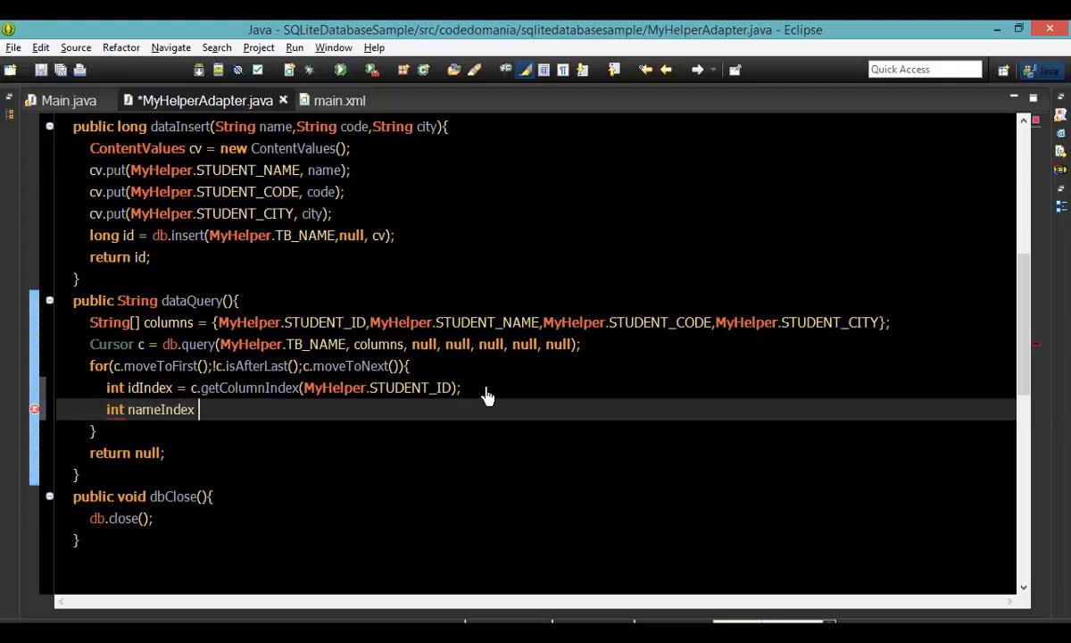
type("= c.getC")
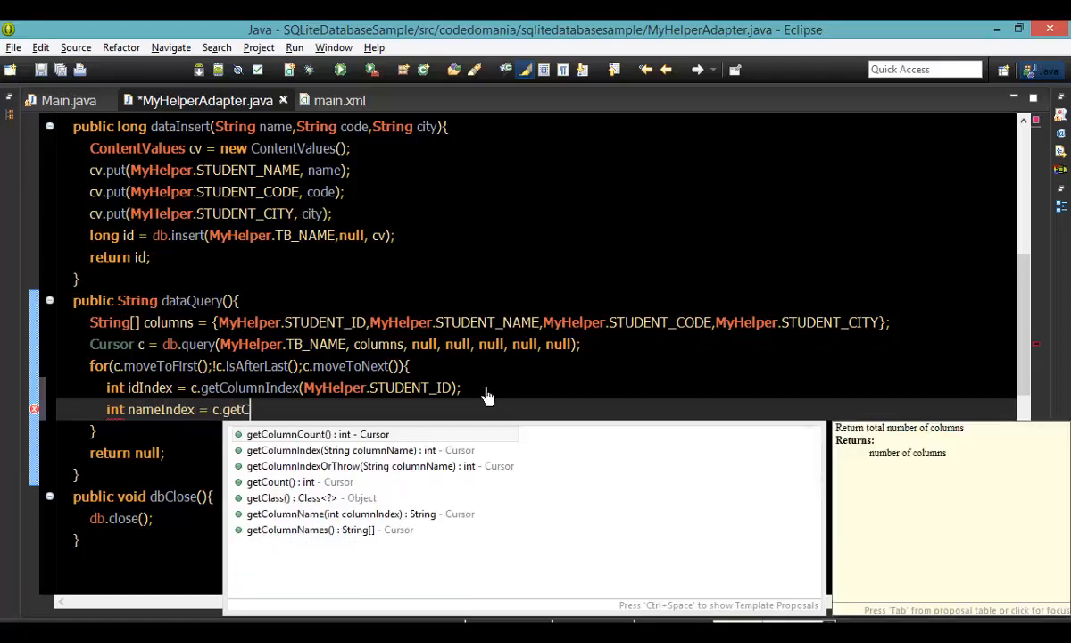
left_click(317, 450)
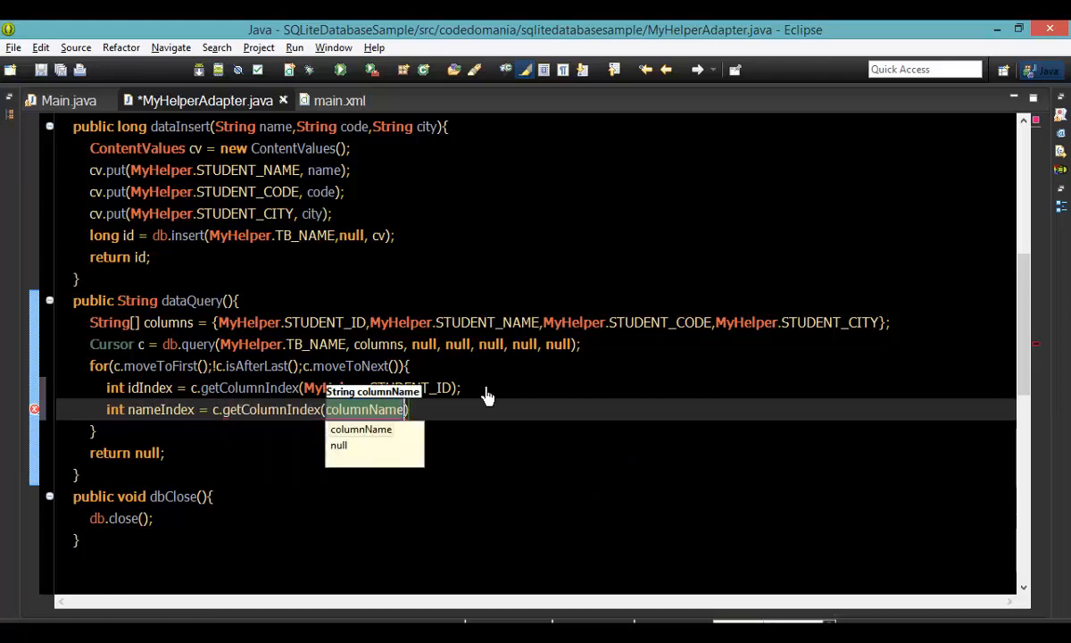
type("MyHelper")
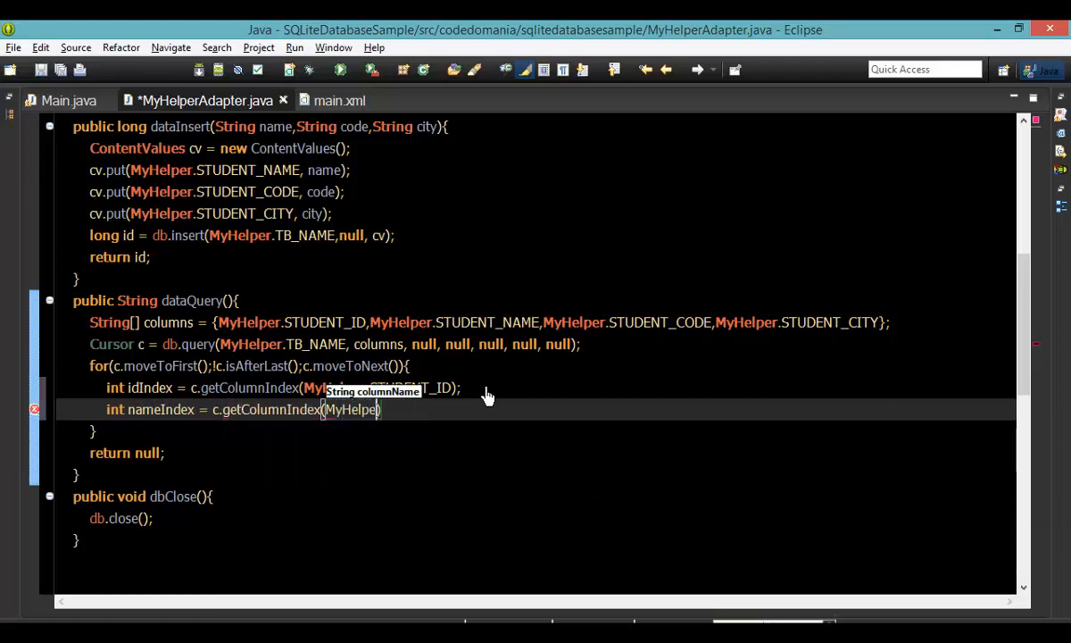
type(".S")
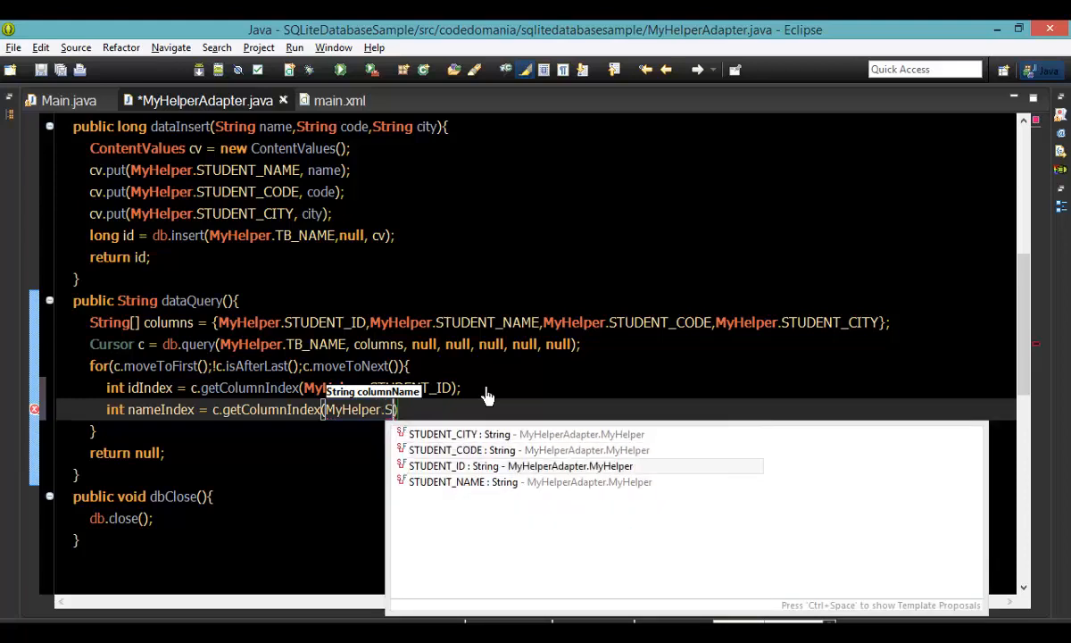
left_click(464, 483)
type("int")
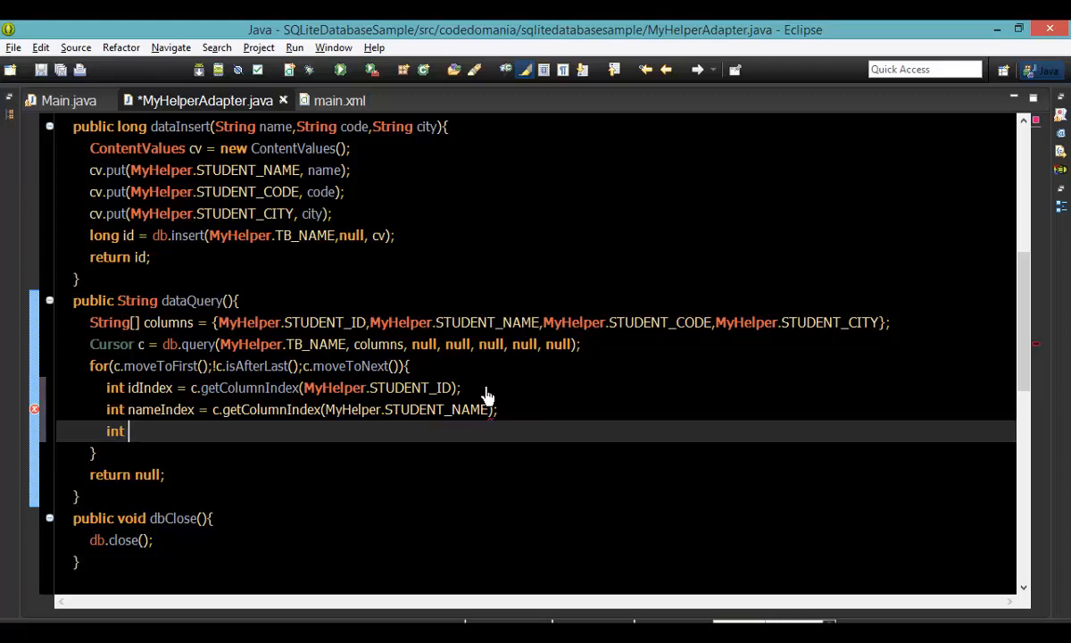
- Declare codeIndex and cityIndex via c.getColumnIndex with the MyHelper STUDENT constants
type("codeIn")
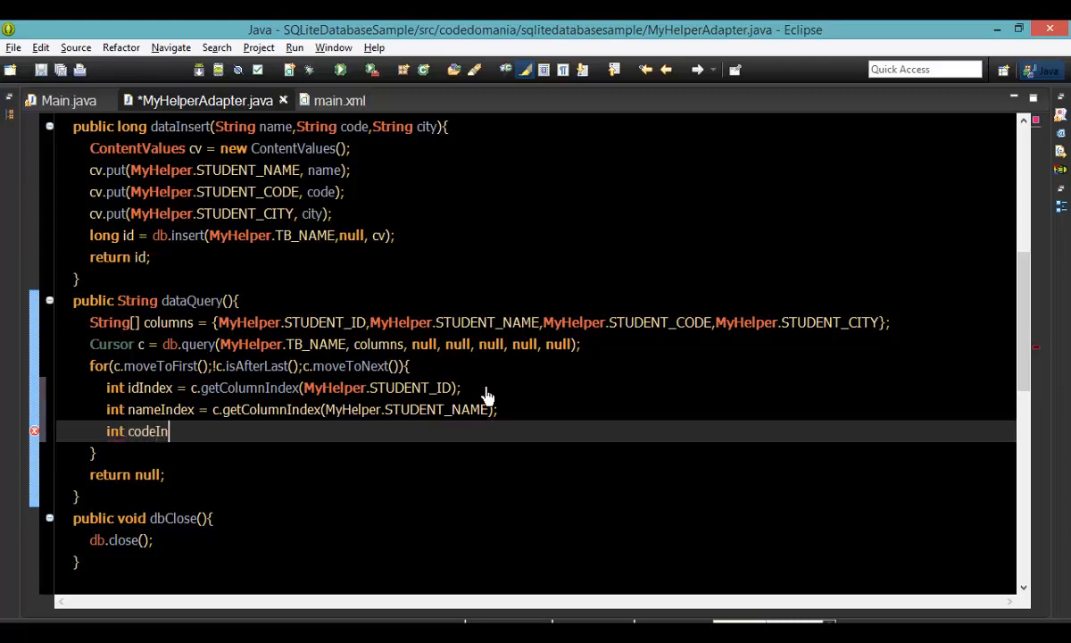
type("dex = c.get")
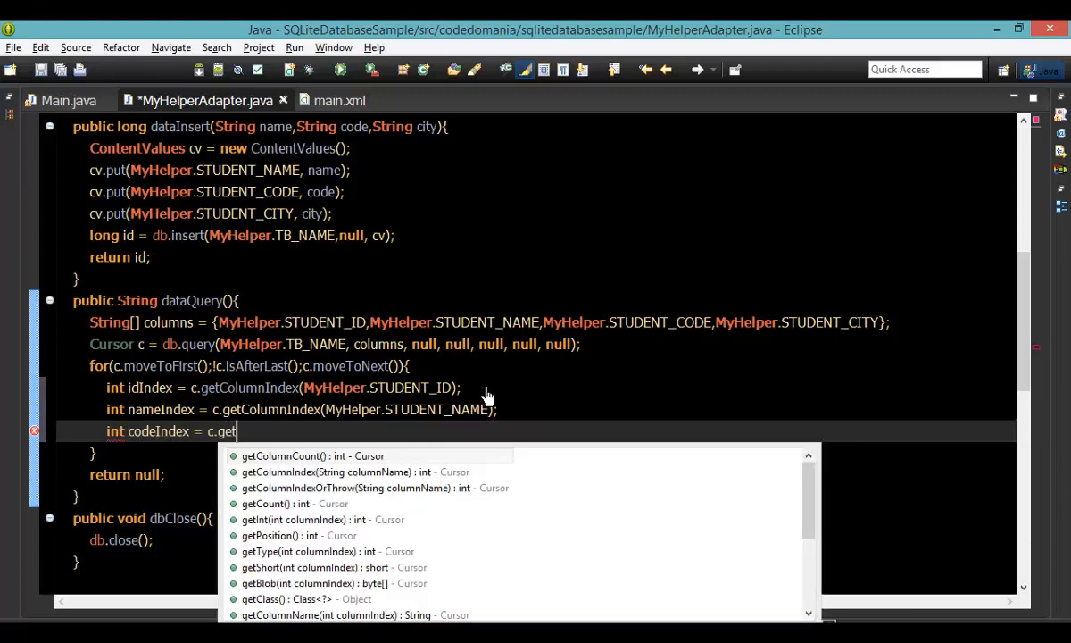
left_click(339, 471)
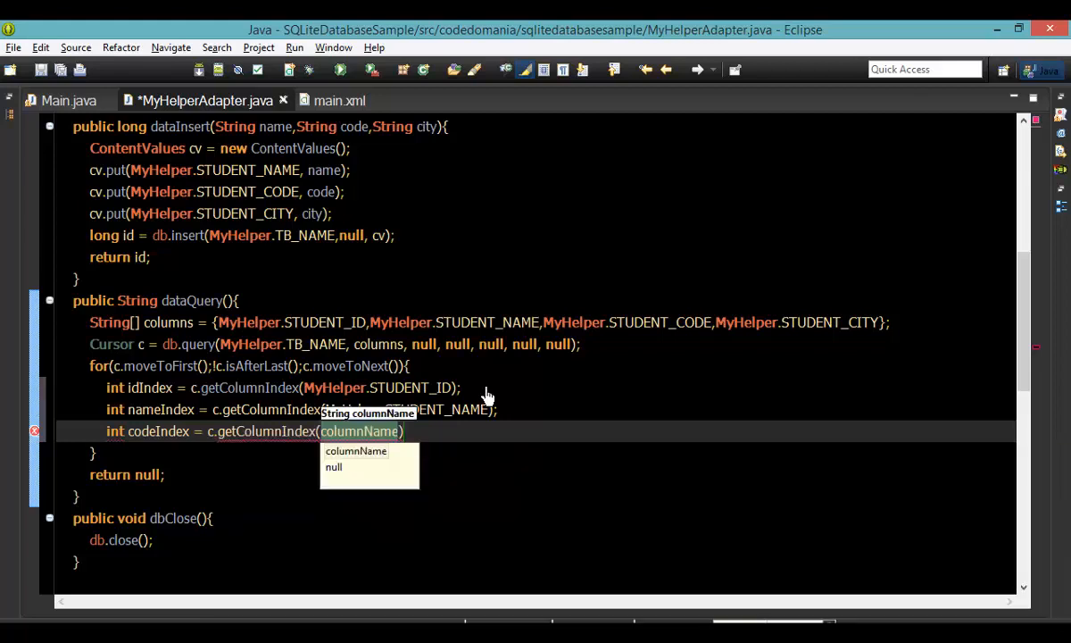
type("MyHelper.STUDENT_CODE")
type("int")
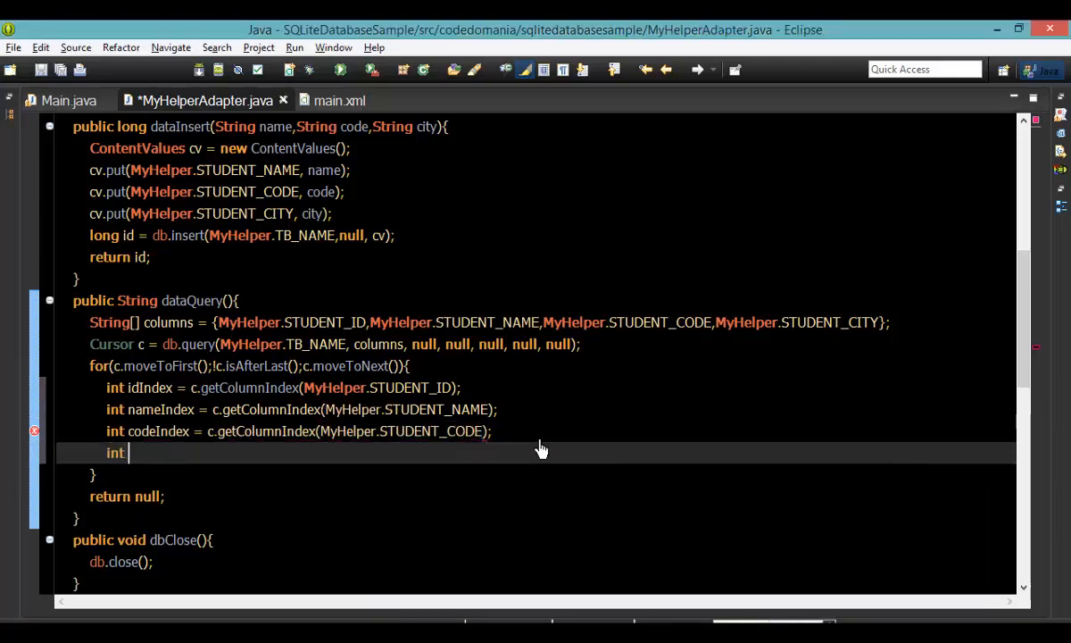
type("S")
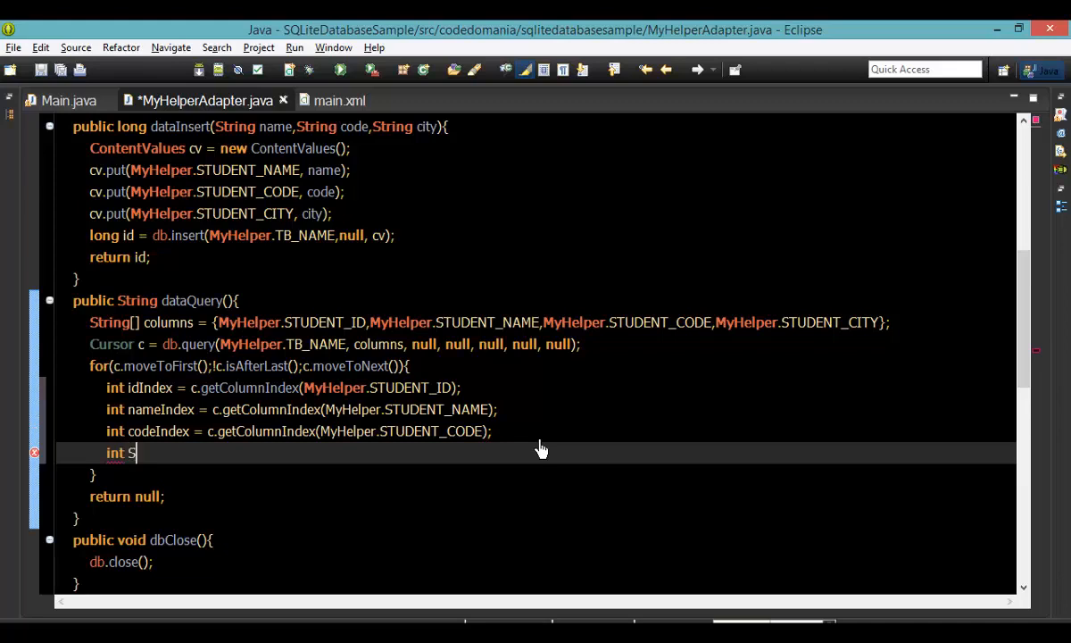
type("cityIndex = c.getColumnIndex(MyH")
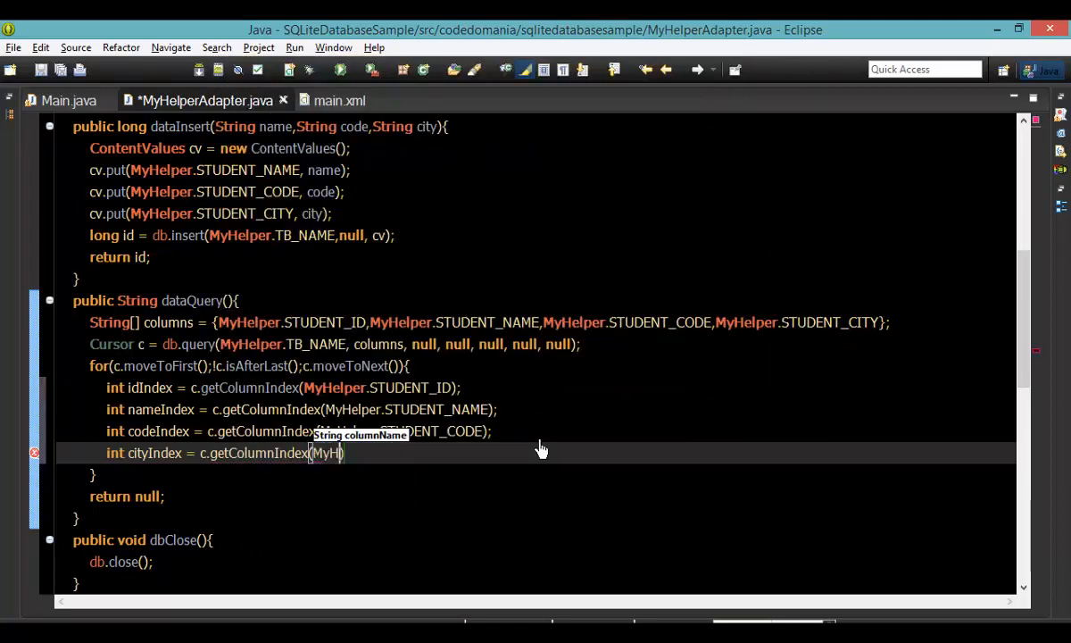
type(".STUDENT_CITY")
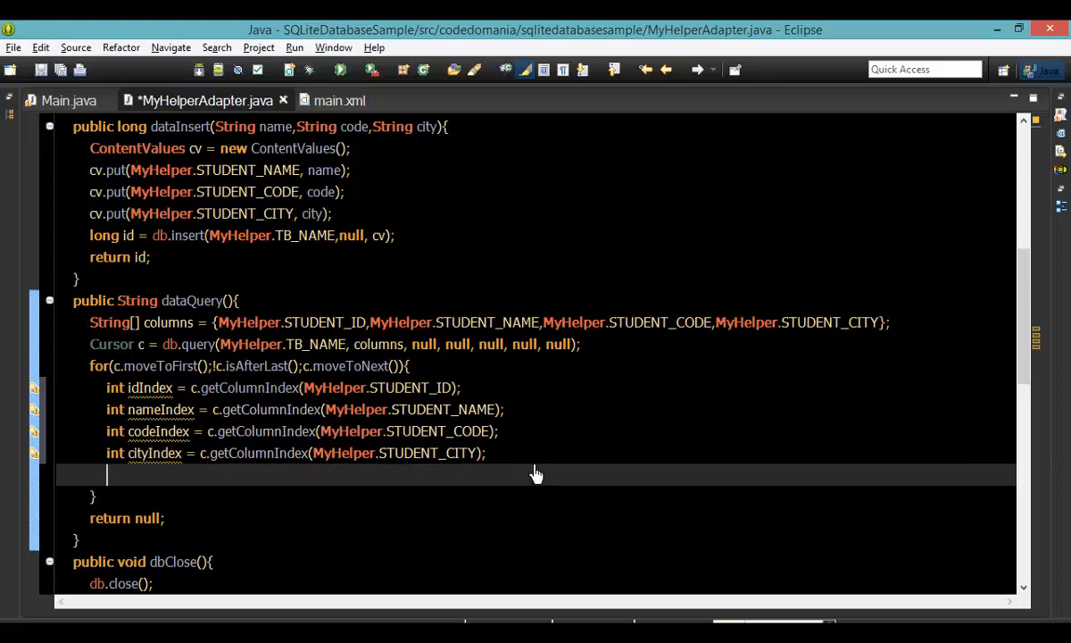
left_click_drag(107, 387, 486, 453)
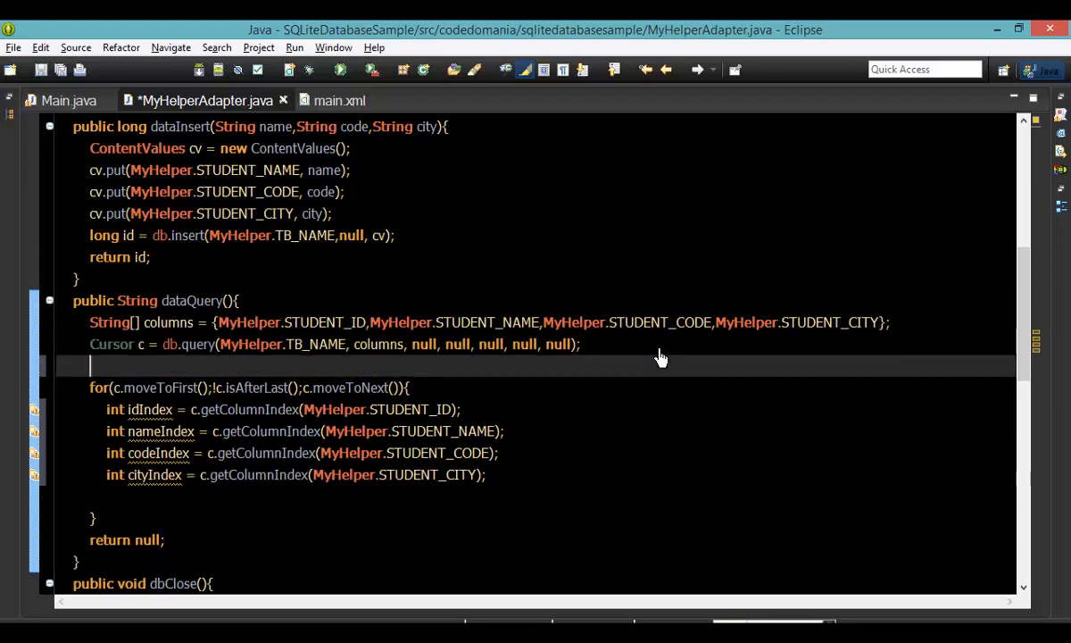
- Declare StringBuilder sb = new StringBuilder() above the loop and begin sb.append inside it
type("s")
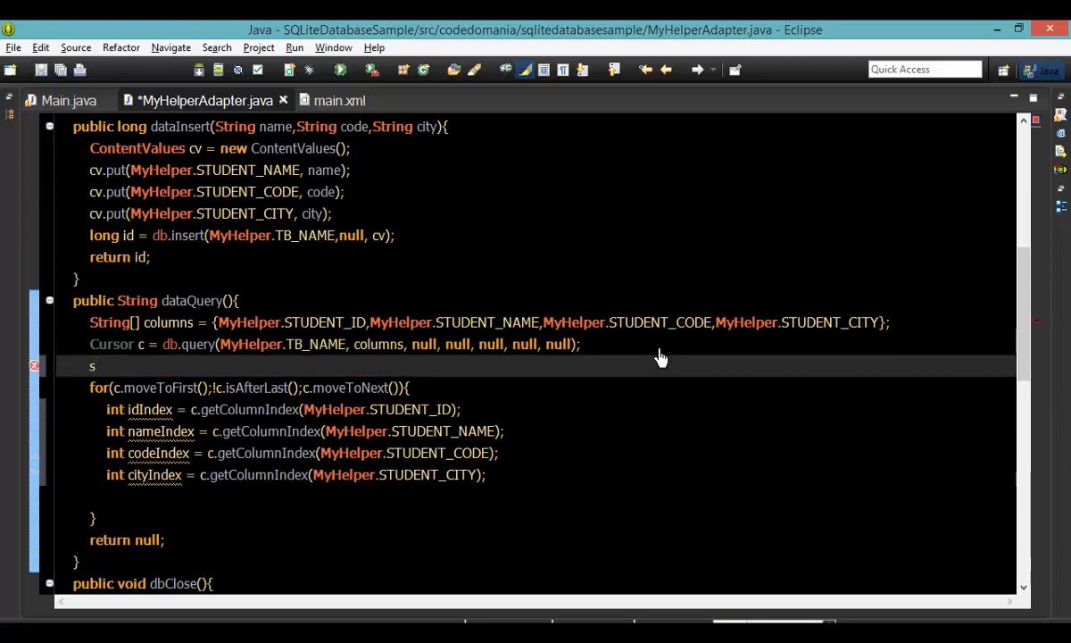
type("trin")
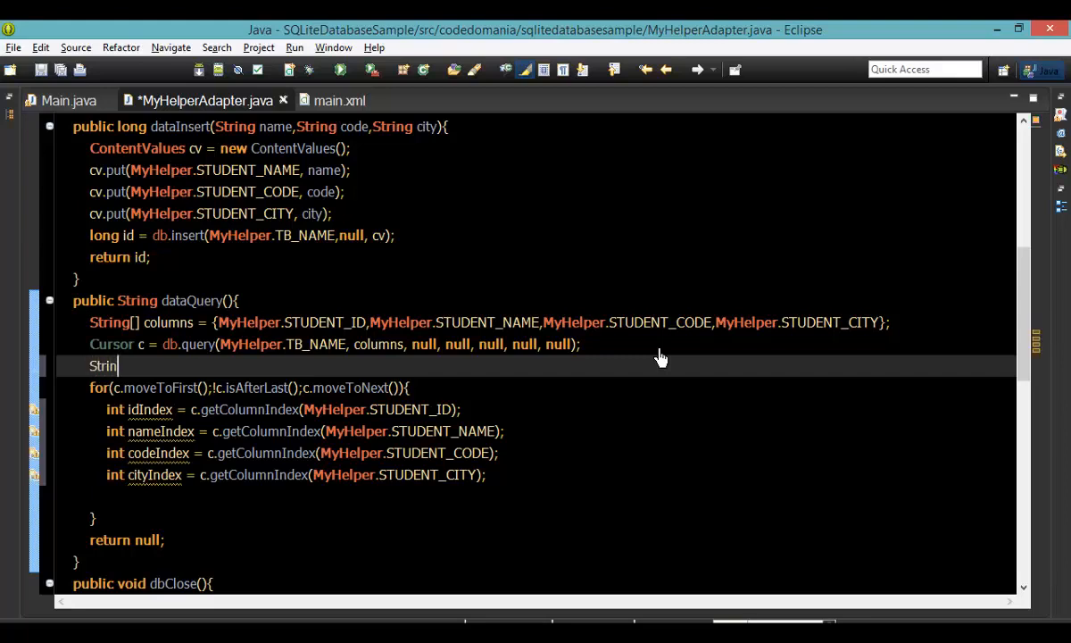
type("g")
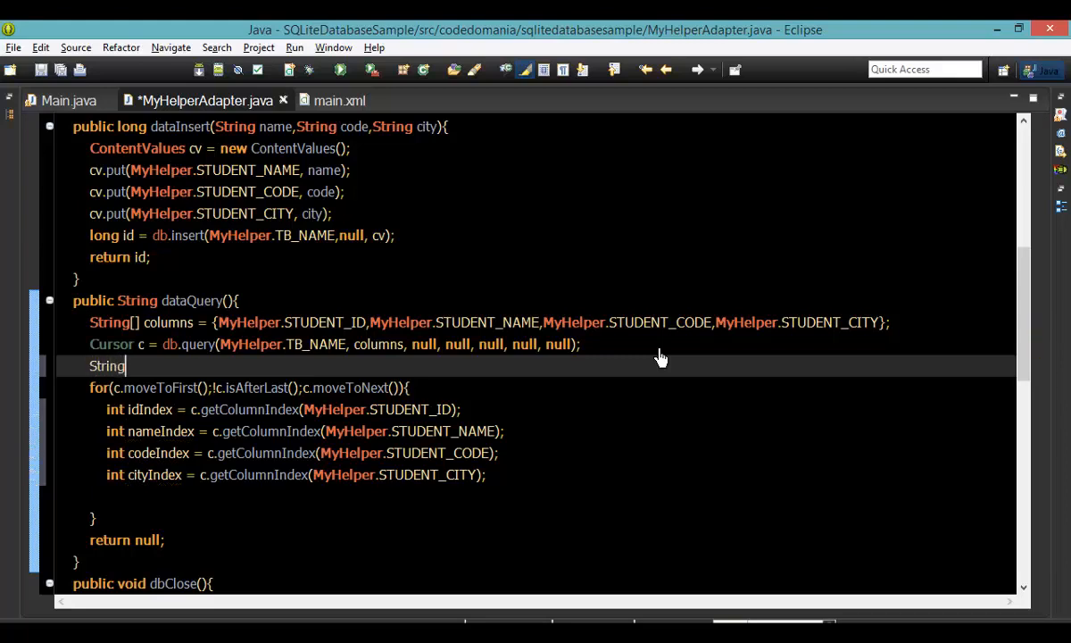
type("Builder s")
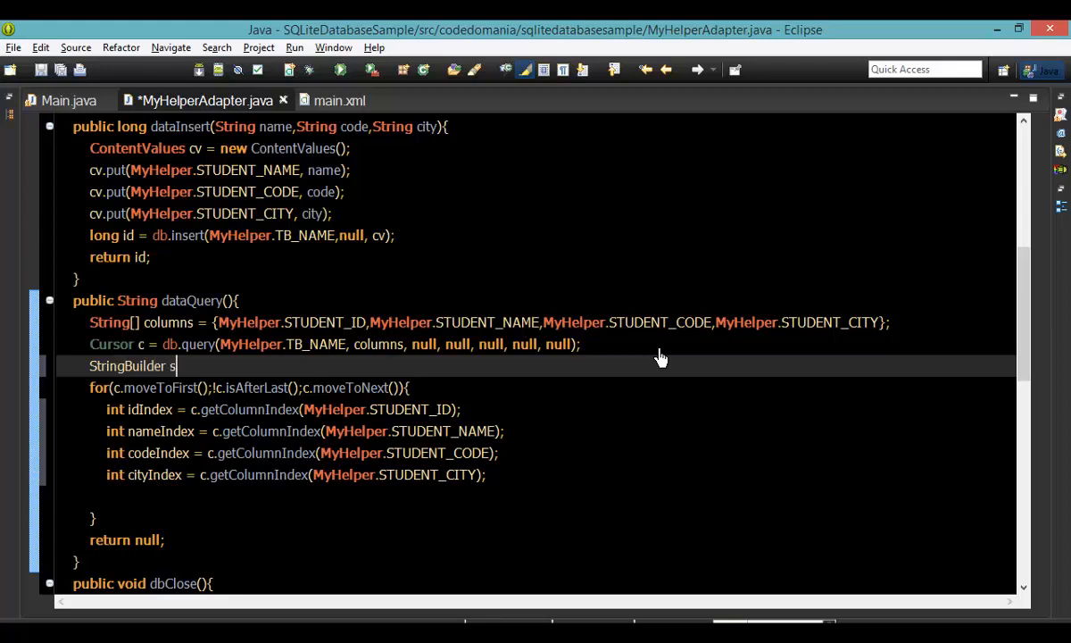
type("b = new StringBuilder();")
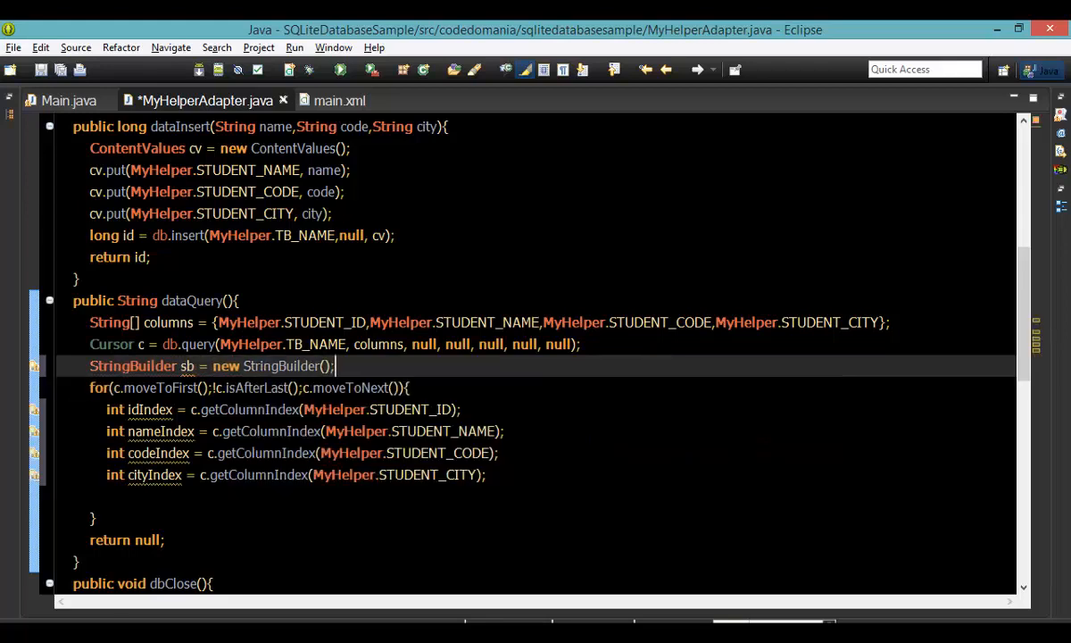
type("sb.append();")
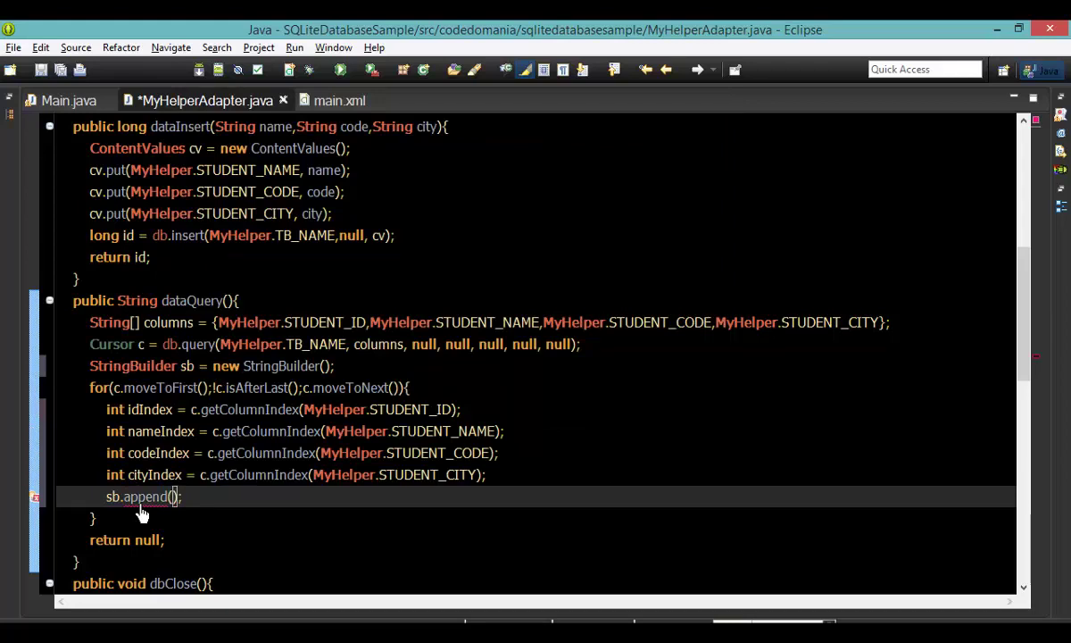
- Append each row's id, name, code and city values to sb and return sb.toString()
type("dIndex)")
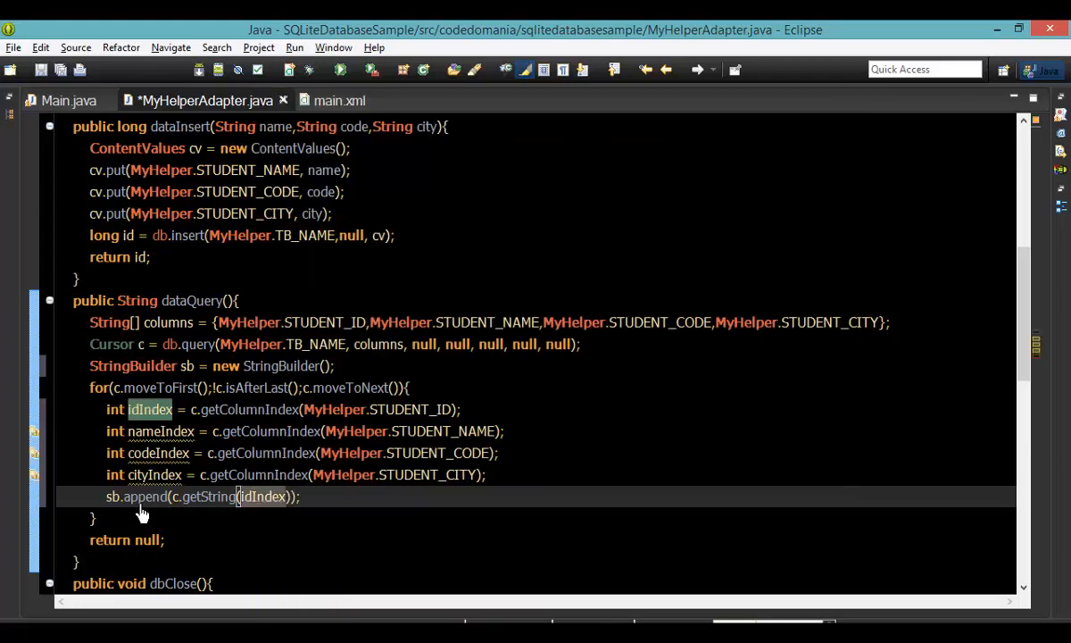
type("+ \": \"")
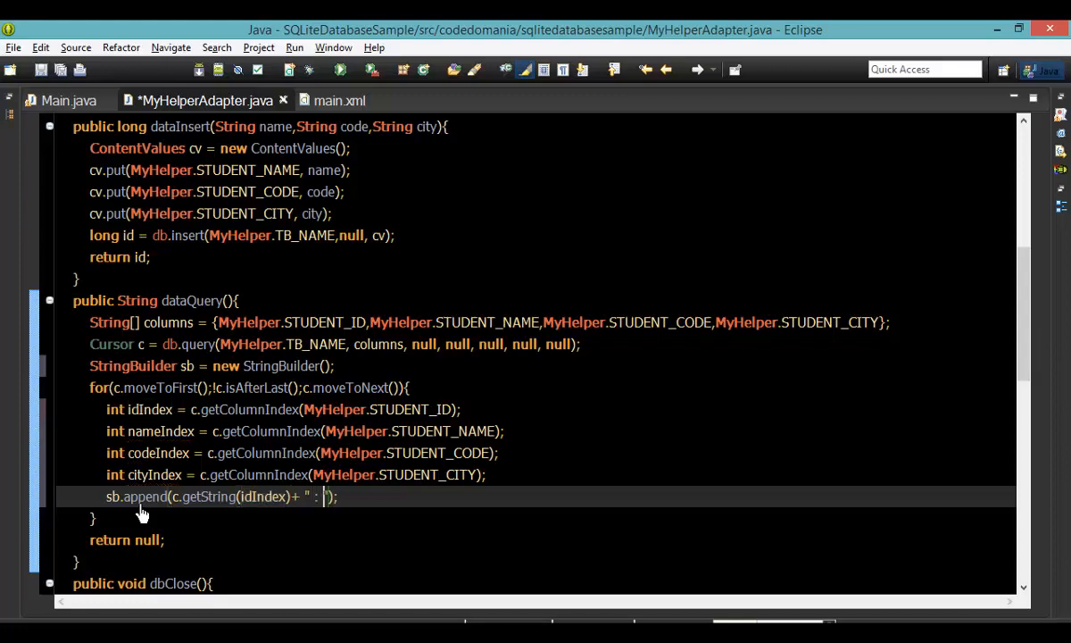
type("+")
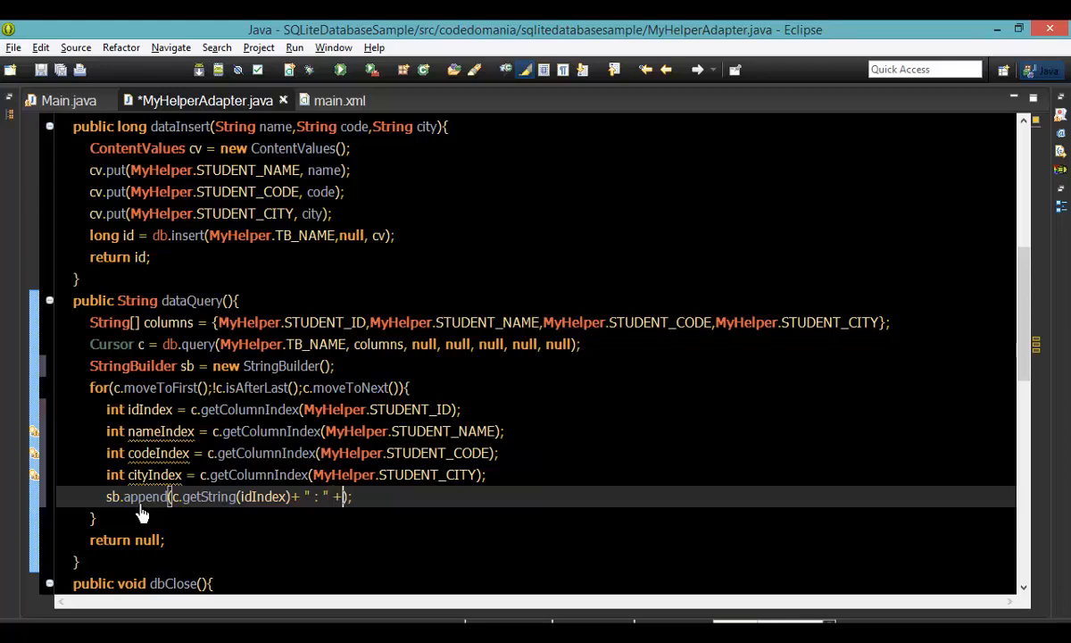
type("c.get")
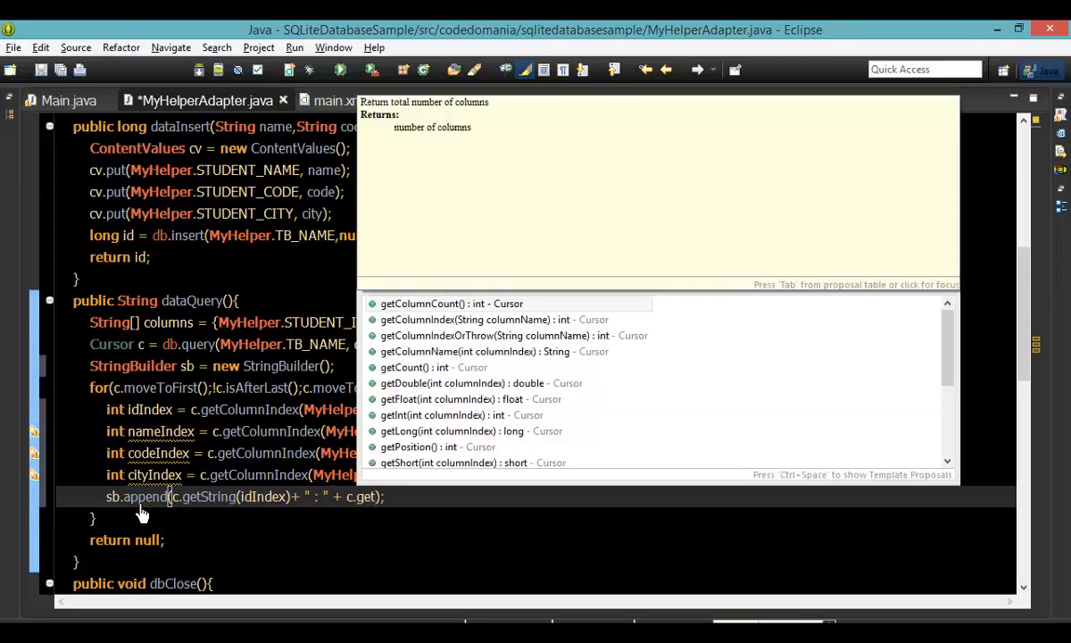
key("Escape")
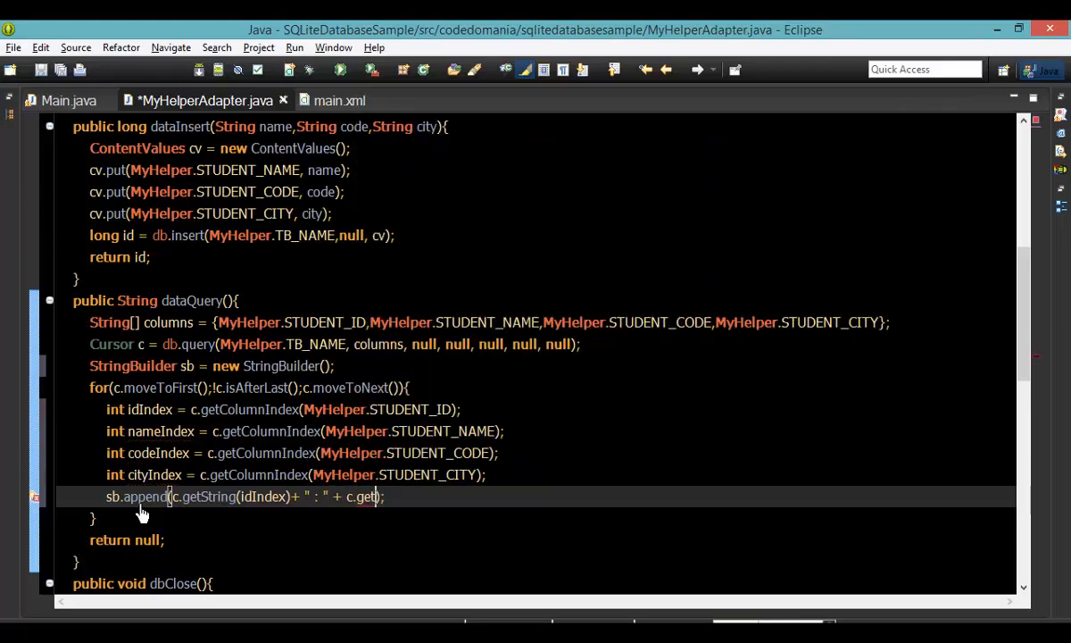
type("Short(nameIndex)) + \" : \" +")
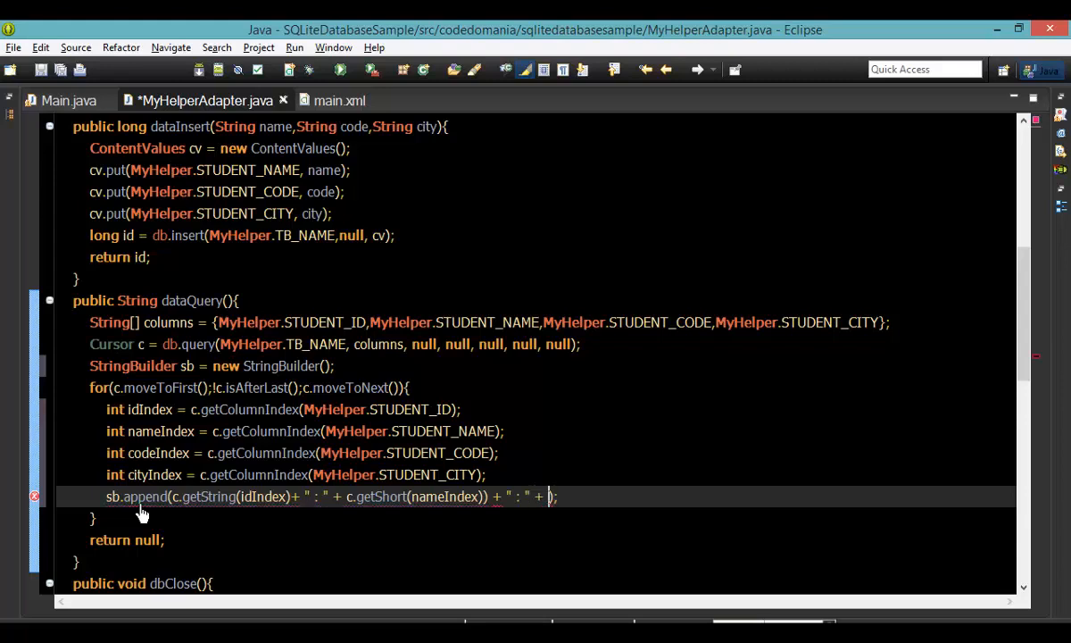
type("c.getString(columnIndex")
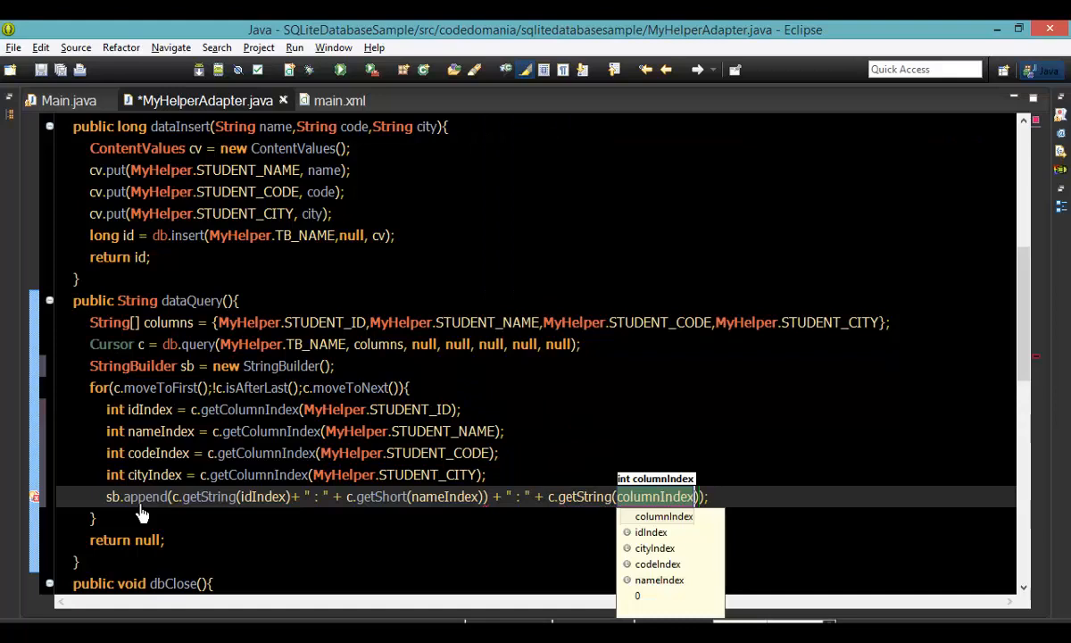
type("co")
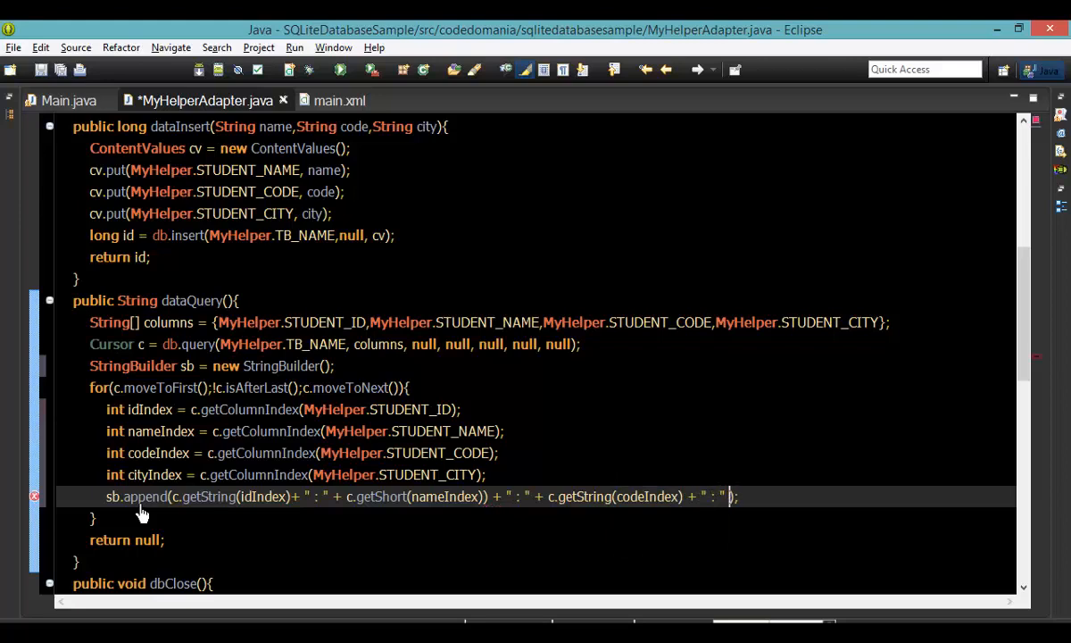
type("c.getString(cityIndex")
left_click(535, 540)
type("sb.toString()")
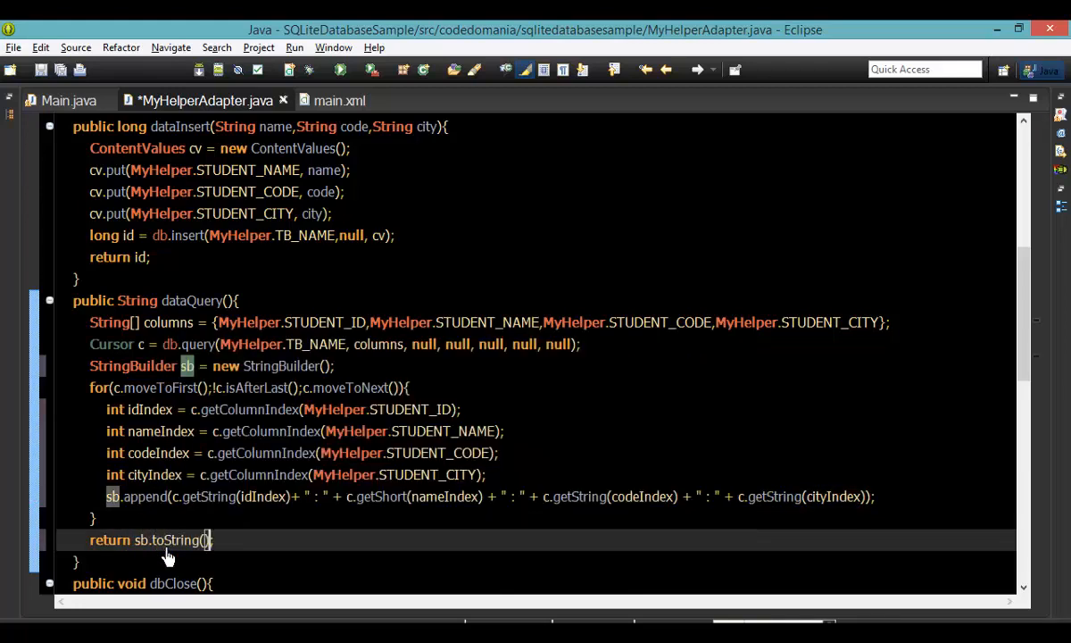
left_click(54, 100)
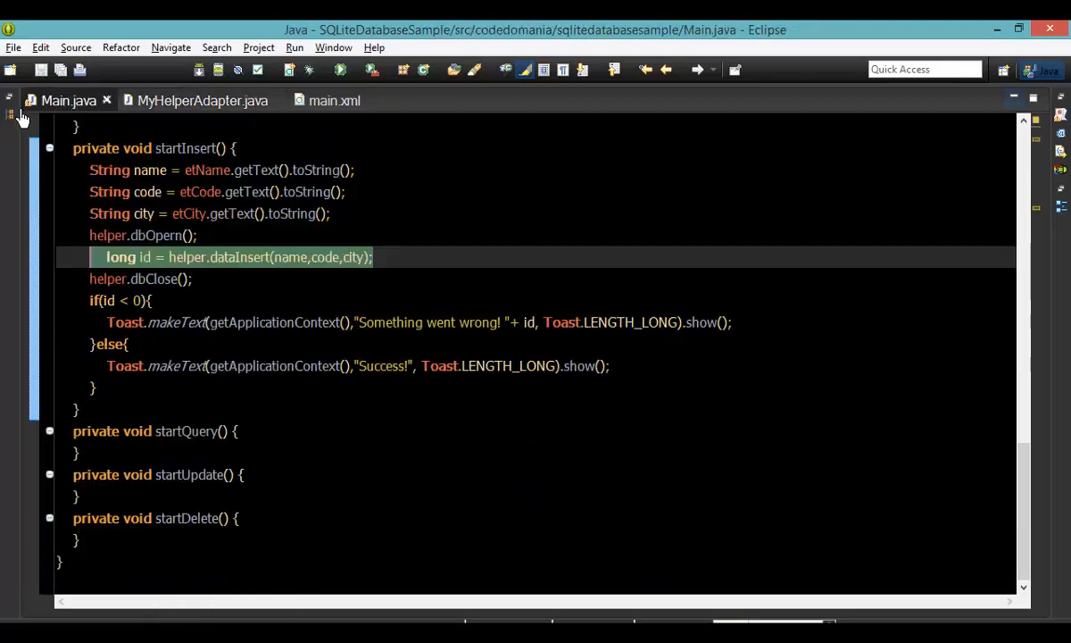
- In startQuery add helper.dbOpern(), String str = helper.dataQuery() and helper.dbClose()
left_click(14, 114)
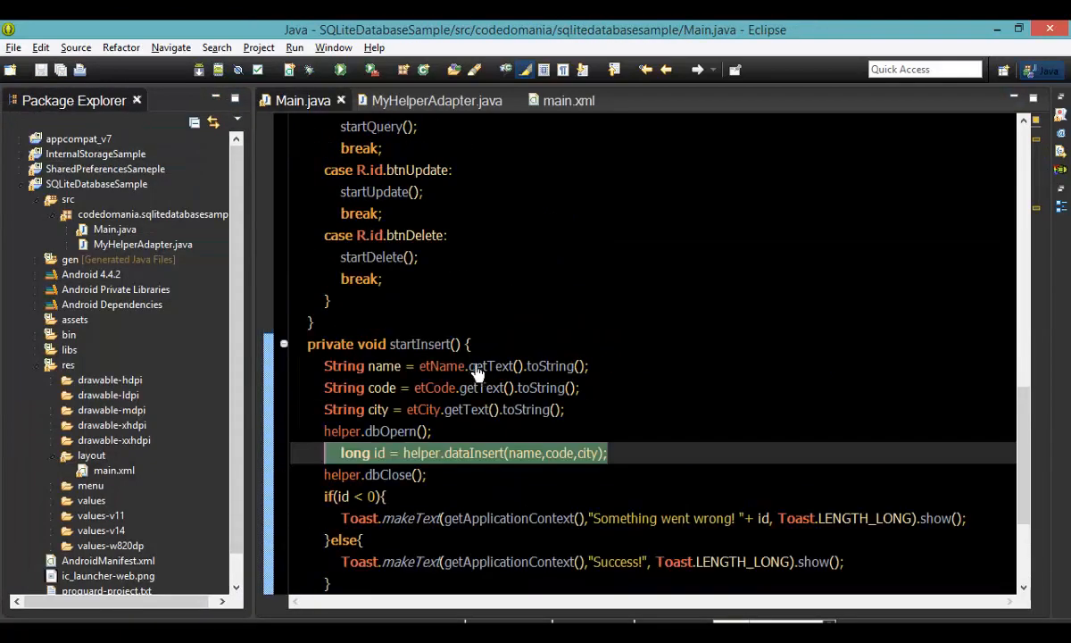
scroll("down", 3)
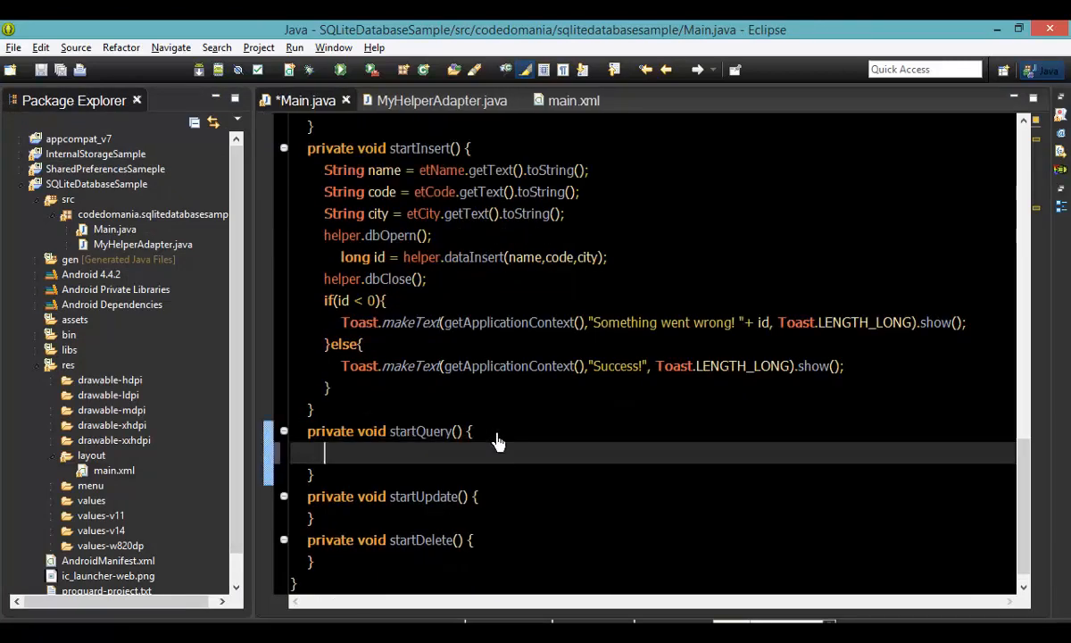
type("helper.dbClose();")
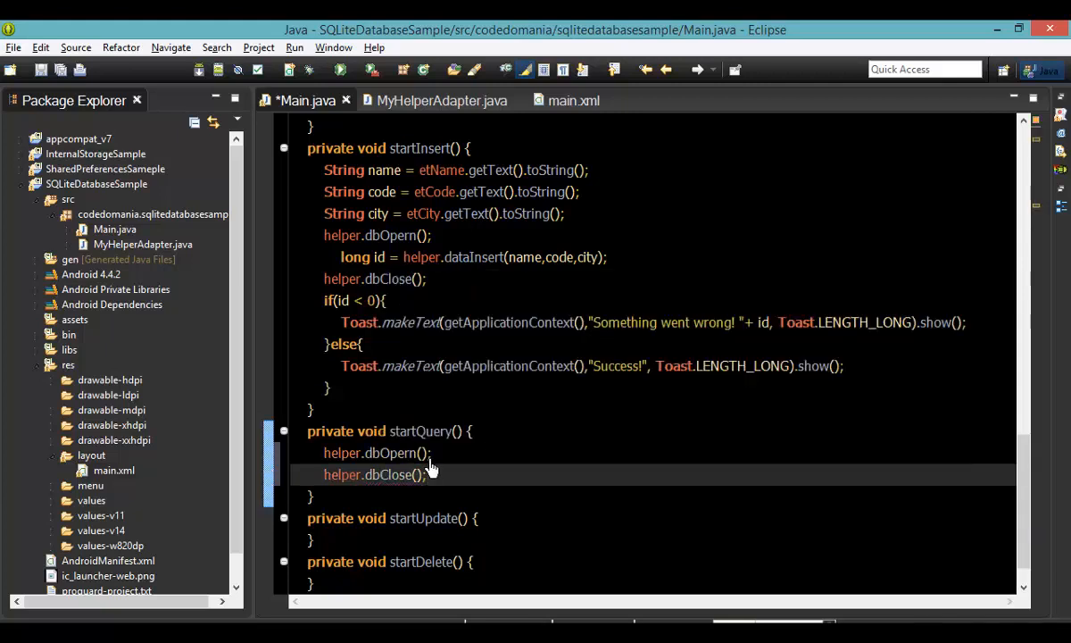
type("h")
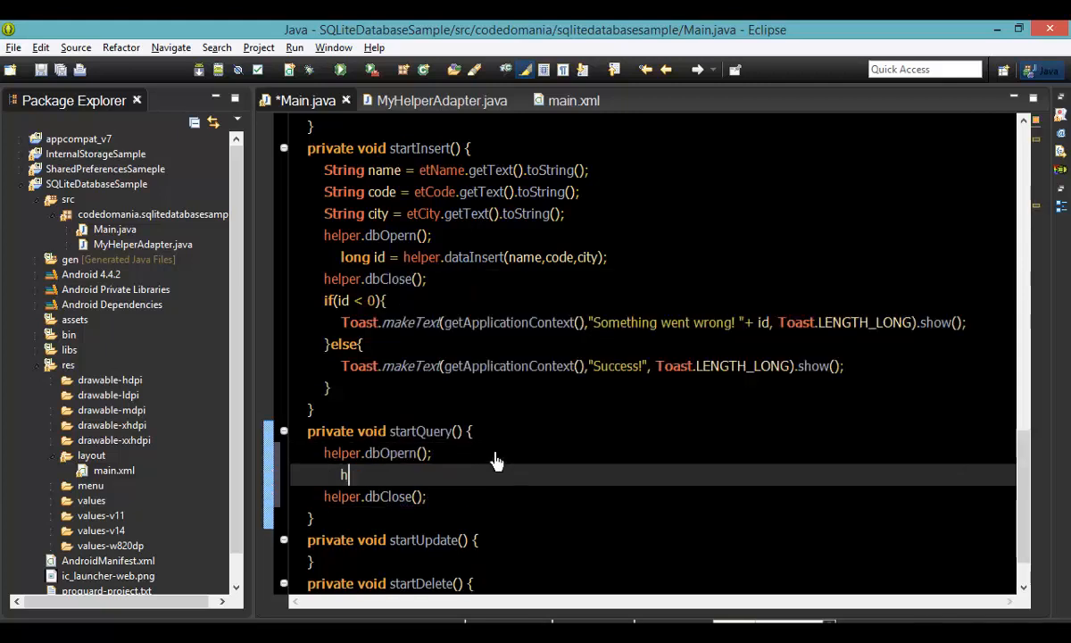
type("elper.")
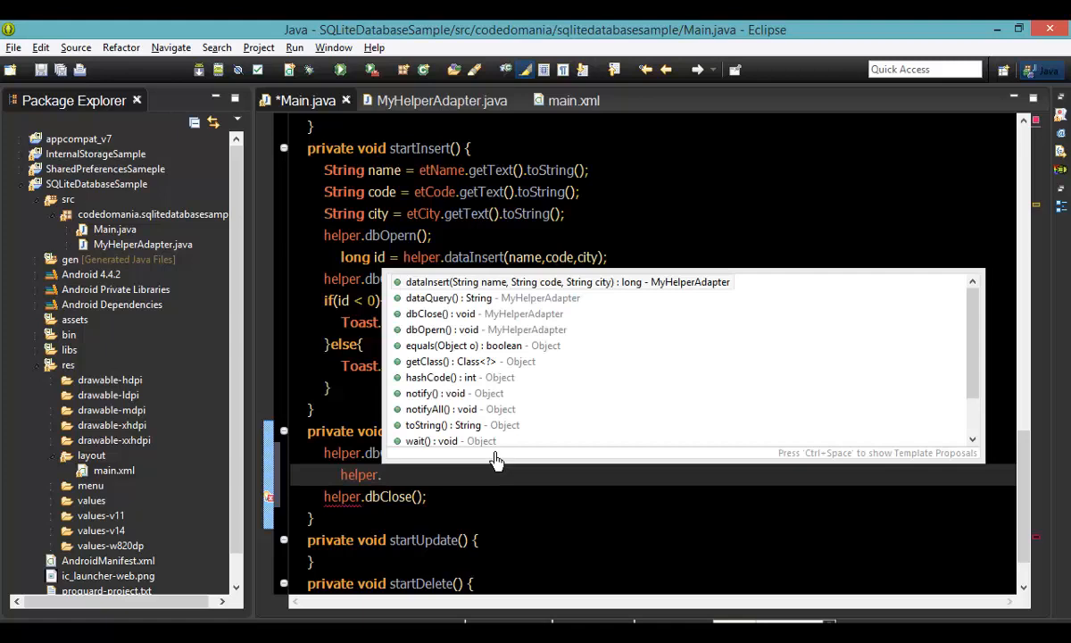
type("dataQuery();")
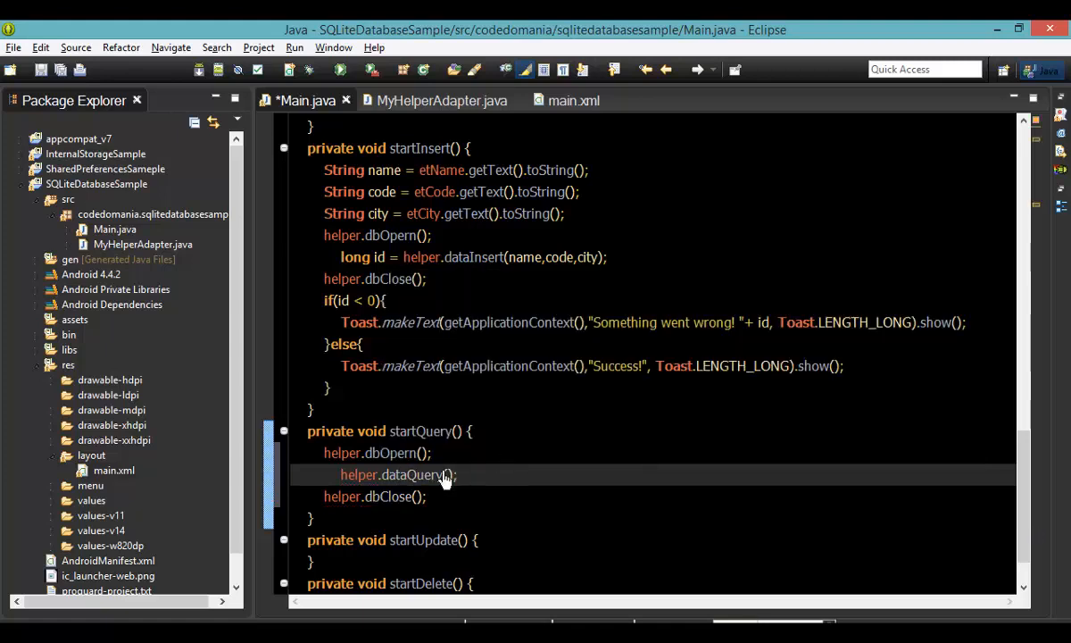
left_click(442, 100)
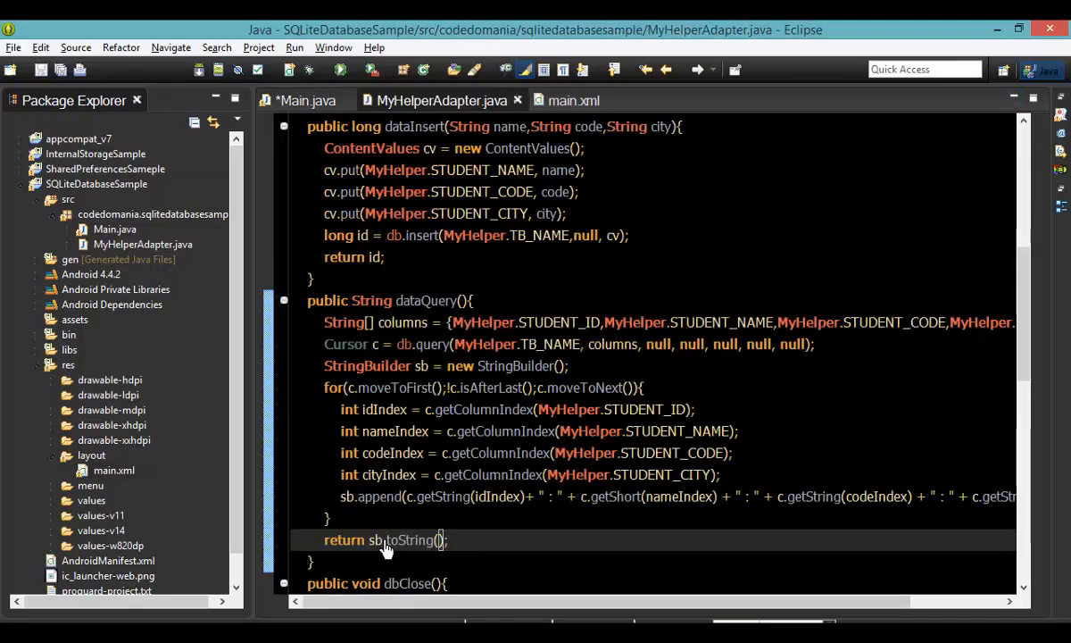
left_click(307, 100)
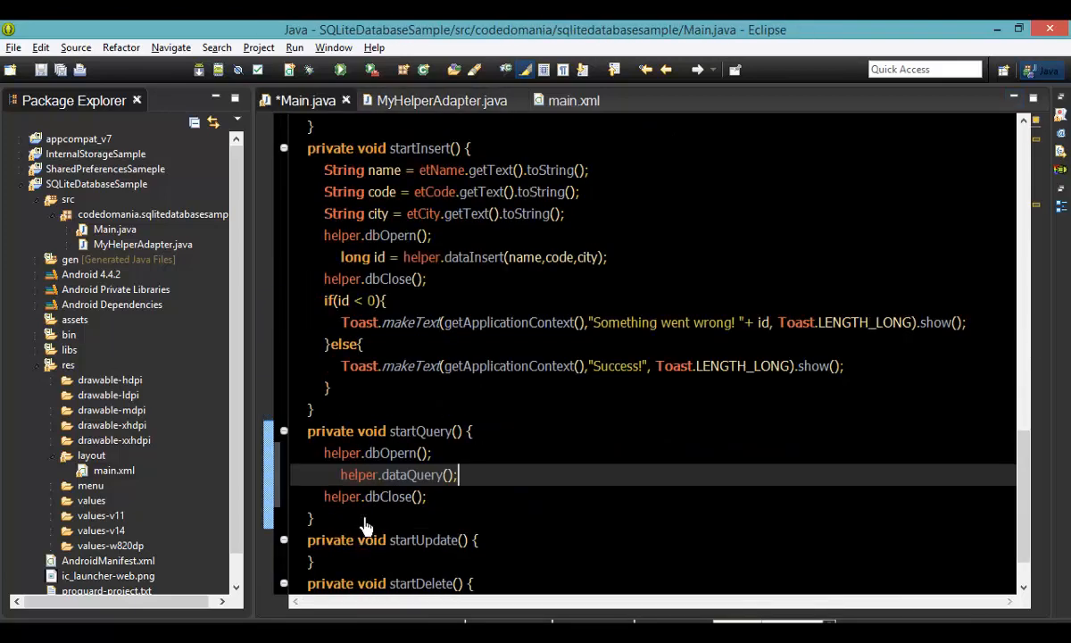
type("String str =")
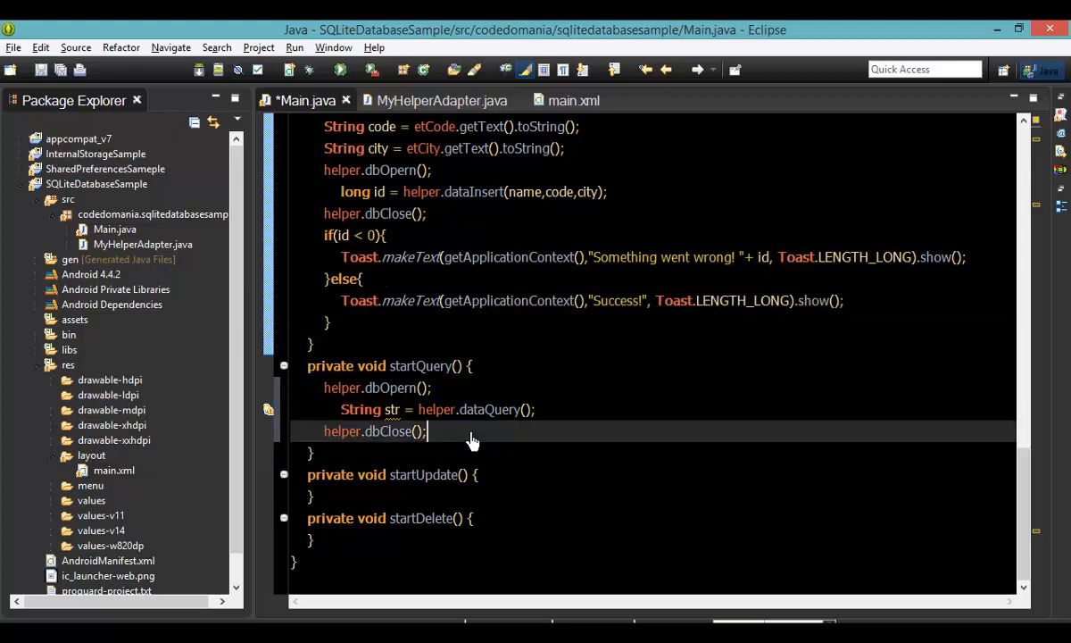
- Show str in a Toast.makeText(getApplicationContext(), str, Toast.LENGTH_LONG) message
type("Toast.makeText(getApplicationContext(),\"Success!\", Toast.LENGTH_LONG).show();")
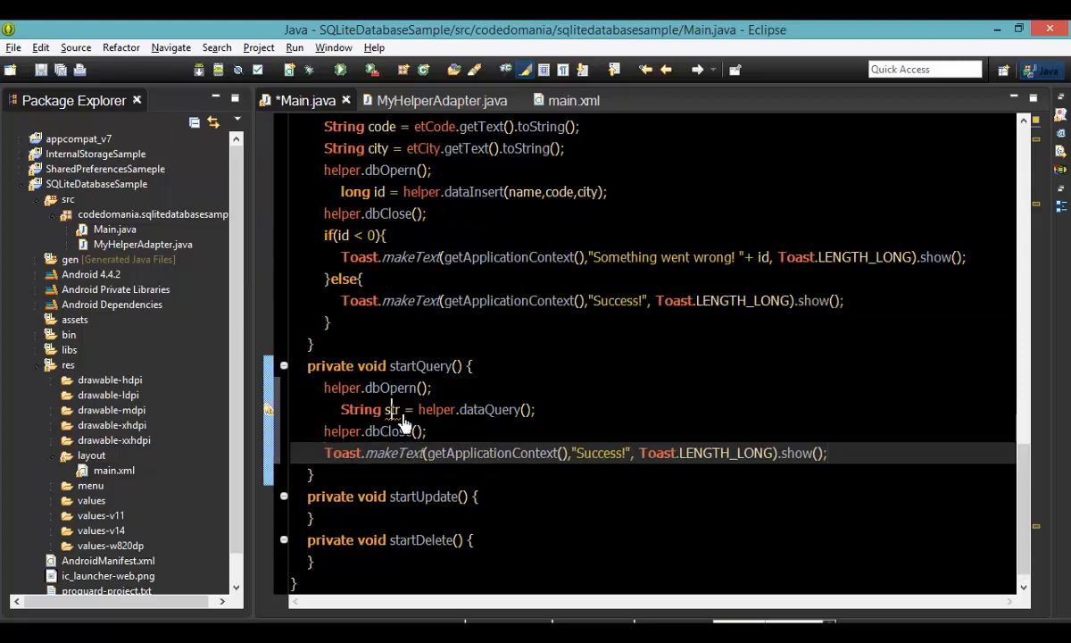
double_click(598, 454)
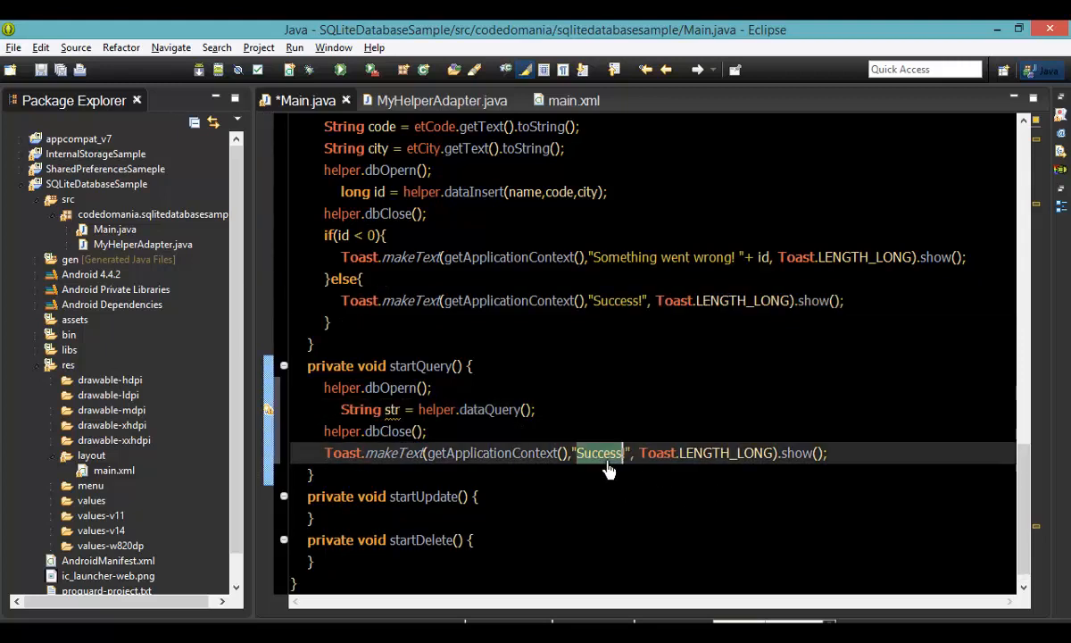
key("Delete")
type("tr")
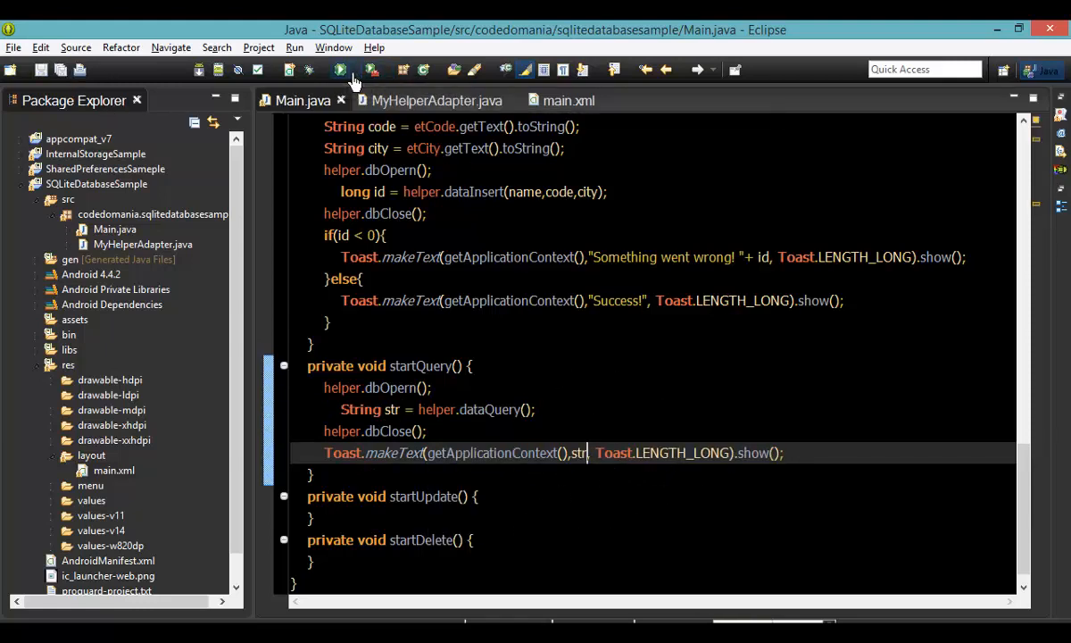
- Run the app on the already running Nexus 7 emulator
left_click(339, 70)
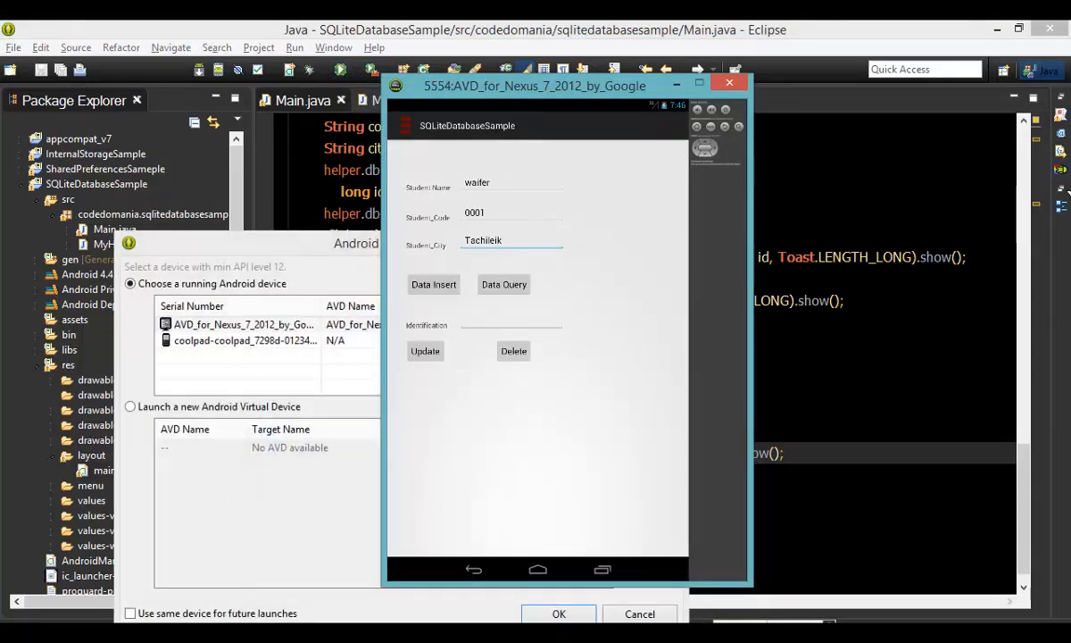
left_click(559, 614)
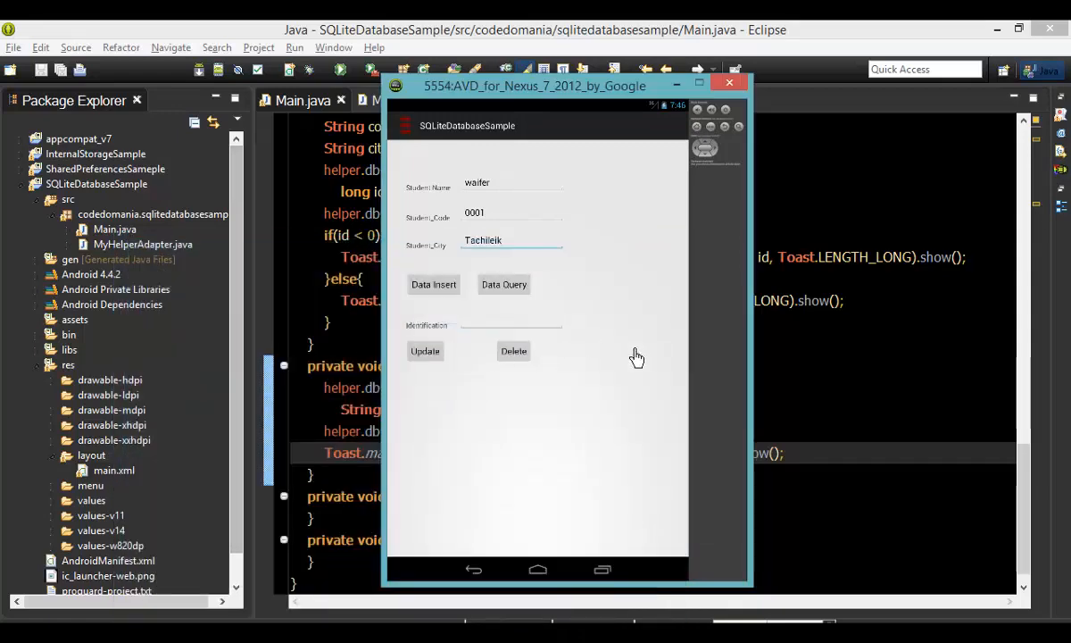
mouse_move(650, 408)
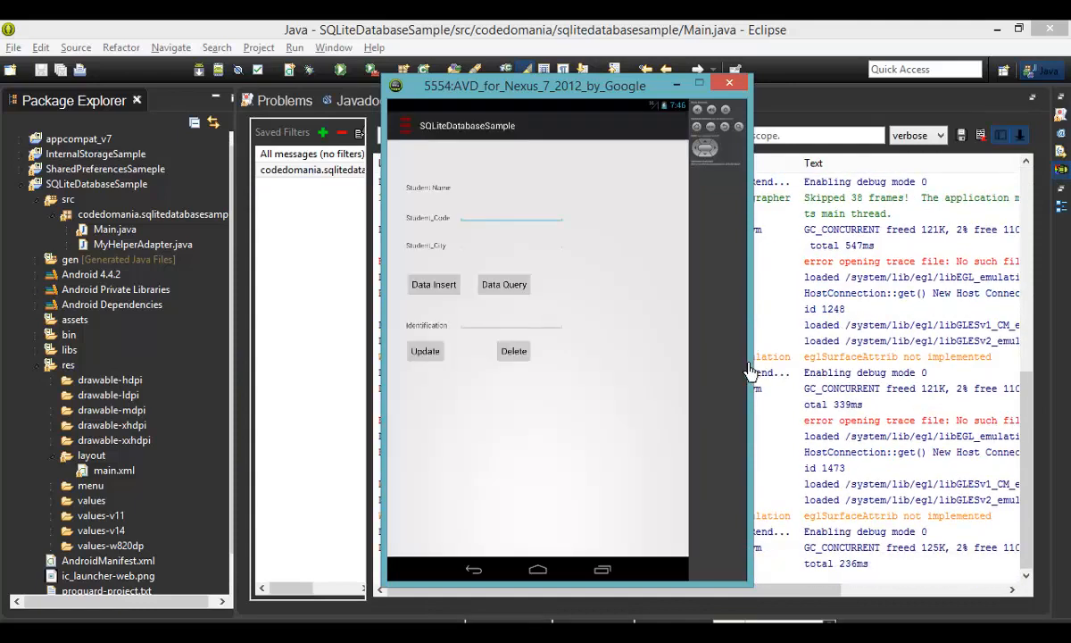
mouse_move(737, 472)
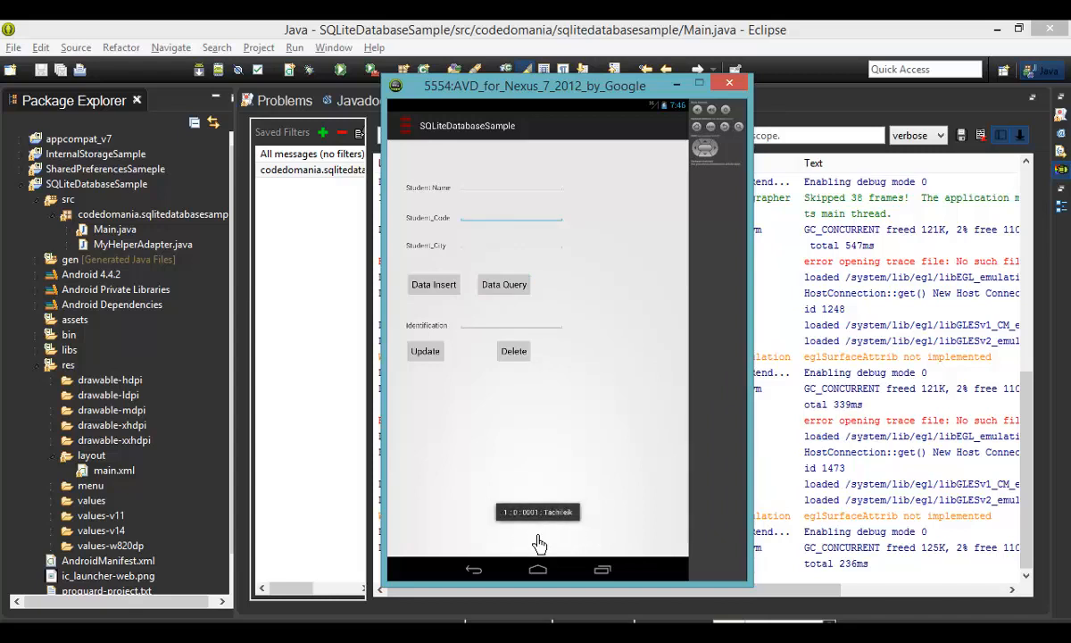
mouse_move(550, 532)
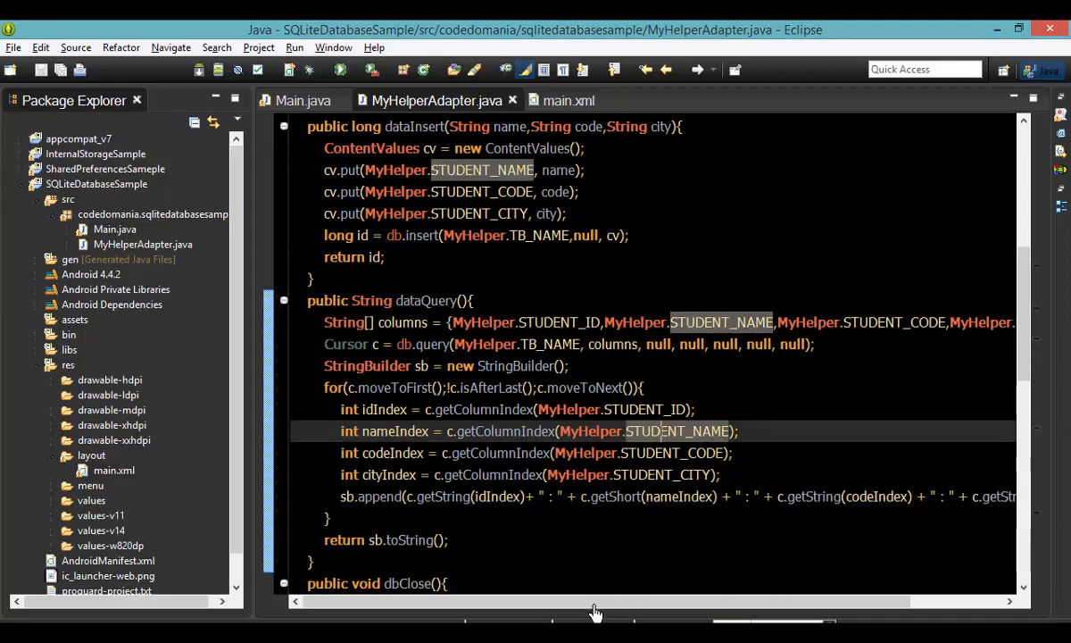
scroll("right", 3)
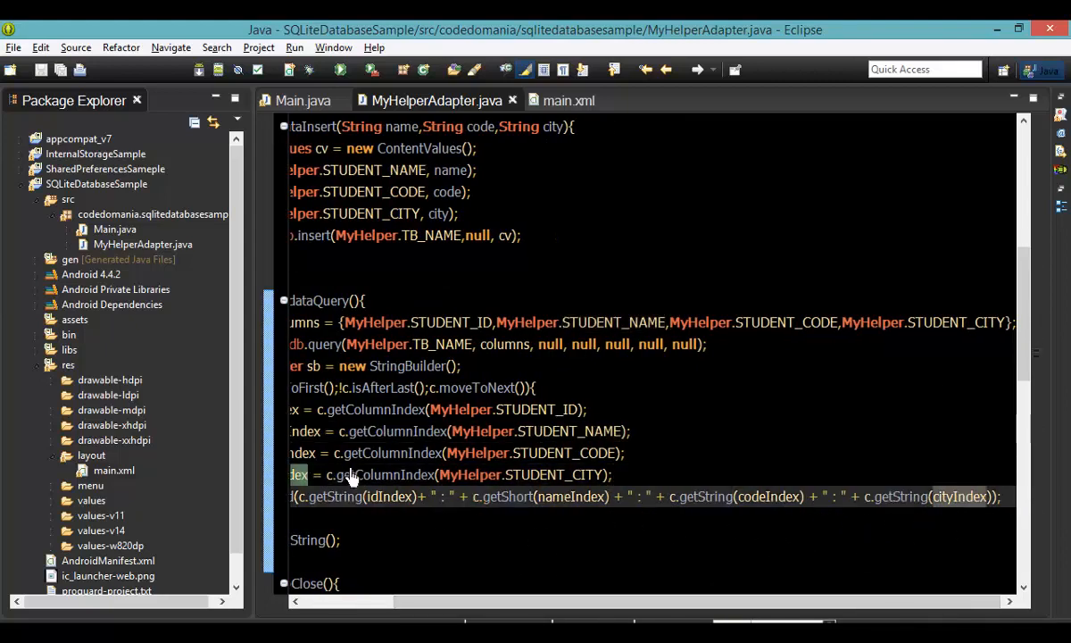
scroll("left", 3)
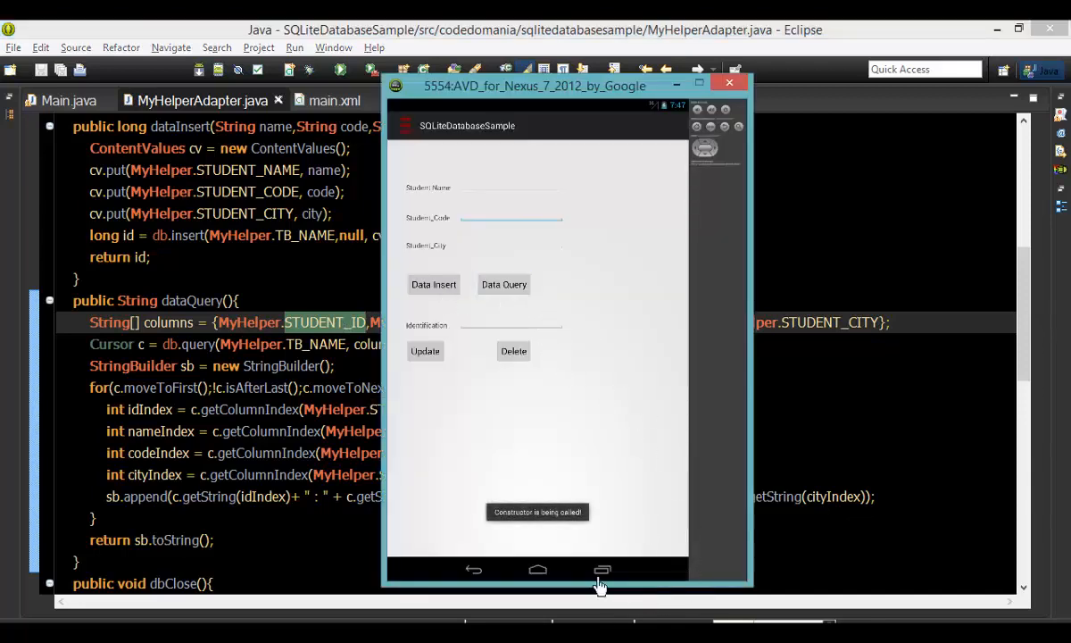
mouse_move(509, 507)
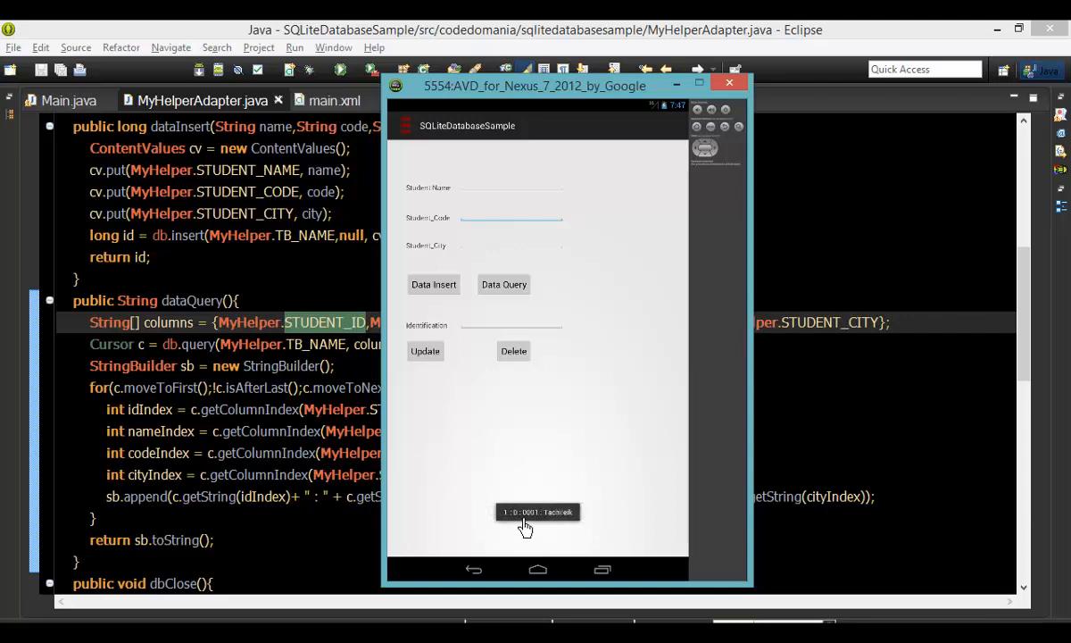
mouse_move(530, 532)
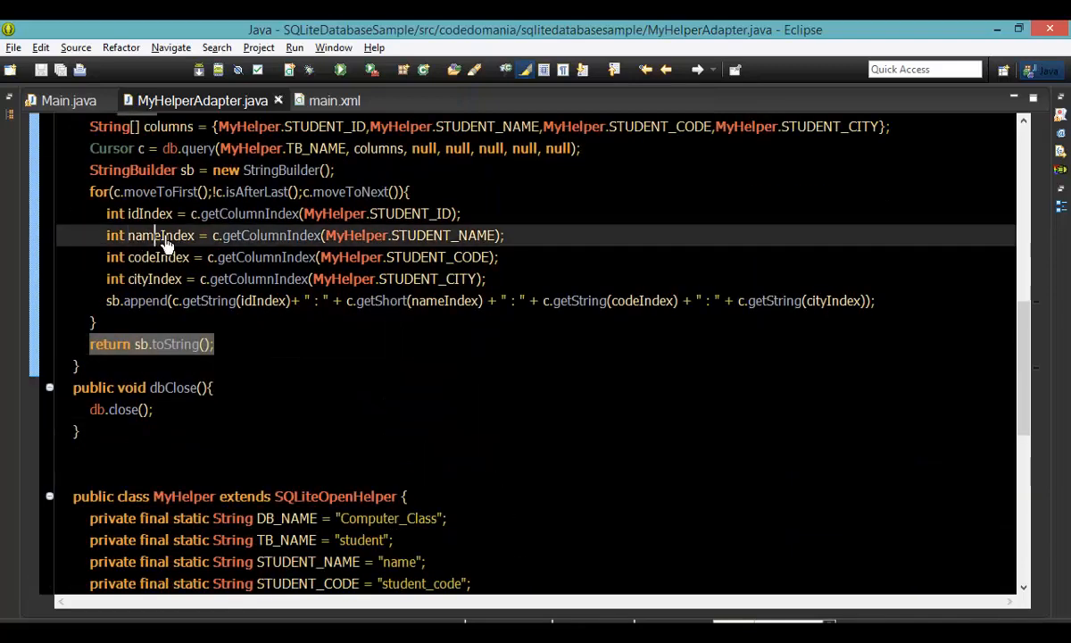
double_click(443, 236)
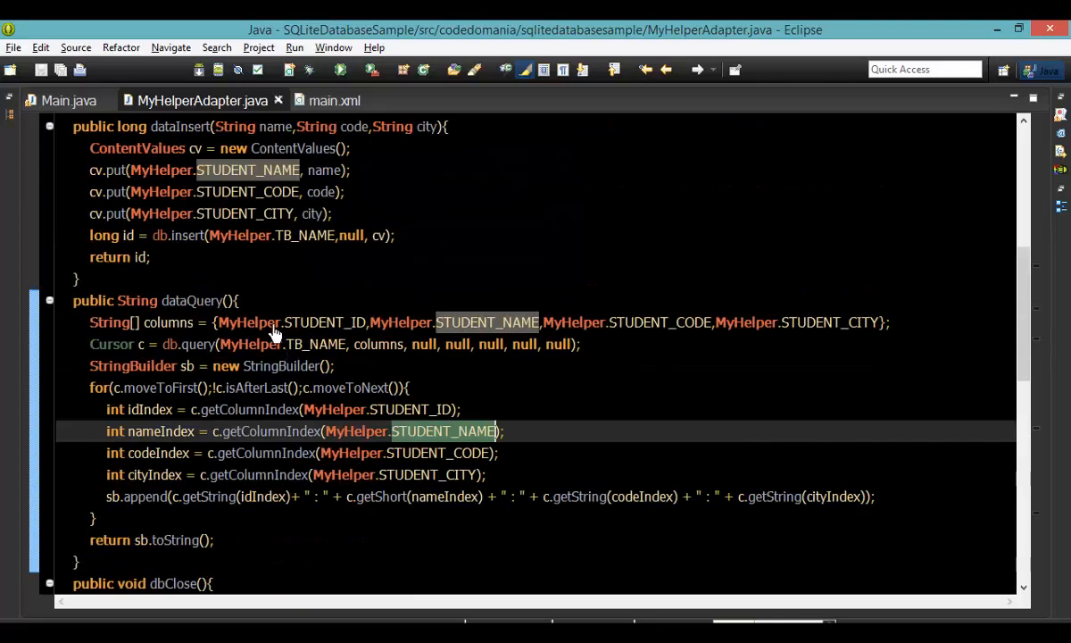
left_click(57, 100)
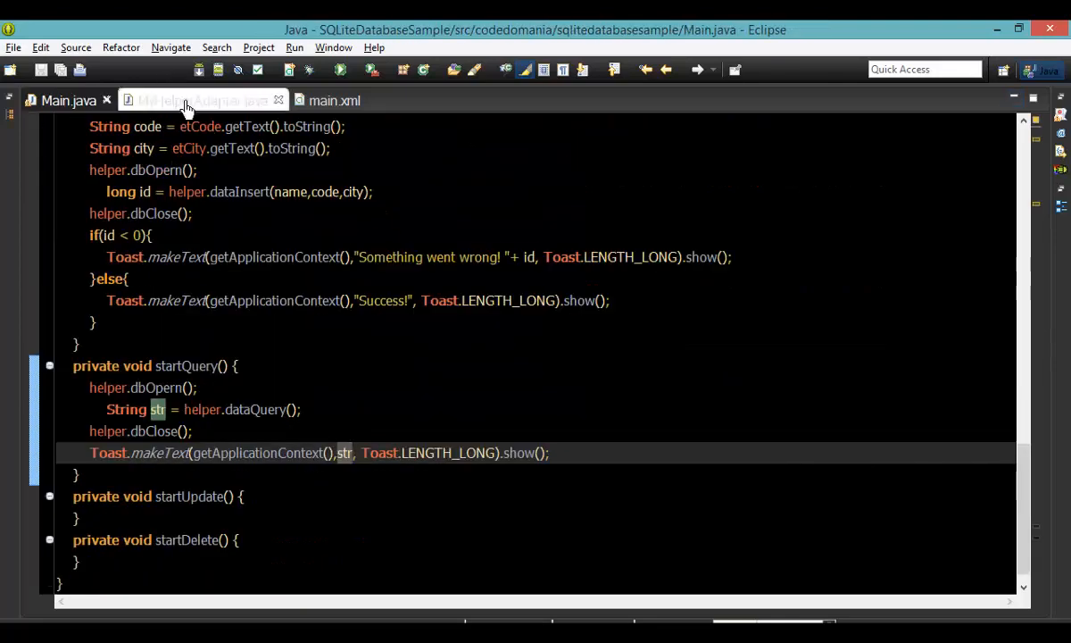
left_click(187, 100)
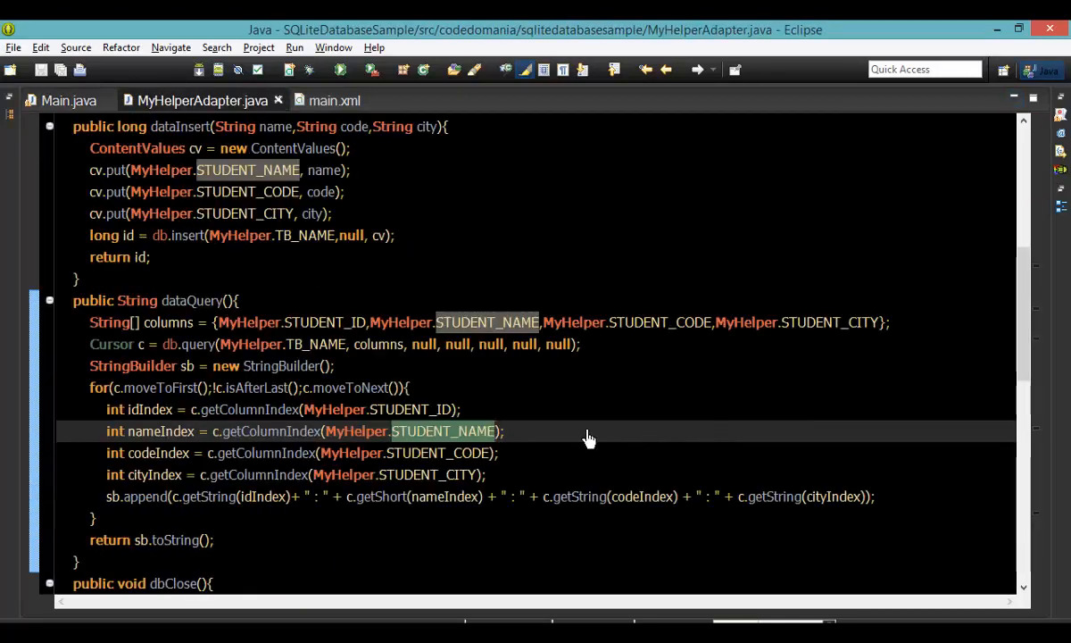